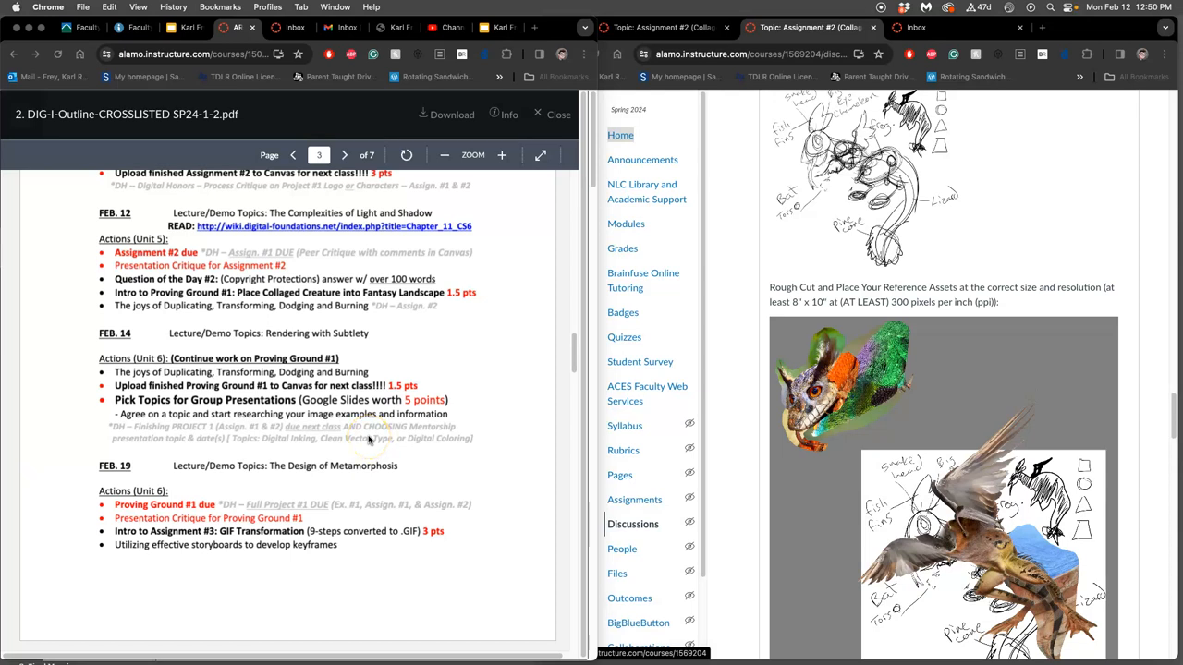
pyautogui.moveTo(673, 268)
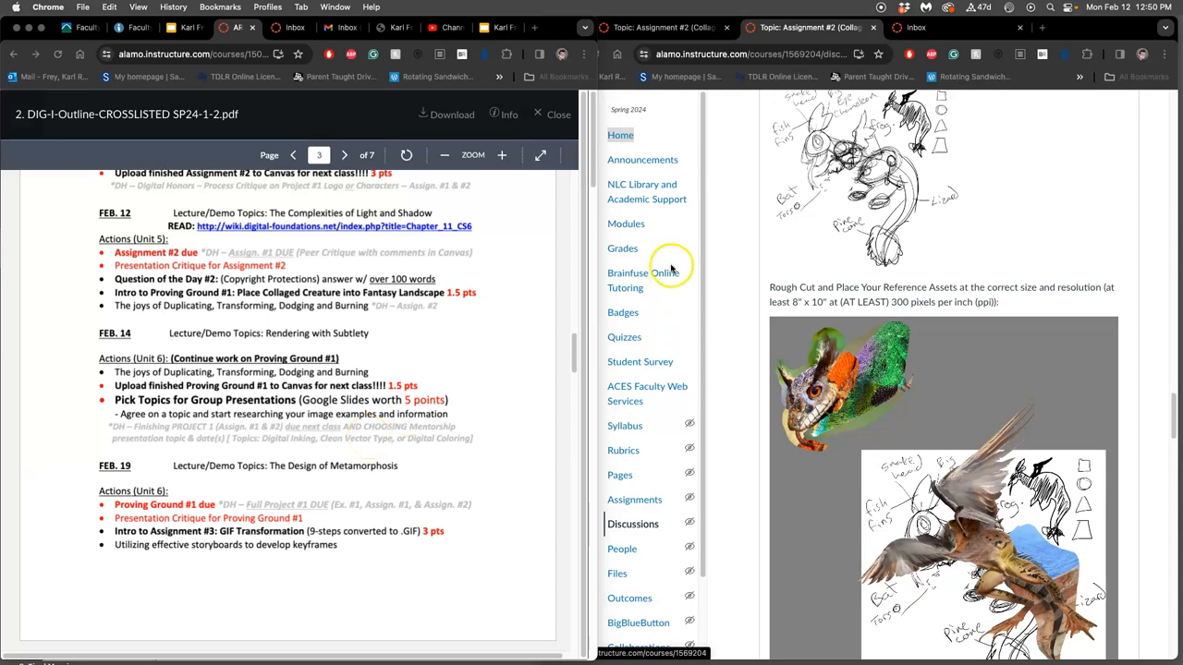
pyautogui.moveTo(629, 303)
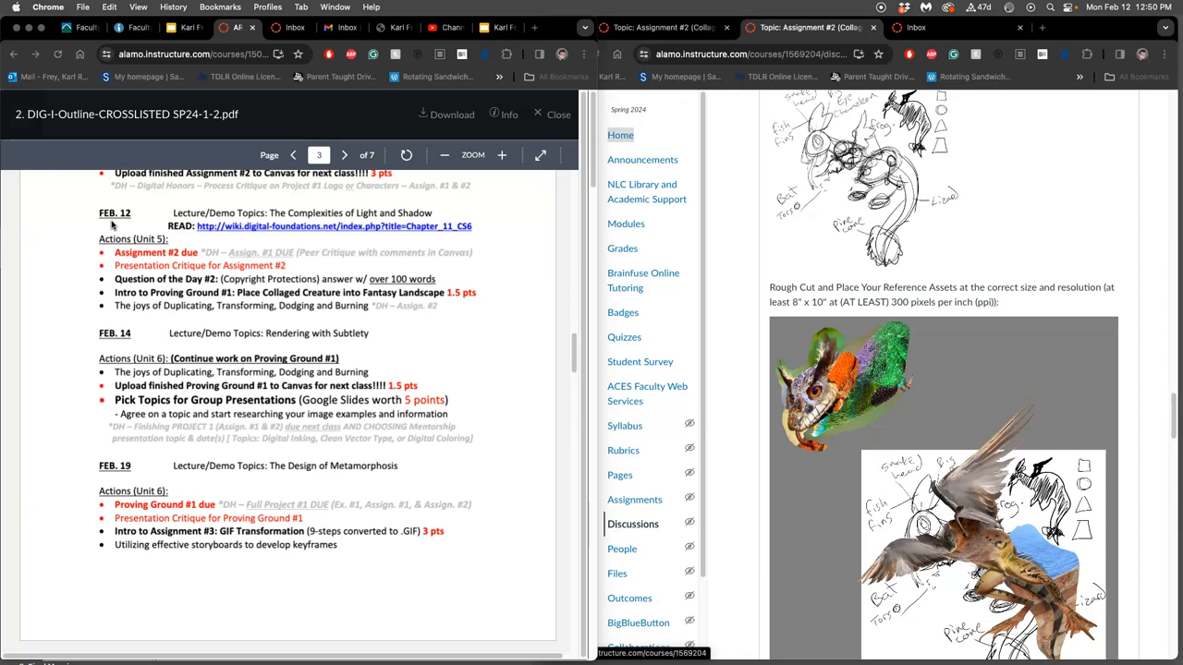
# - Scroll the Assignment #2 discussion past the rough-cut images to the Past Student Example section
pyautogui.click(226, 240)
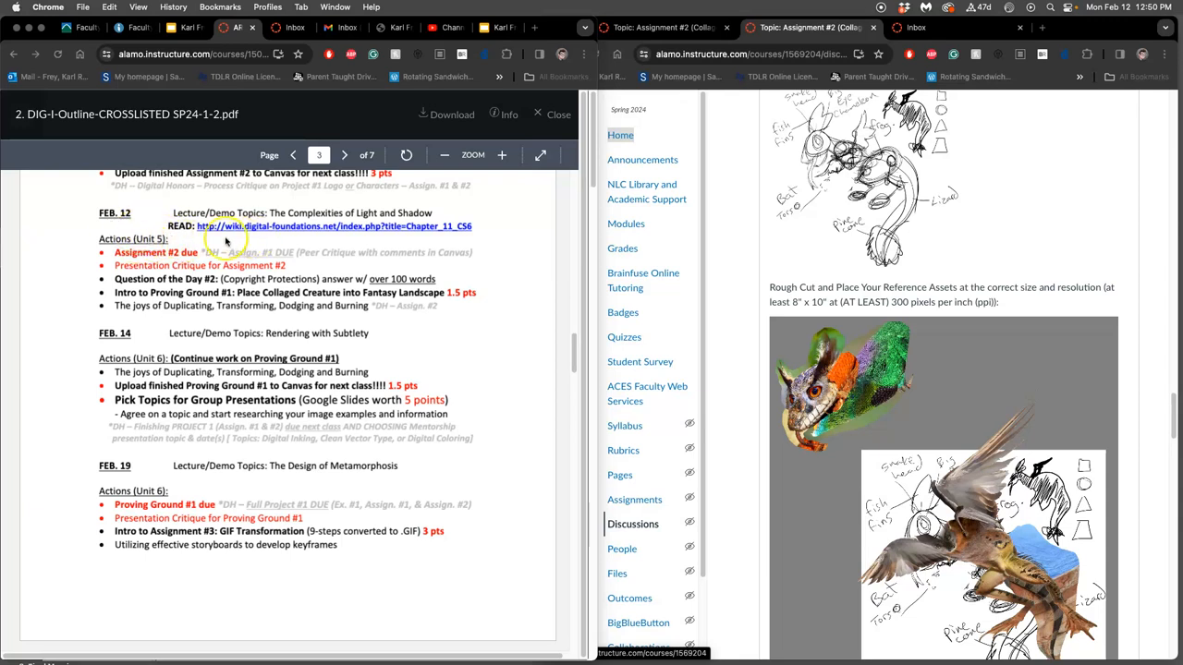
pyautogui.moveTo(303, 253)
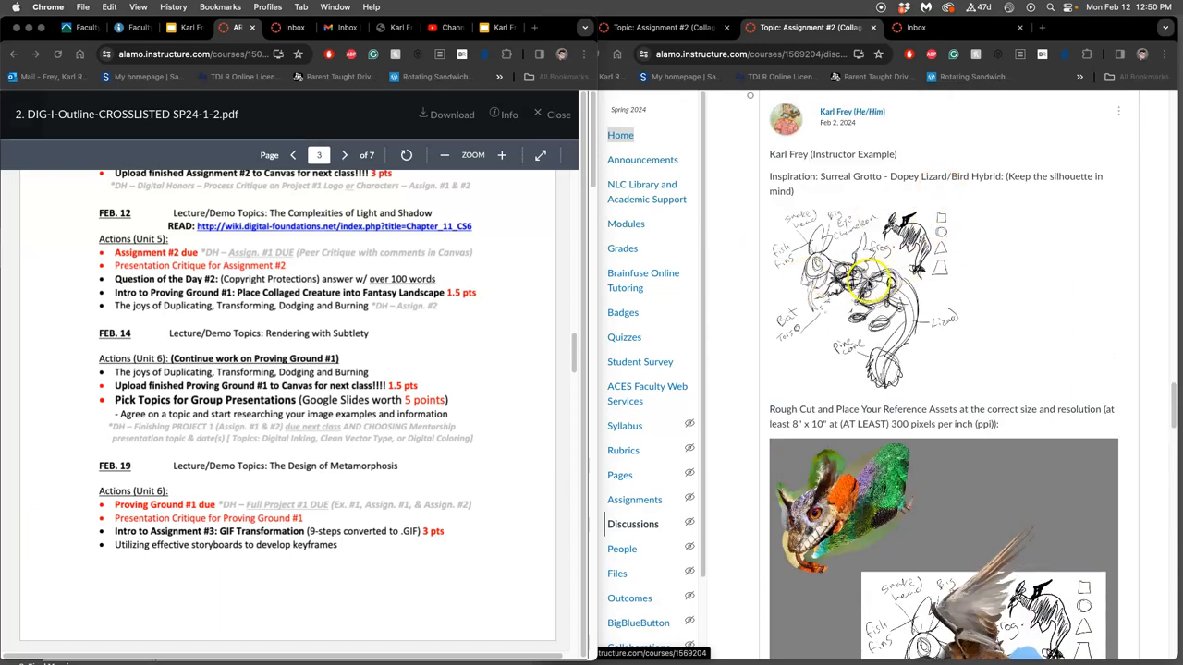
pyautogui.scroll(-3)
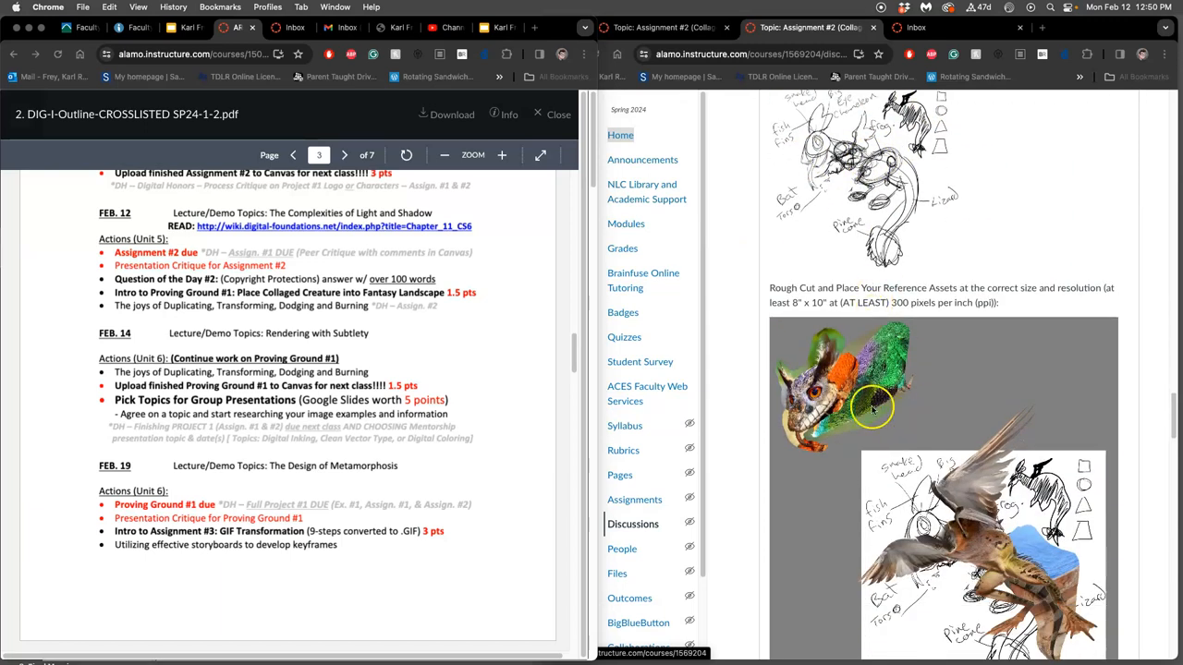
pyautogui.scroll(-3)
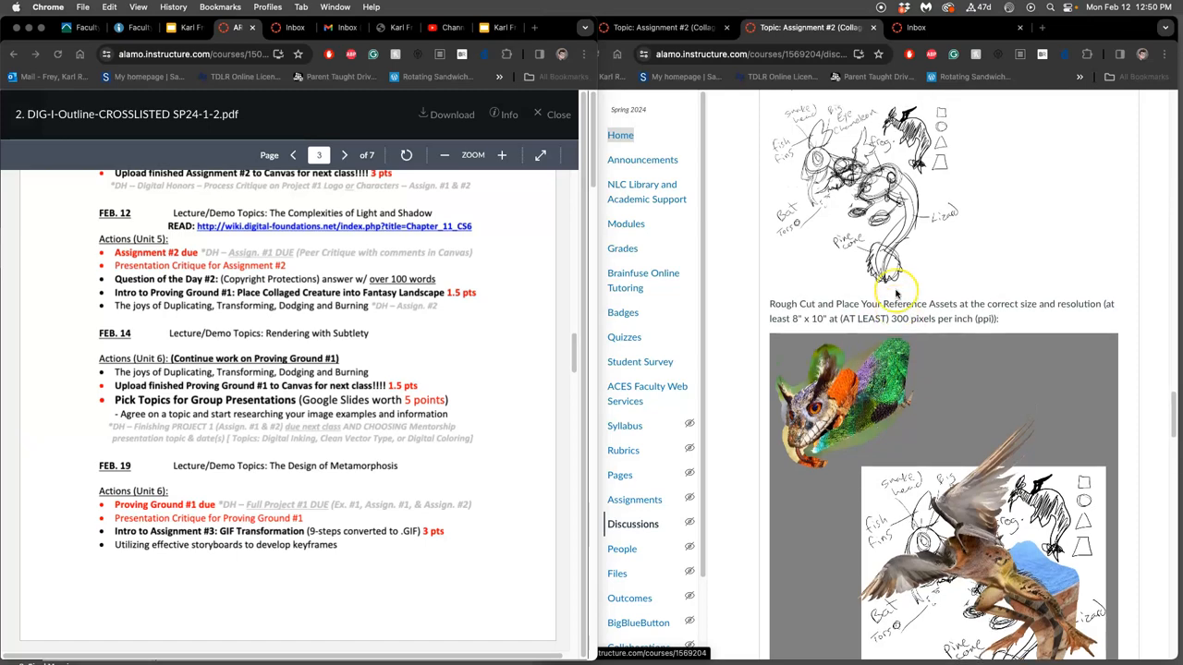
pyautogui.scroll(-3)
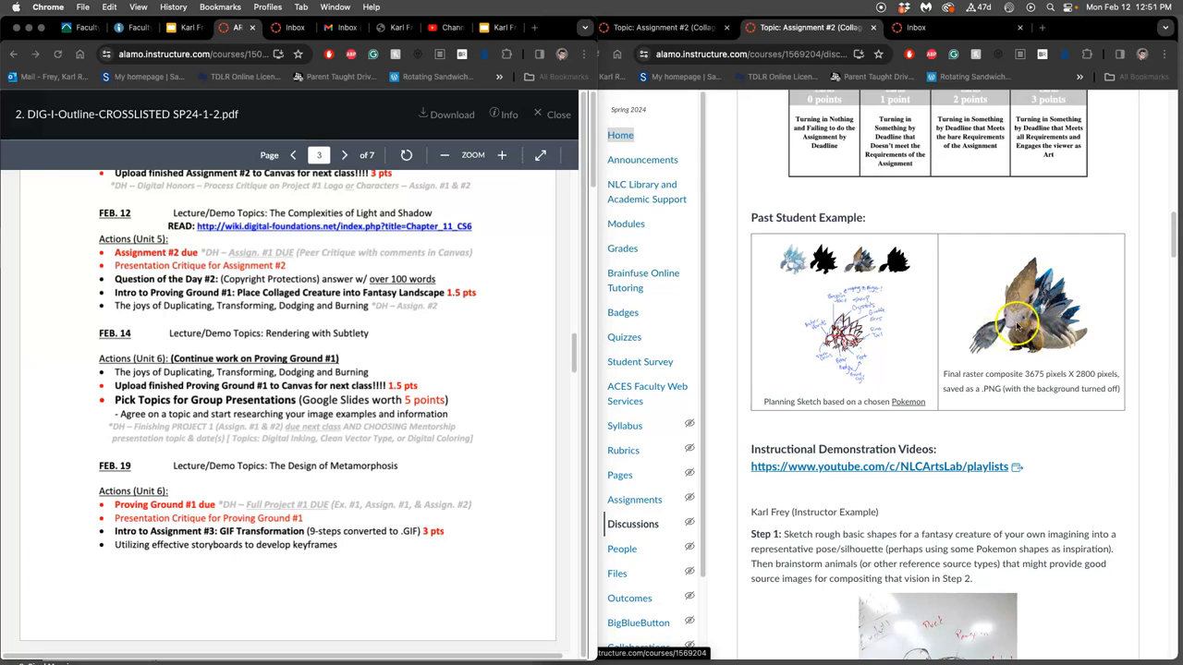
pyautogui.moveTo(1063, 331)
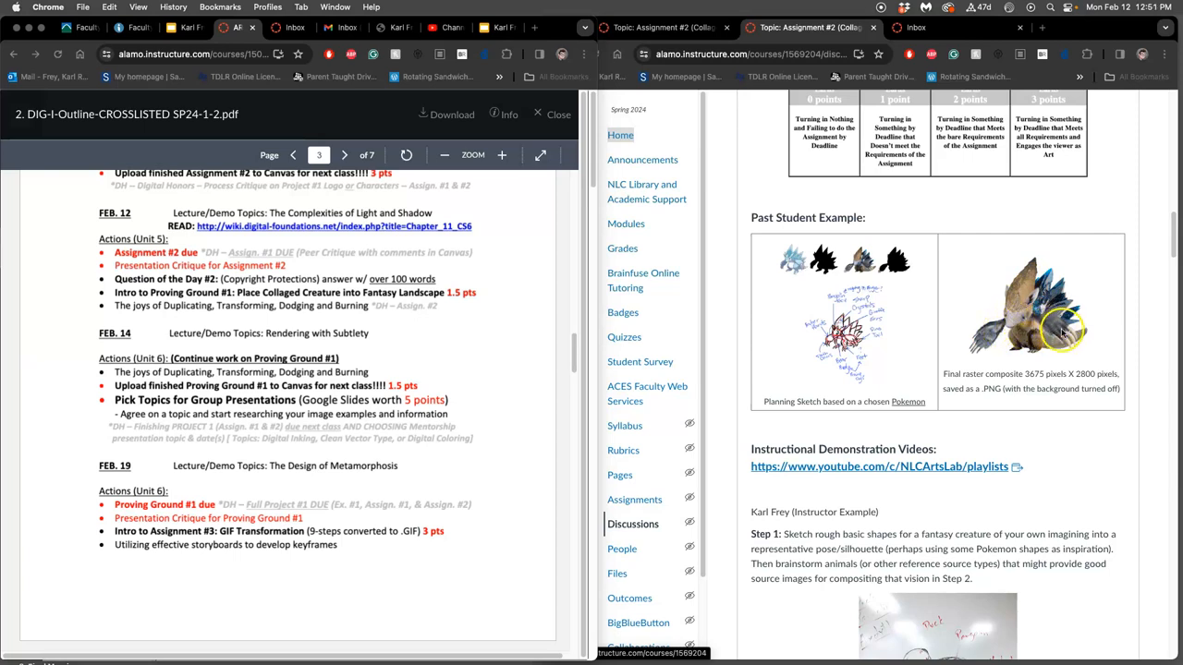
pyautogui.moveTo(994, 360)
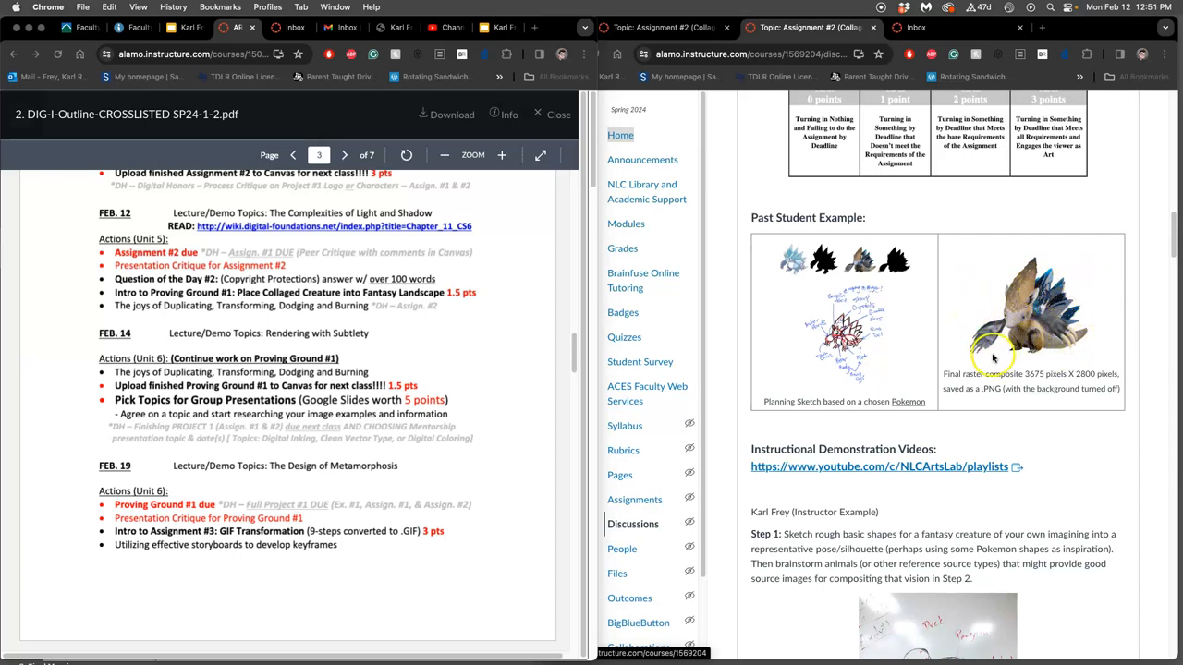
pyautogui.moveTo(1033, 311)
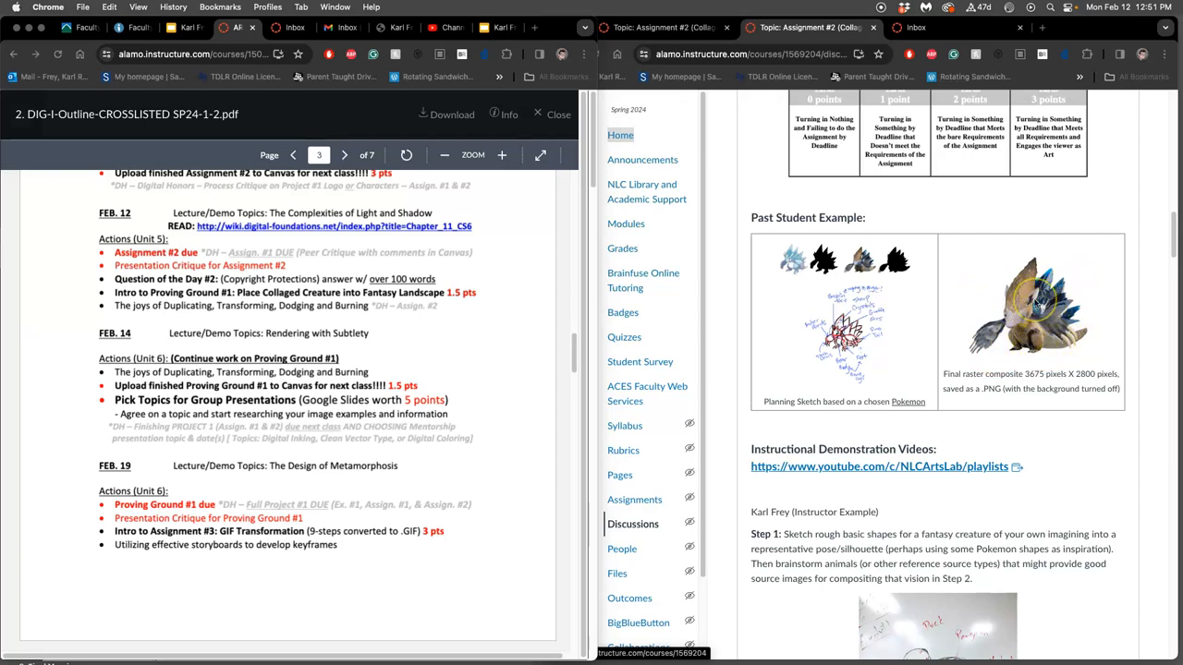
pyautogui.moveTo(1044, 318)
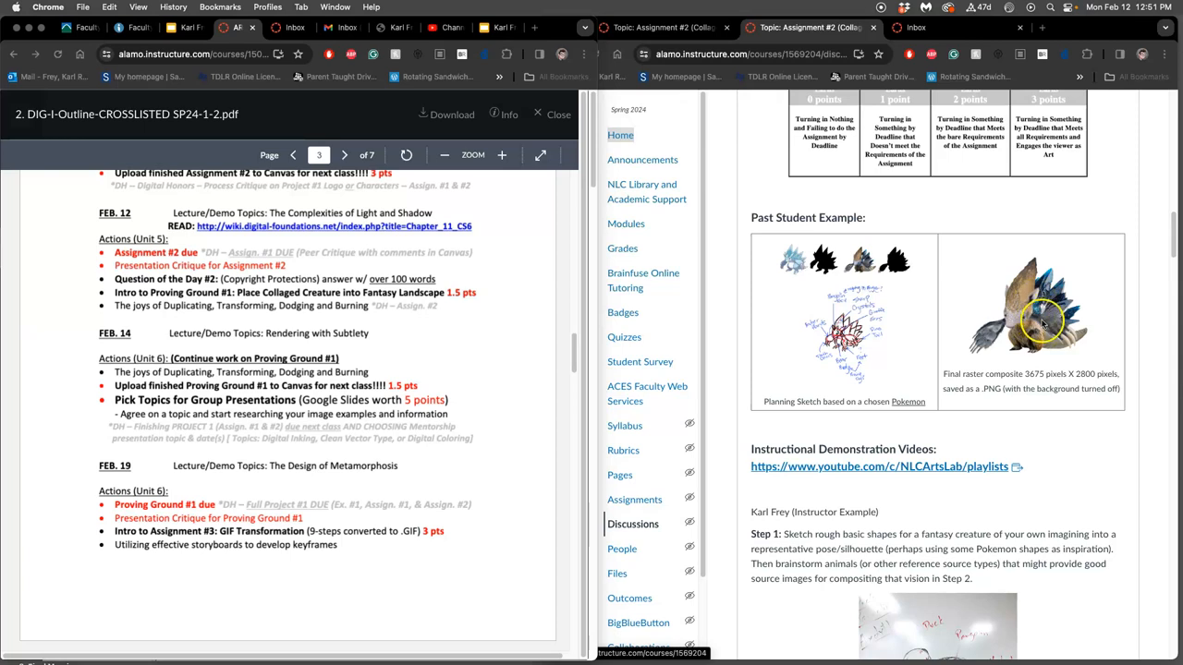
pyautogui.moveTo(976, 349)
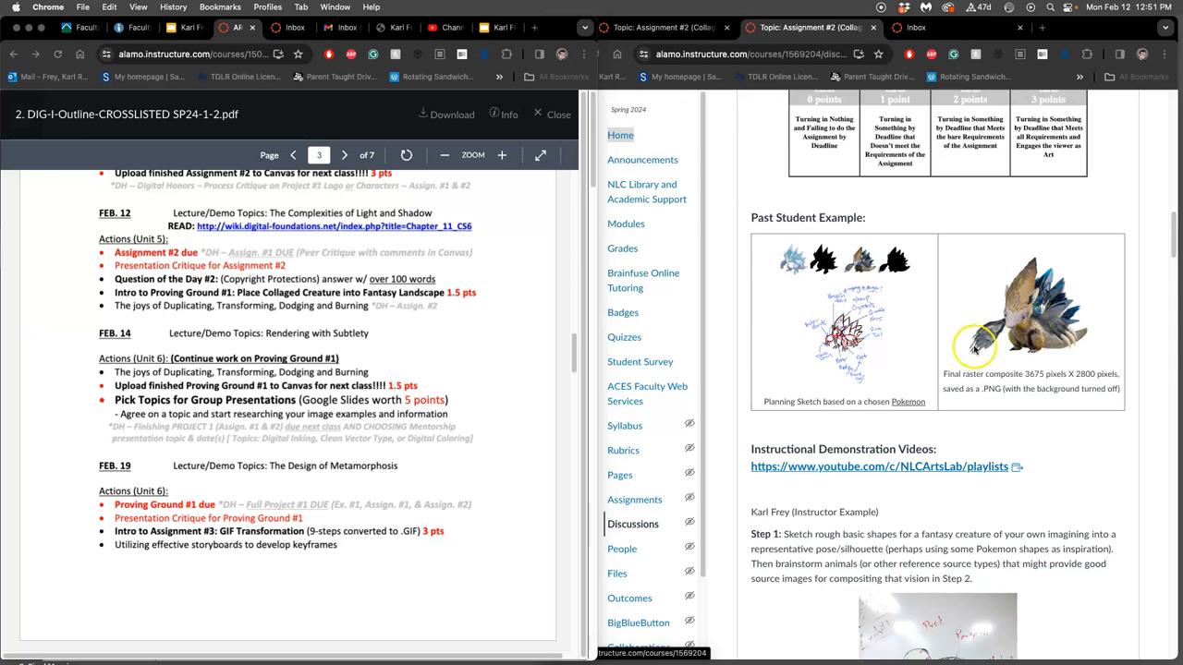
# - Scroll through Steps 1–3 of the assignment down to the 'To Get Credit for your Work' section
pyautogui.scroll(-3)
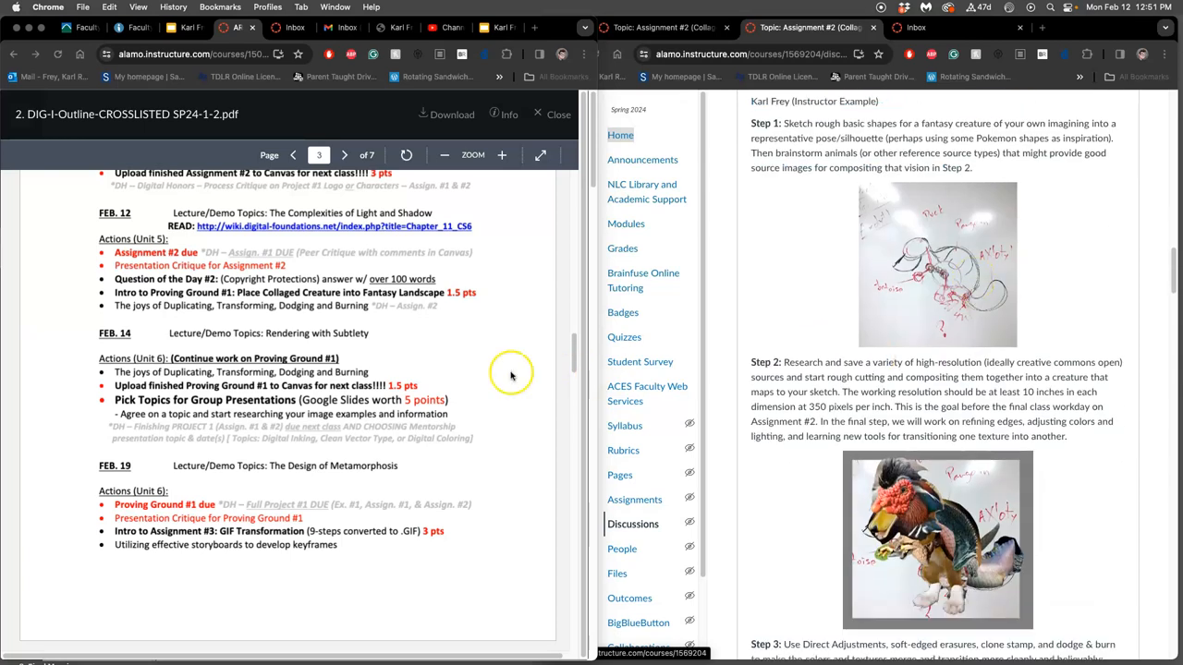
pyautogui.moveTo(262, 390)
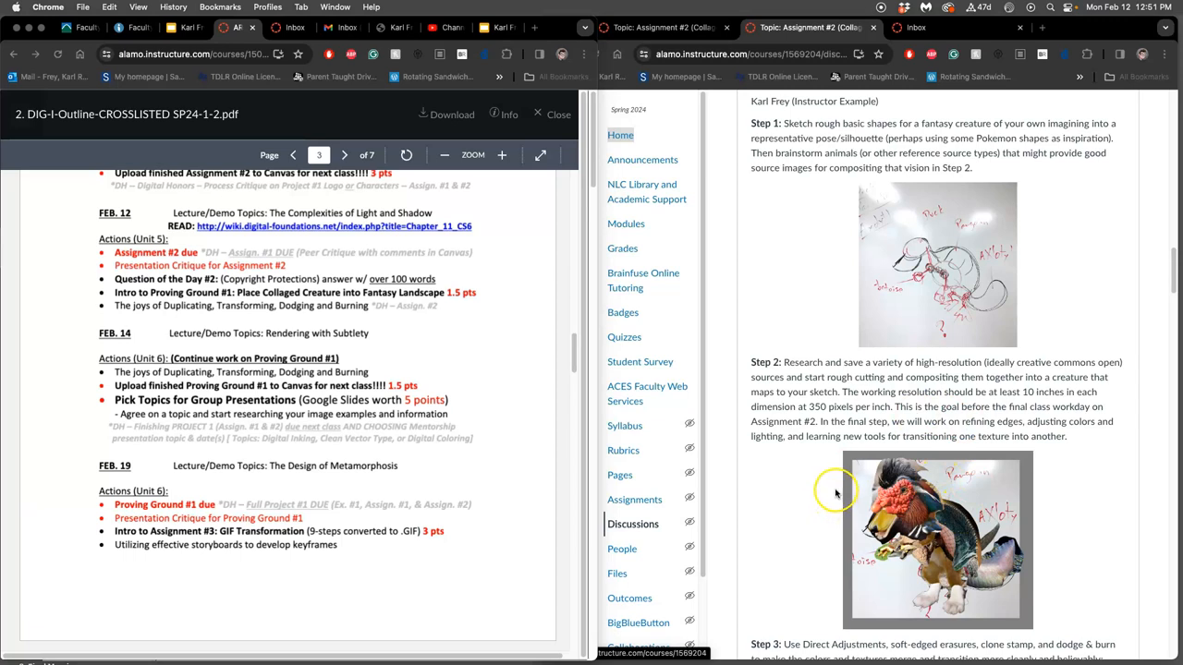
pyautogui.moveTo(835, 491)
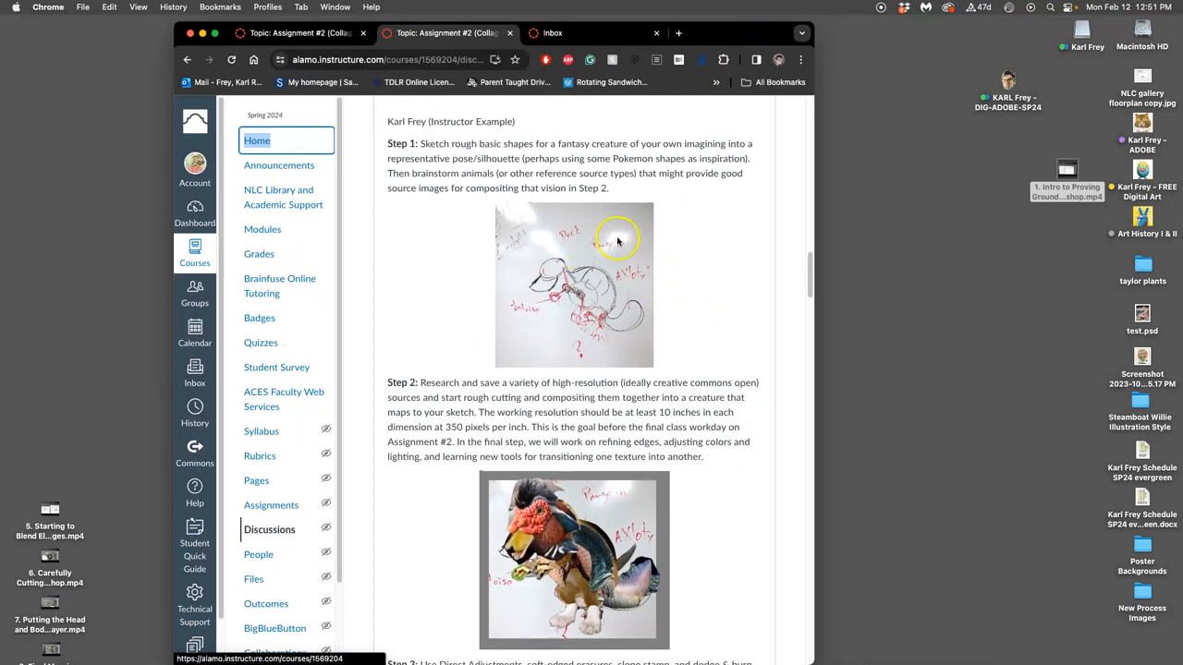
pyautogui.scroll(-3)
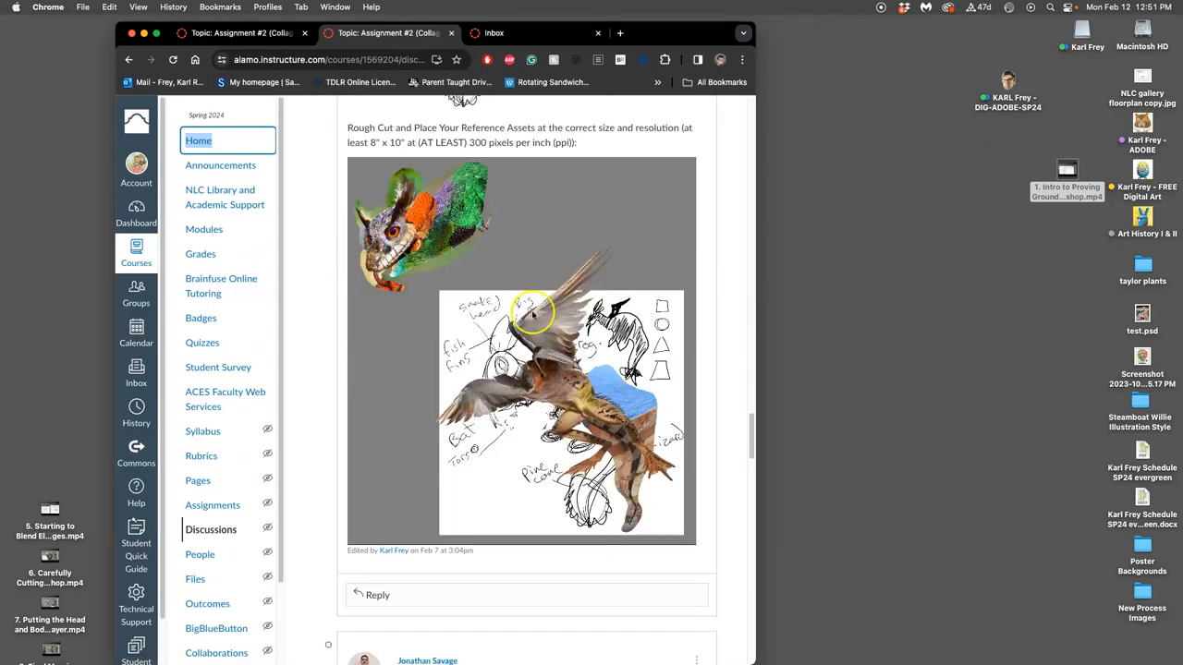
pyautogui.moveTo(610, 371)
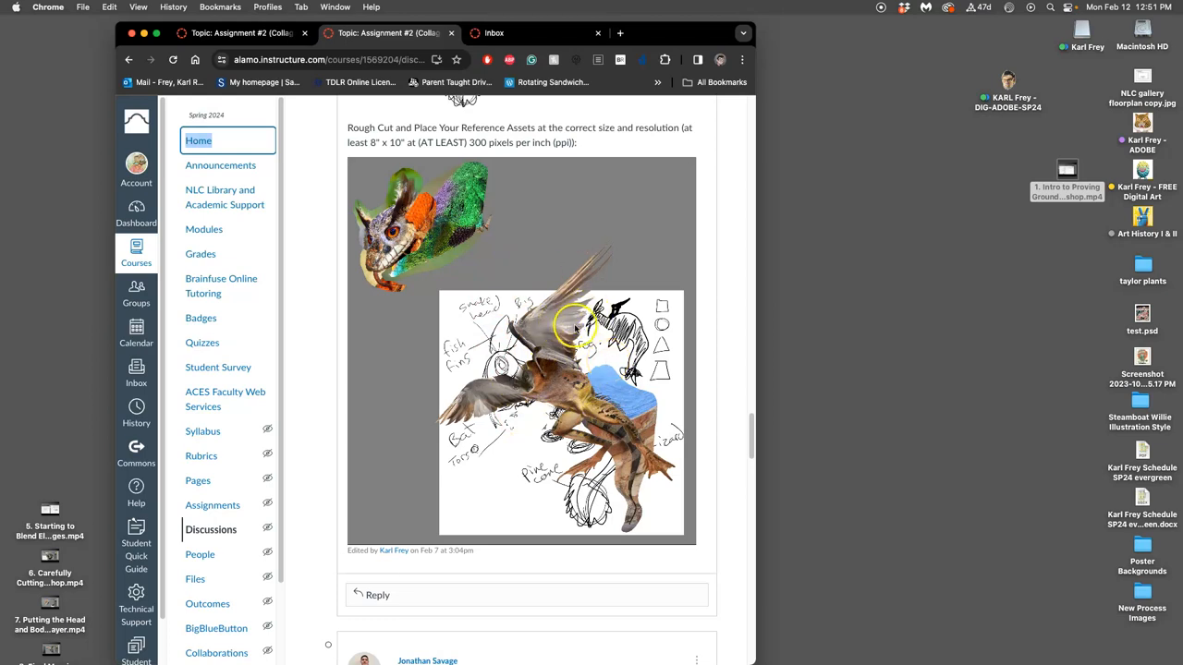
pyautogui.scroll(-3)
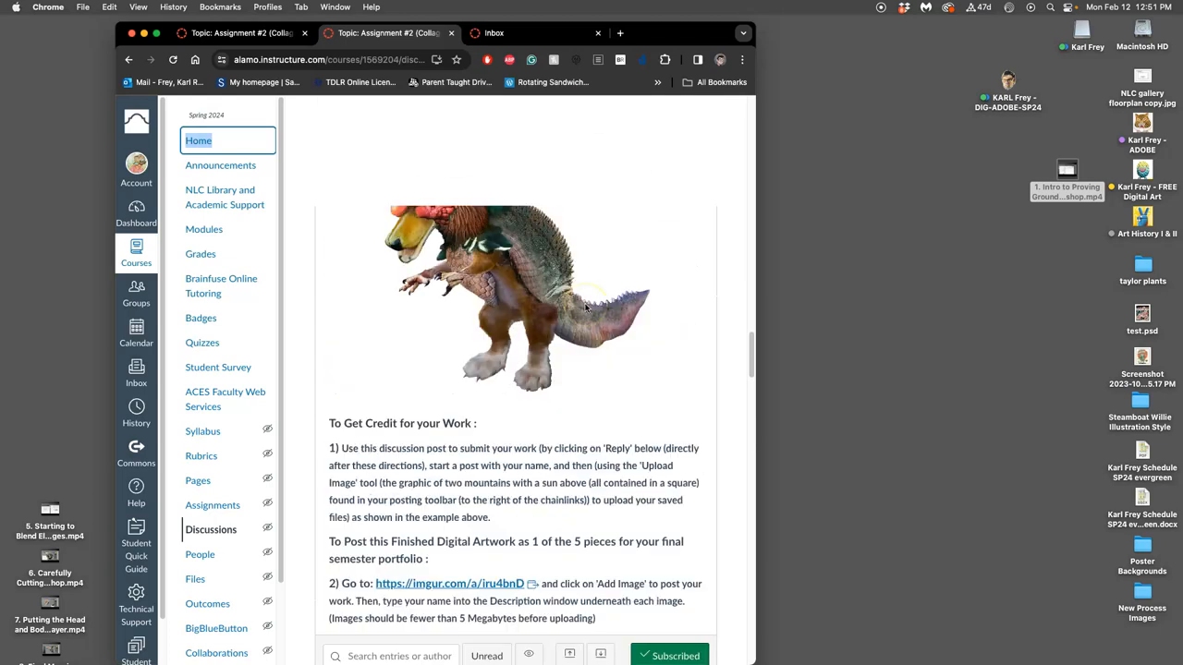
pyautogui.scroll(-3)
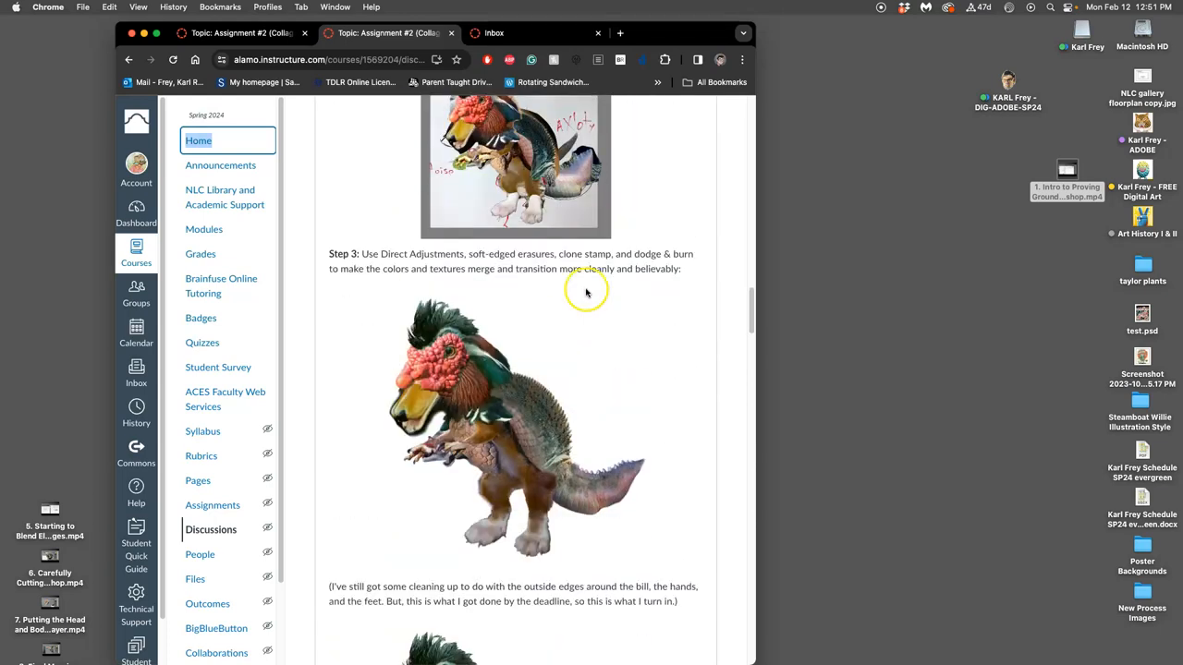
pyautogui.scroll(3)
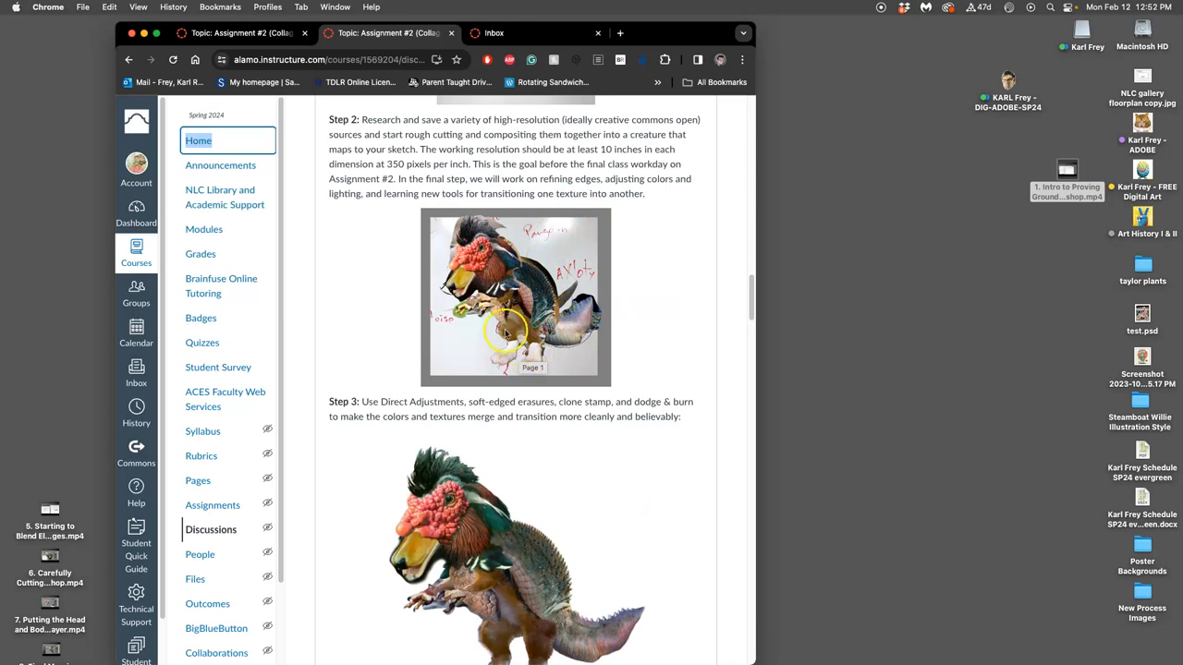
pyautogui.moveTo(551, 477)
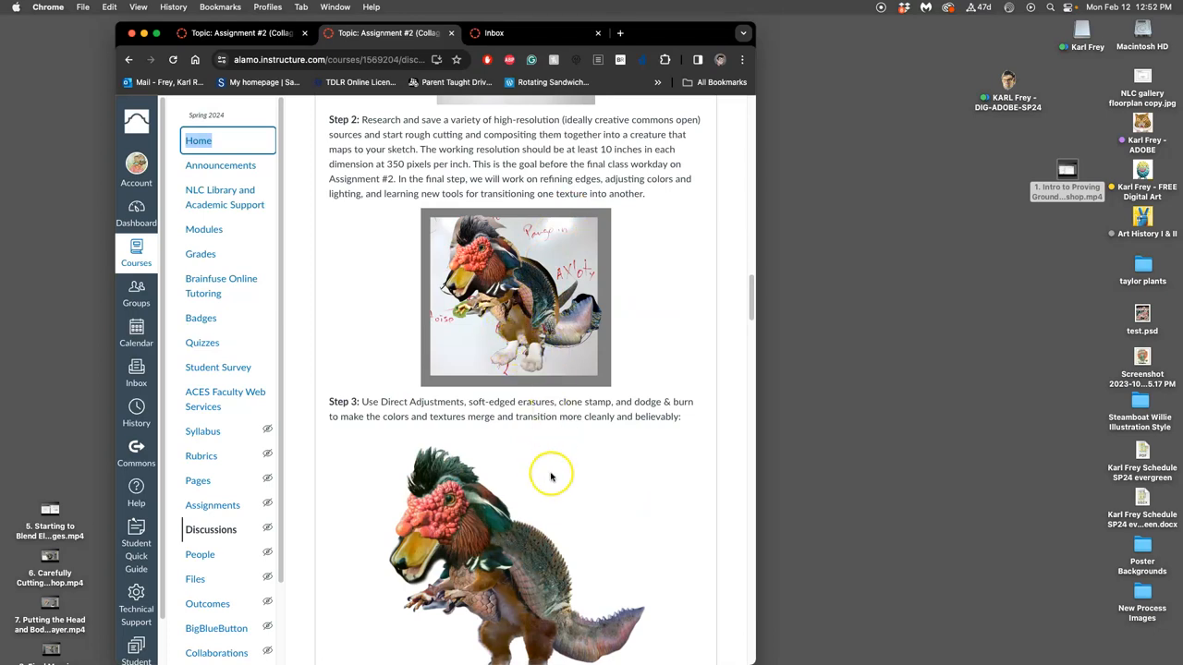
pyautogui.scroll(-3)
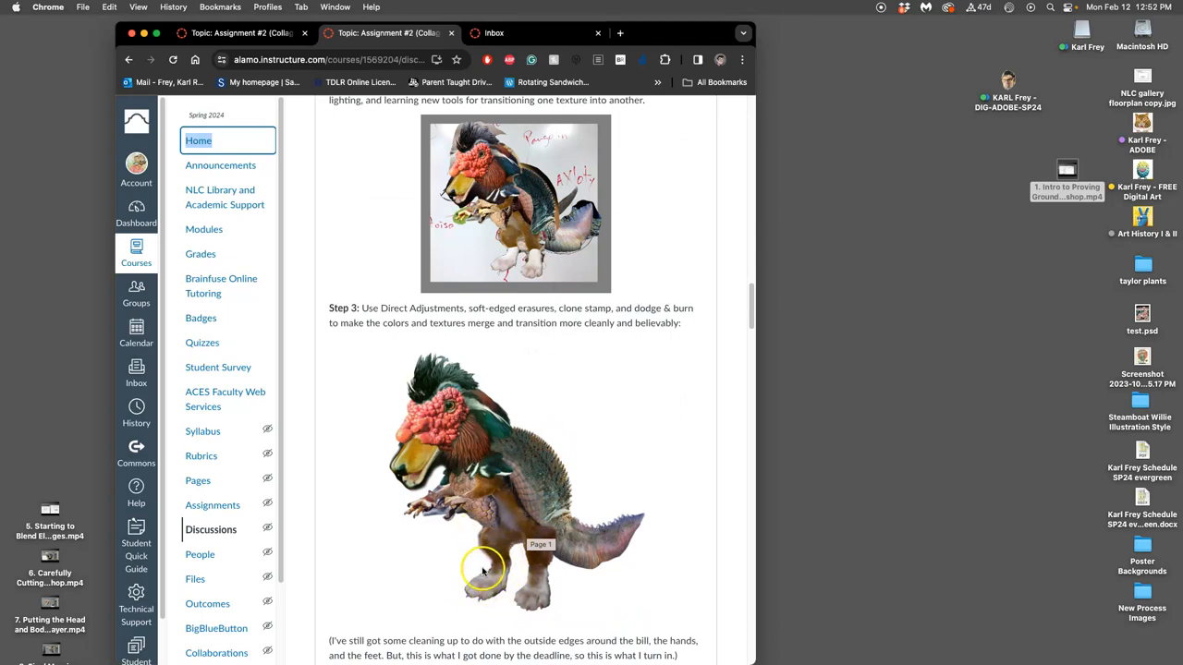
pyautogui.moveTo(540, 552)
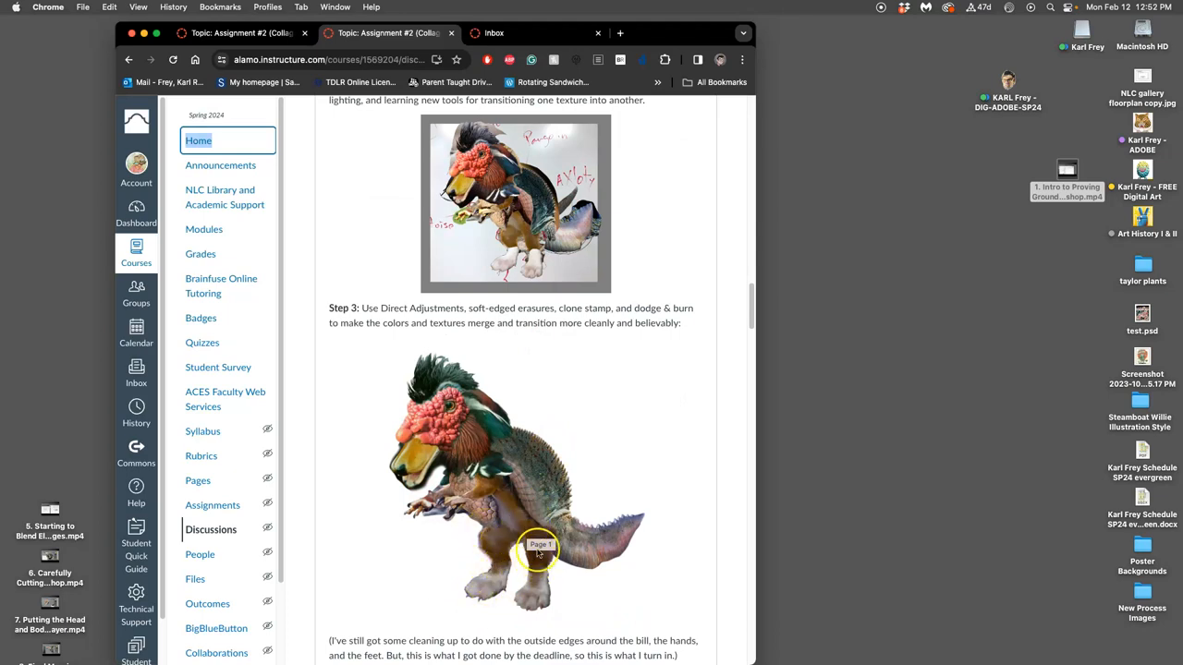
pyautogui.scroll(-3)
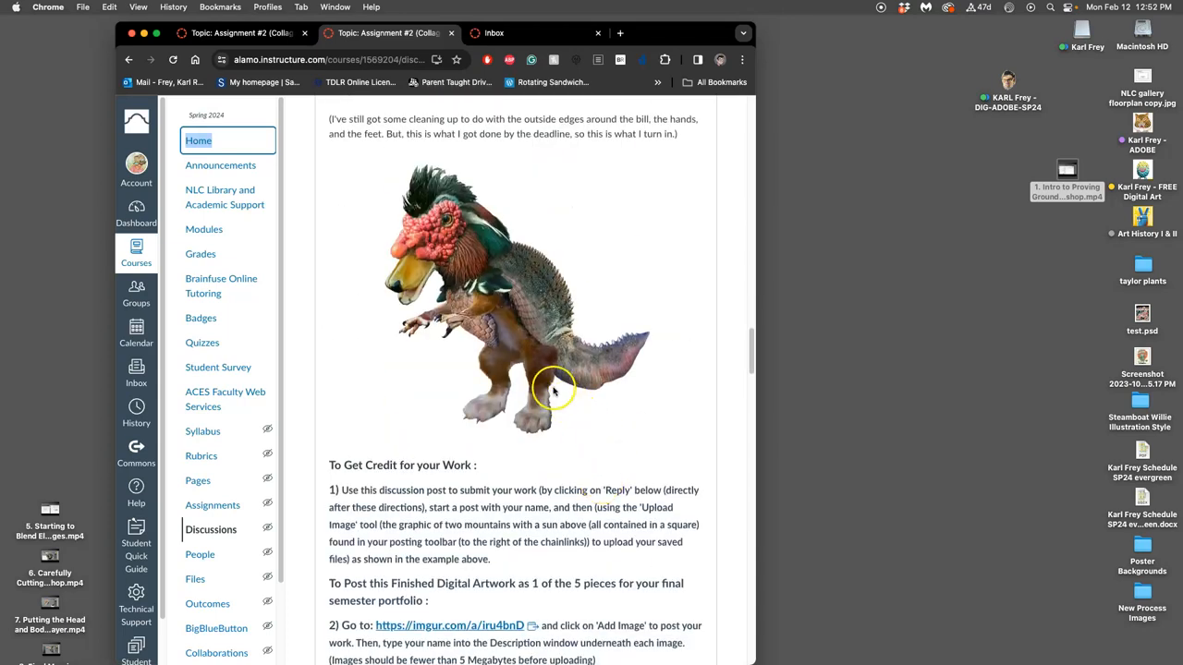
pyautogui.moveTo(554, 388)
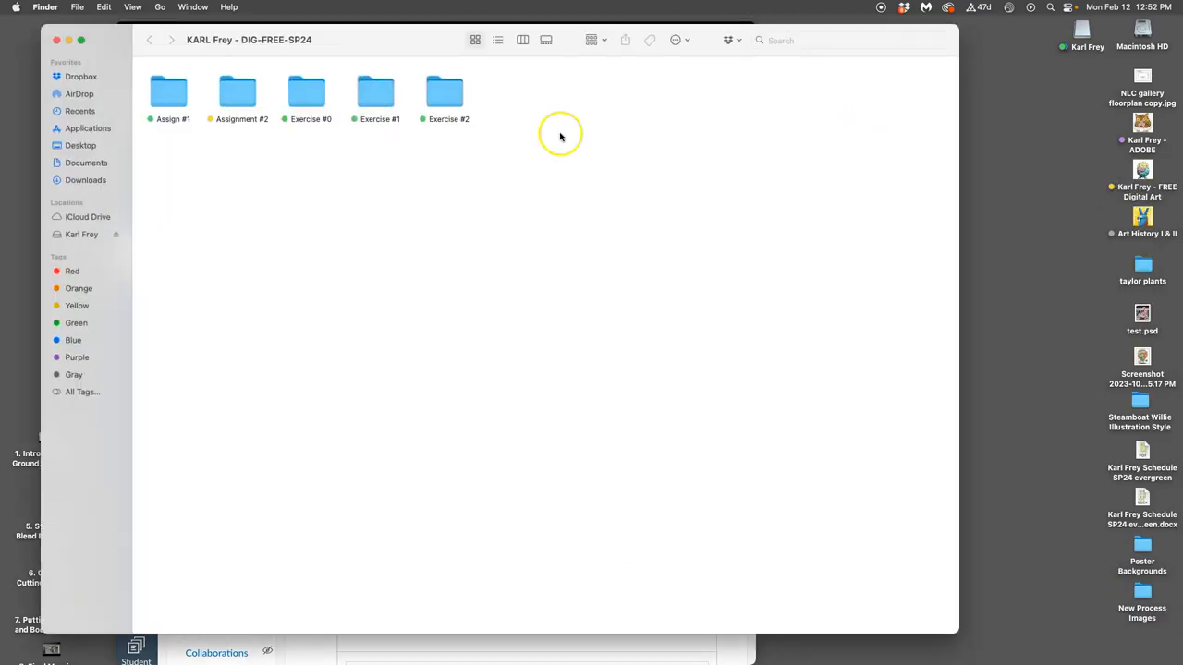
# - Enter the Assignment #2 folder and name a new folder 'reference assets' for the reference images
pyautogui.doubleClick(236, 92)
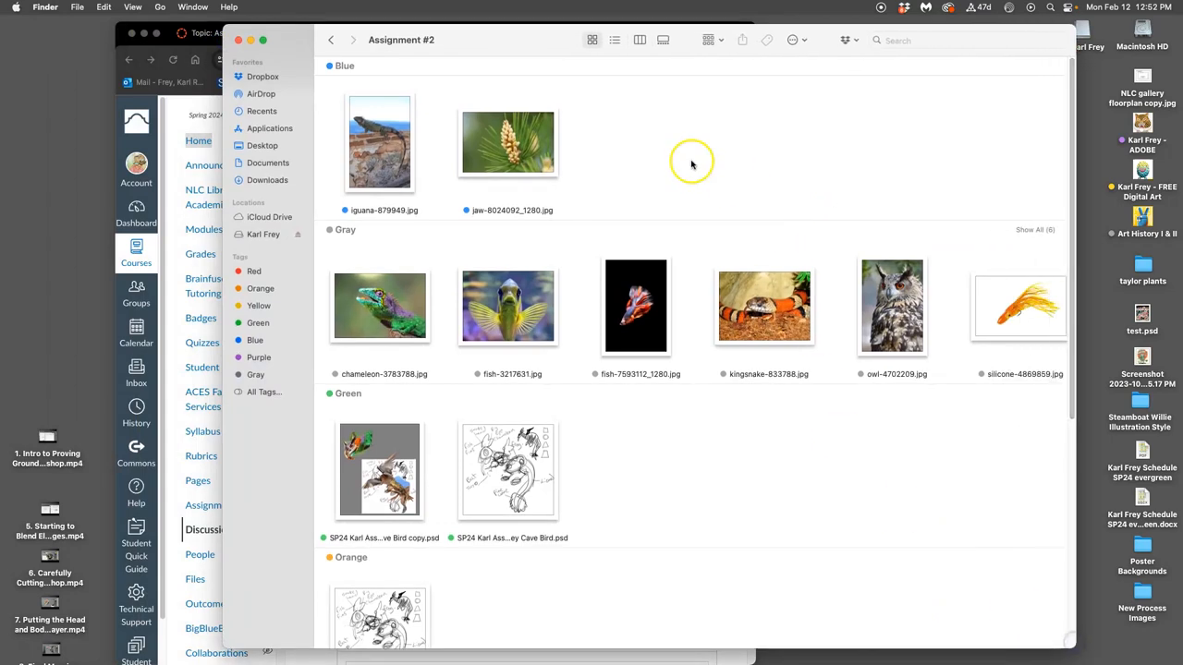
pyautogui.scroll(-3)
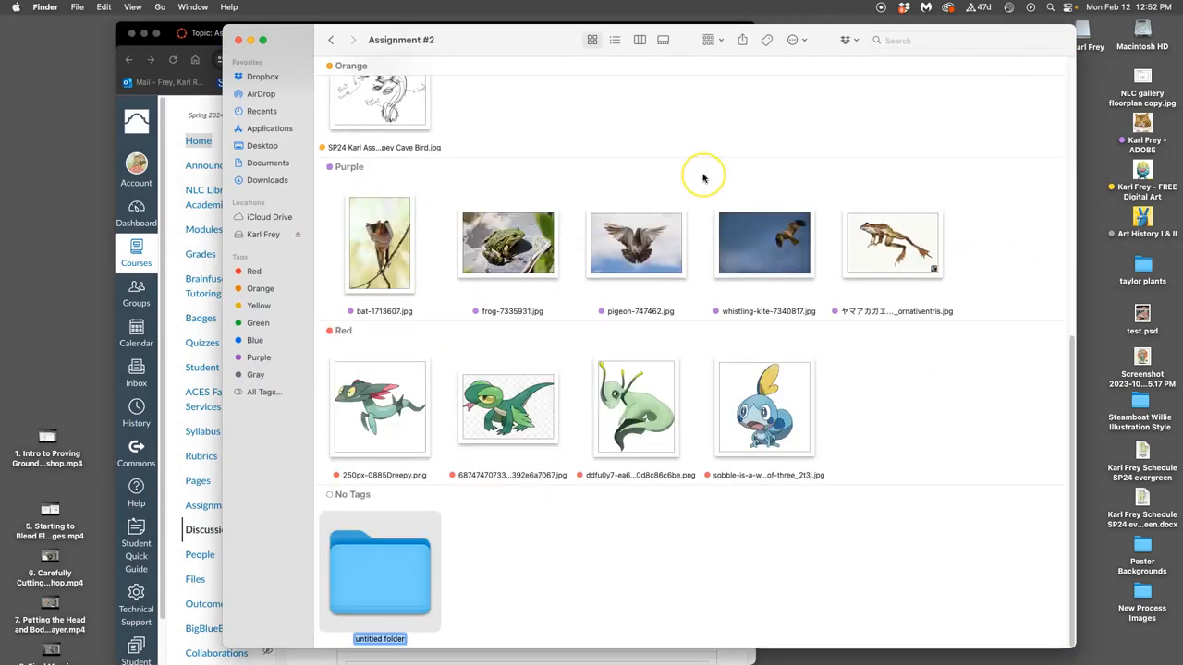
pyautogui.write('reference assets')
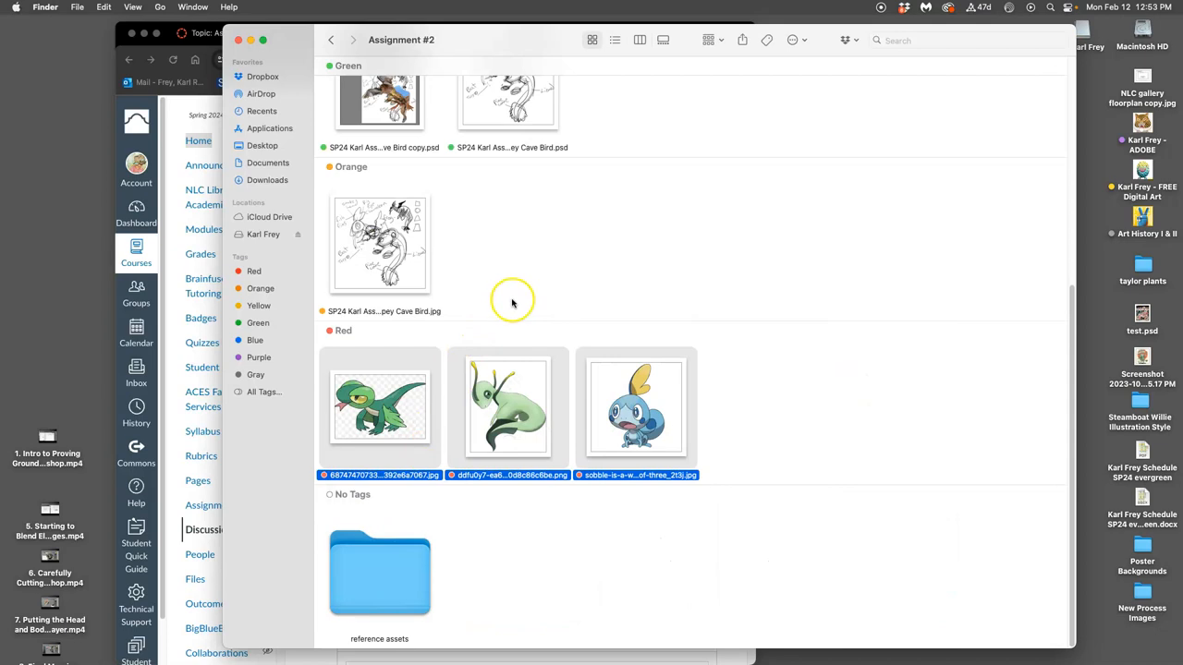
pyautogui.scroll(3)
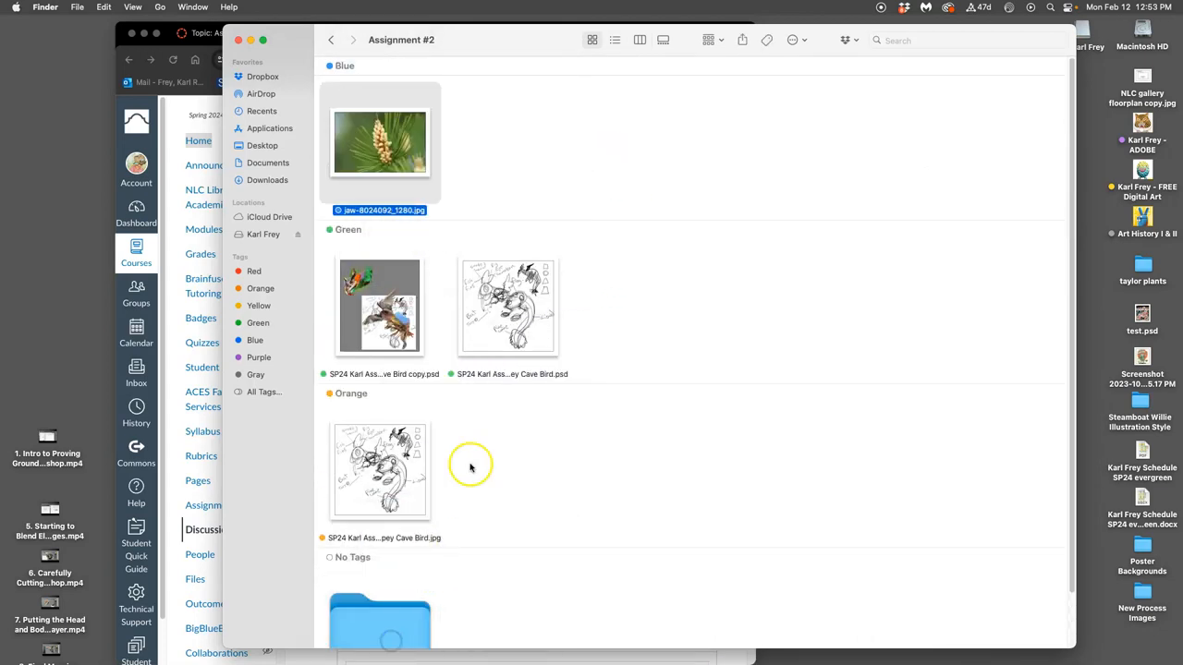
pyautogui.scroll(-3)
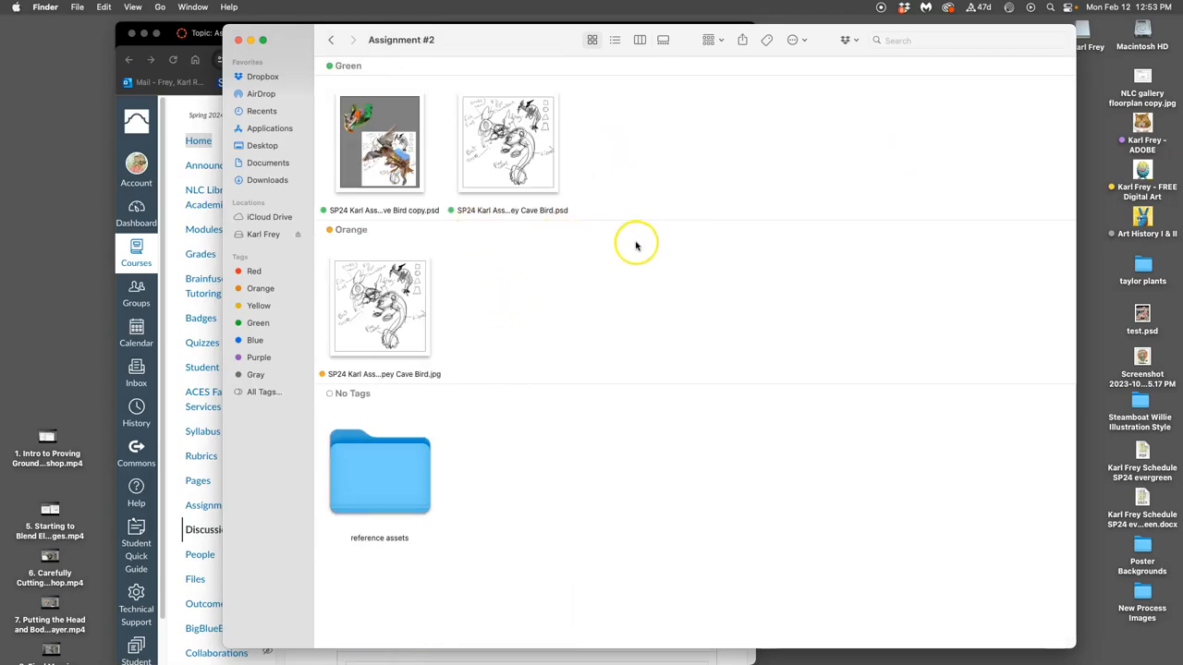
pyautogui.moveTo(592, 231)
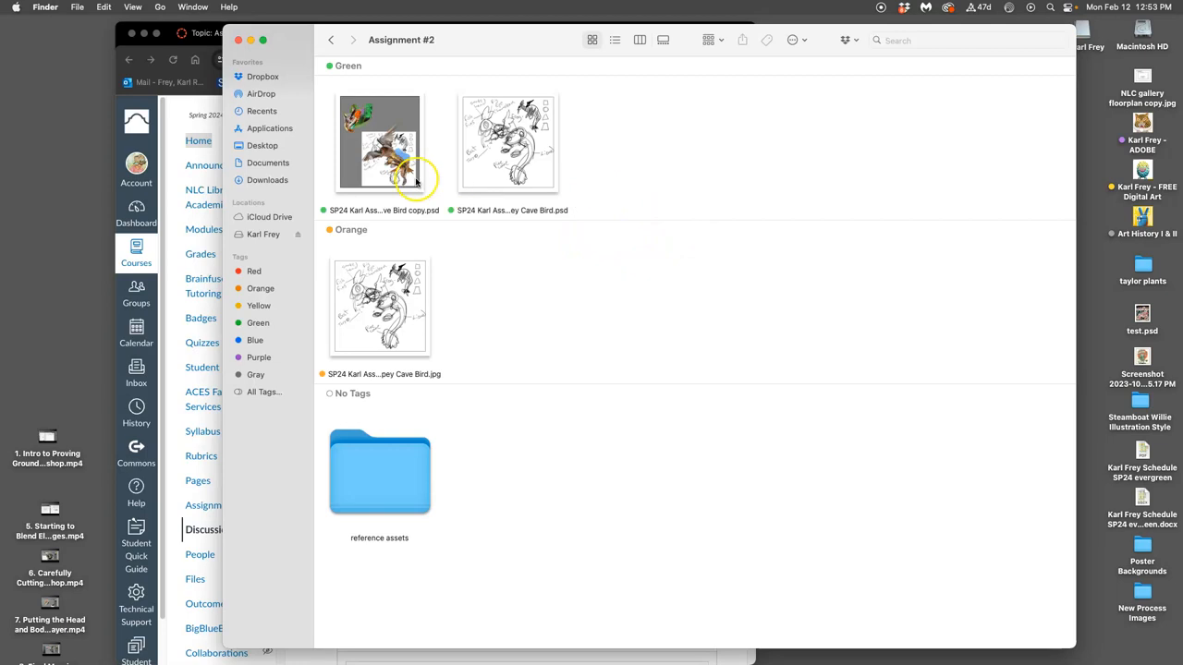
# - Select the bird composite PSD file in the Assignment #2 folder
pyautogui.rightClick(507, 144)
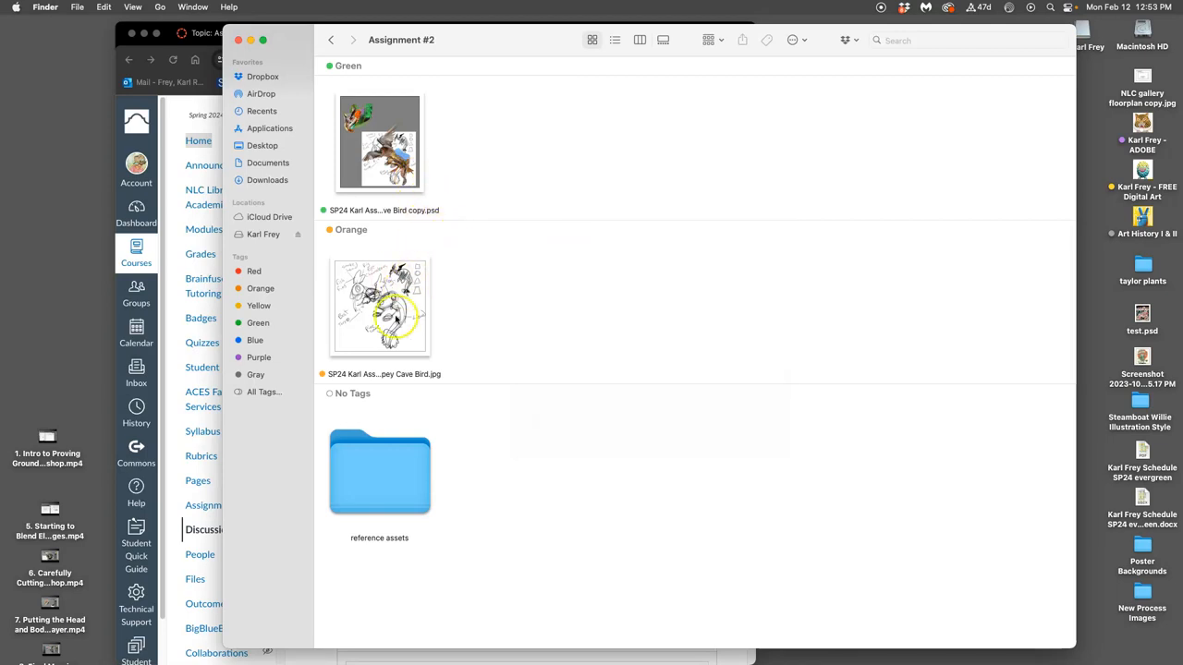
pyautogui.click(379, 144)
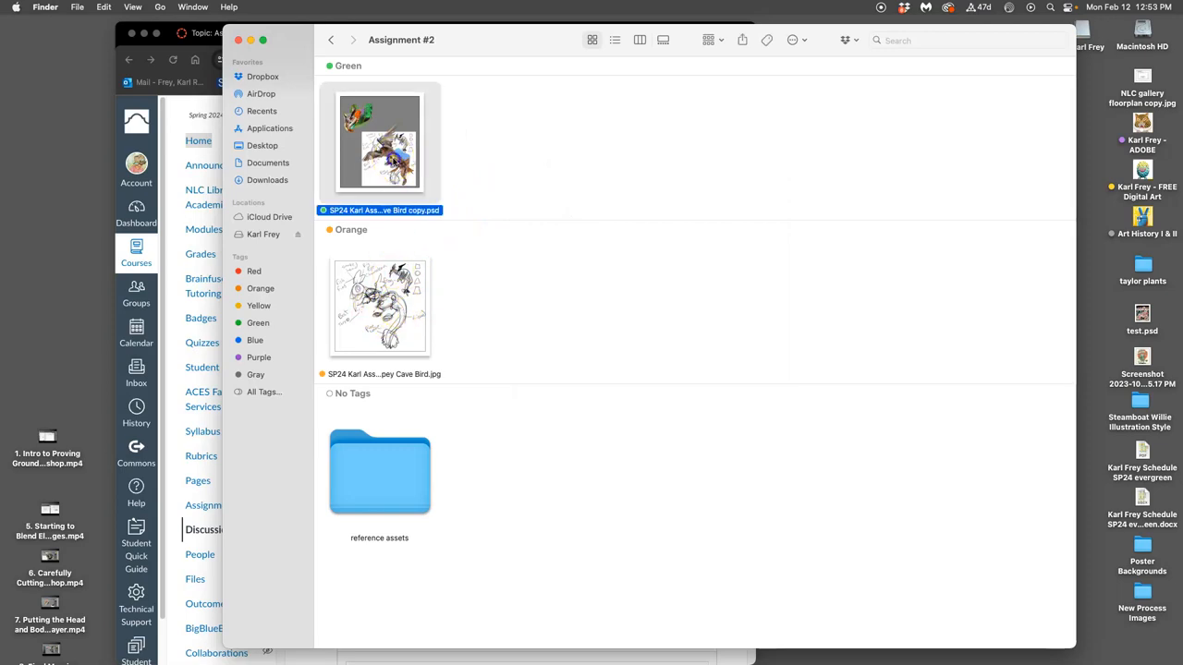
# - Open the composite PSD in Adobe Photoshop, then quit Photoshop from the Dock
pyautogui.doubleClick(379, 141)
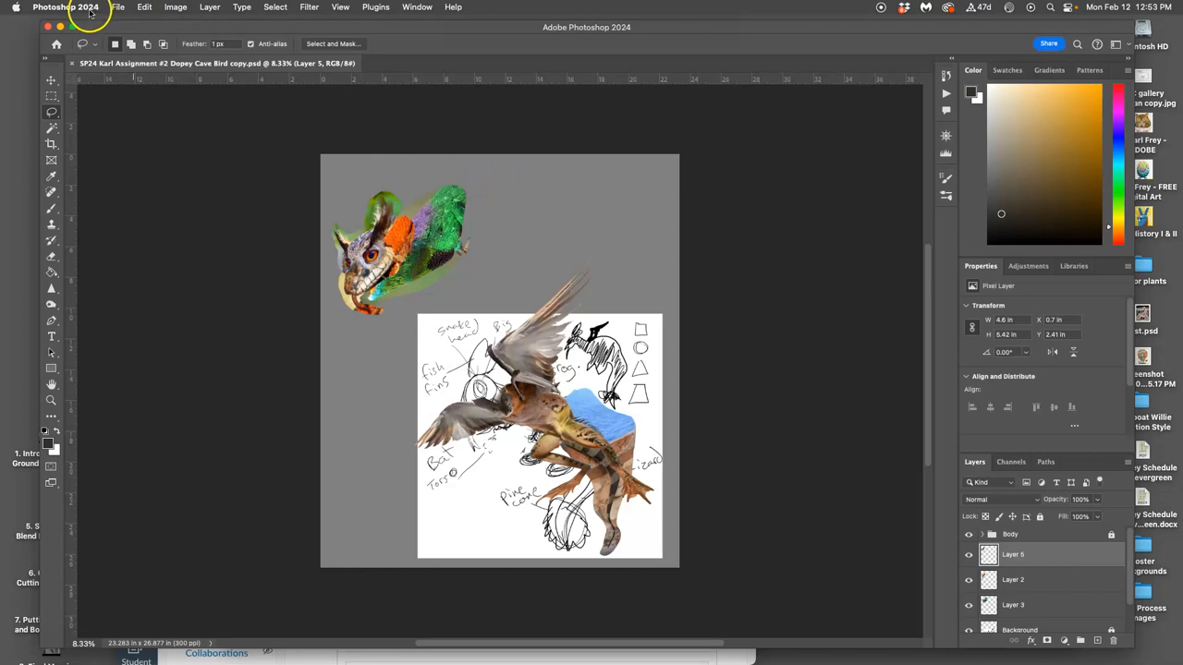
pyautogui.moveTo(58, 27)
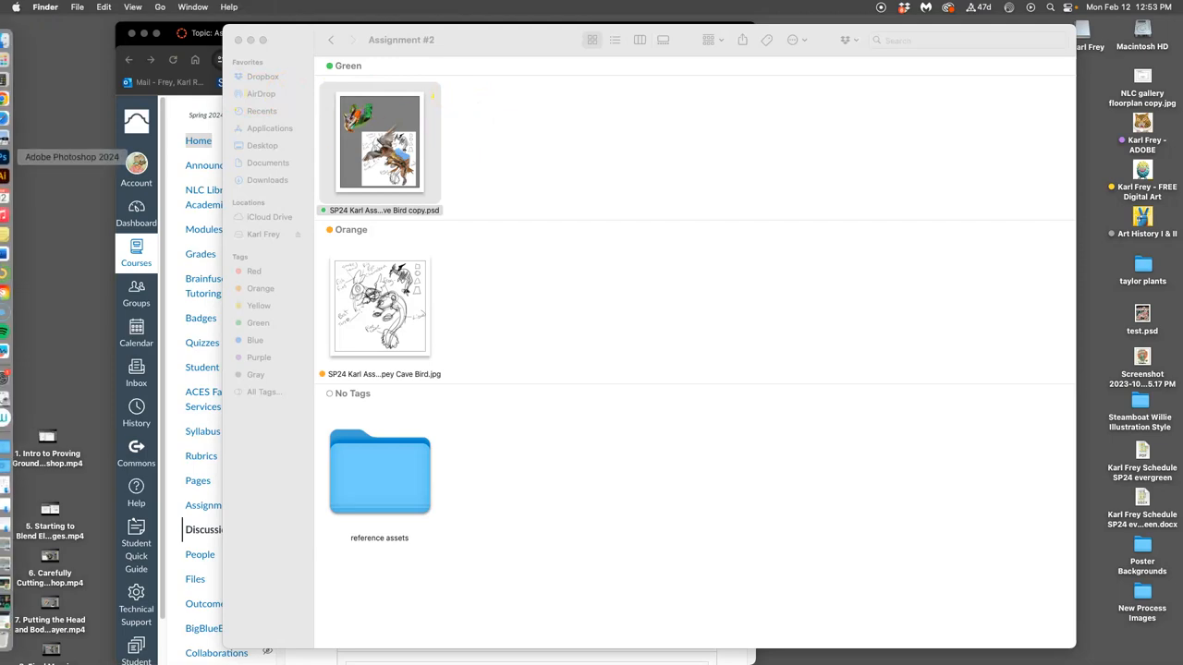
pyautogui.rightClick(17, 157)
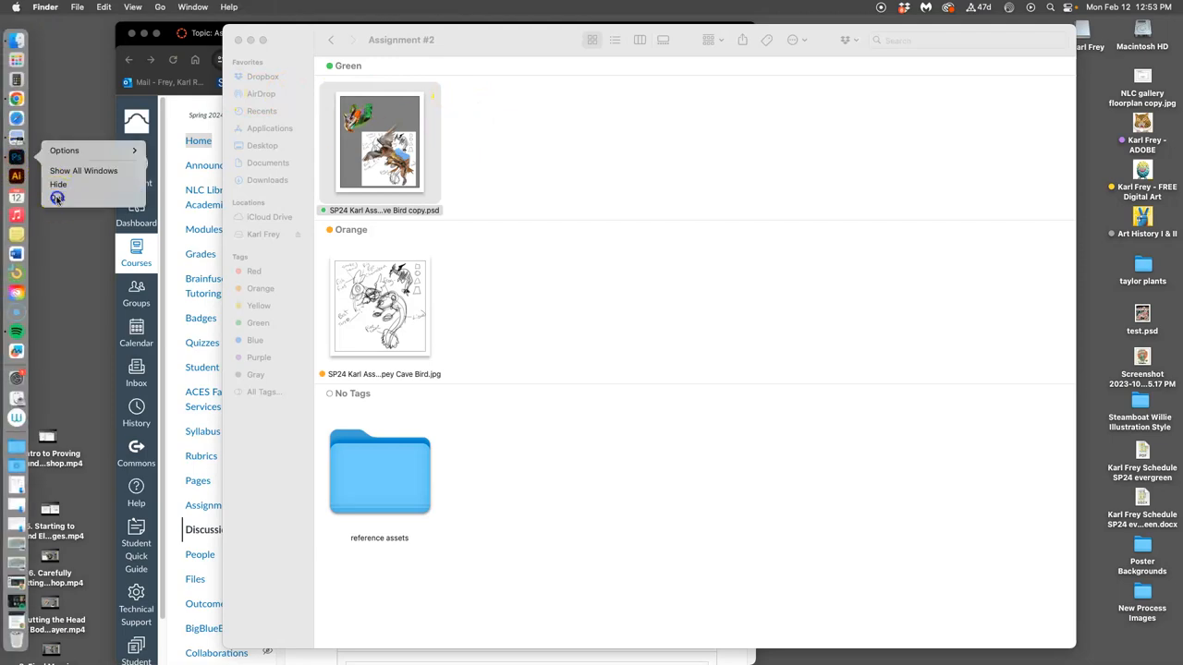
pyautogui.click(270, 45)
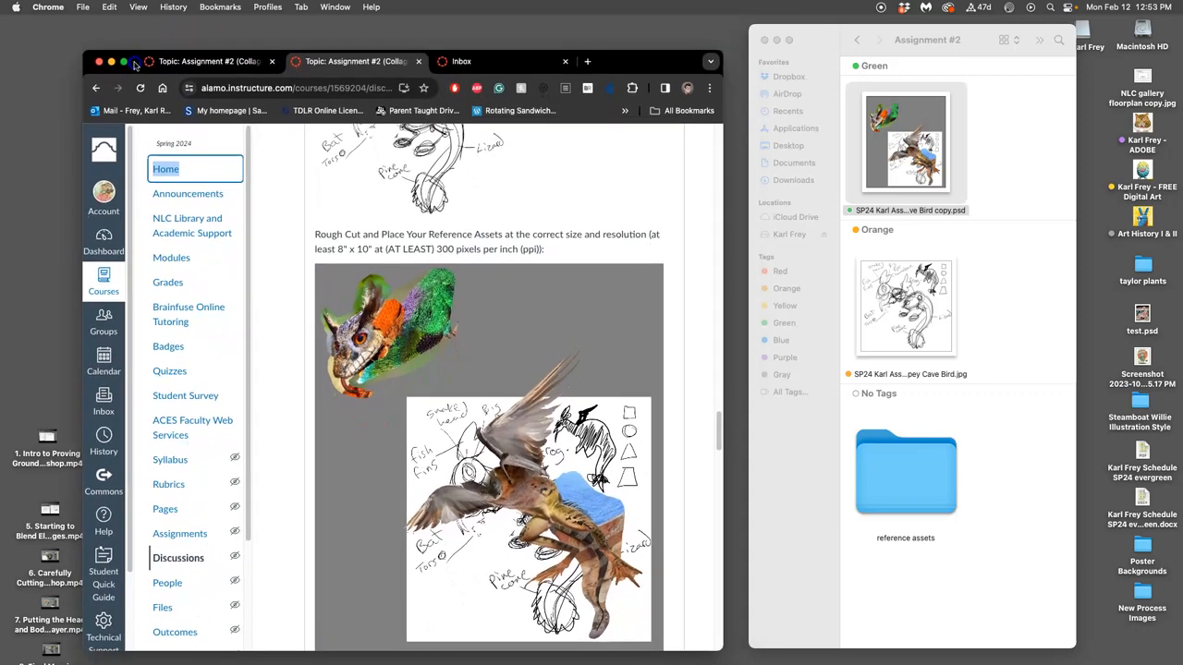
# - Load the composite PSD into Photopea in a new tab and toggle head layers to inspect the creature pieces
pyautogui.click(587, 70)
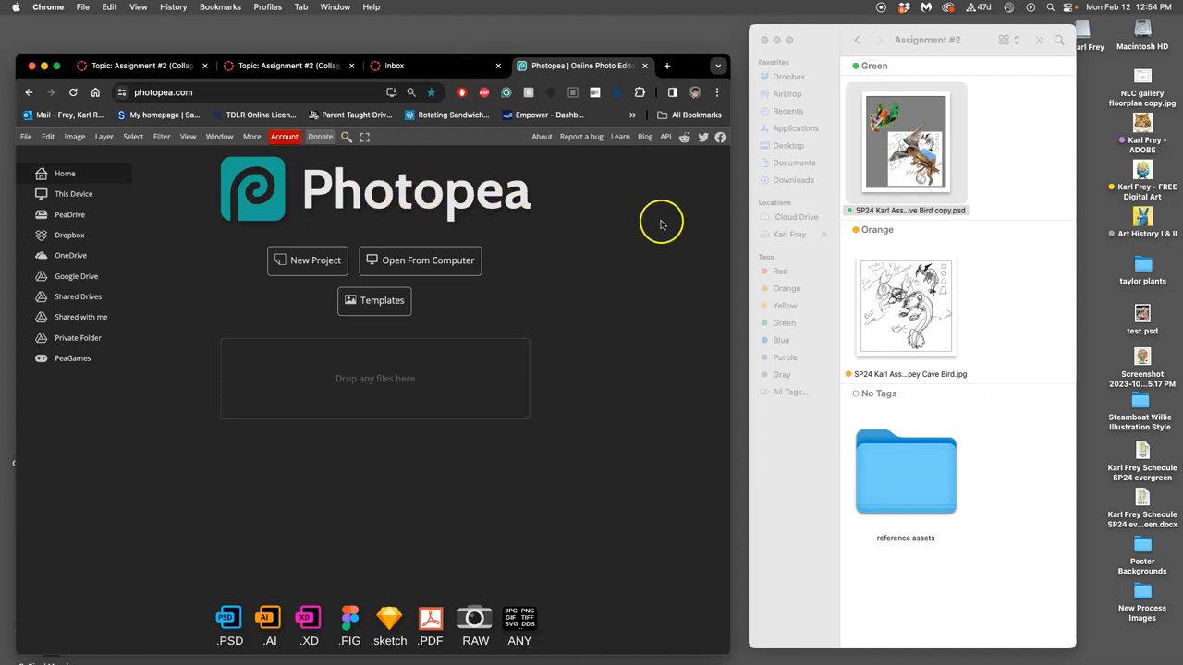
pyautogui.moveTo(906, 139); pyautogui.dragTo(447, 362)
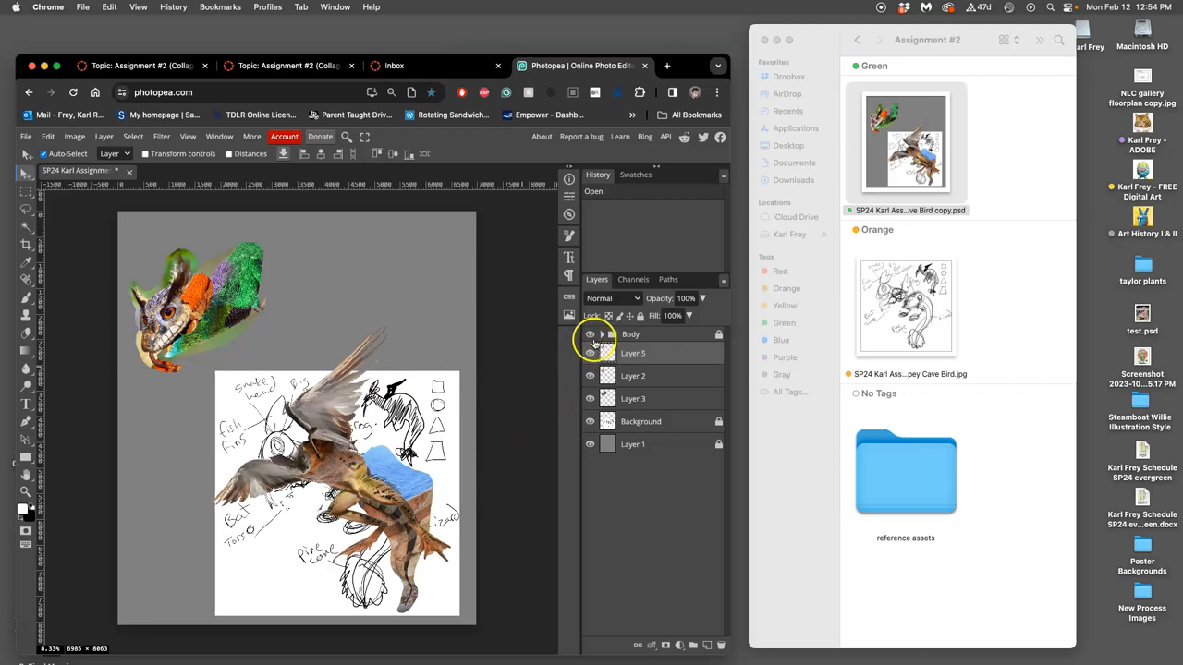
pyautogui.click(602, 333)
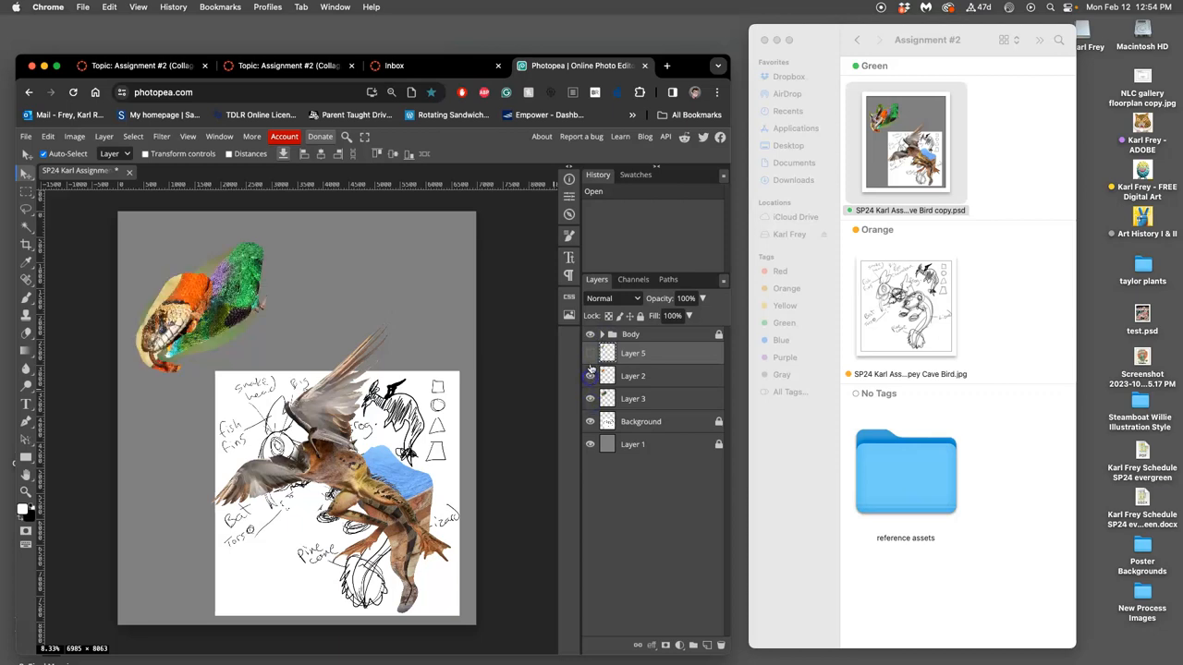
pyautogui.click(590, 353)
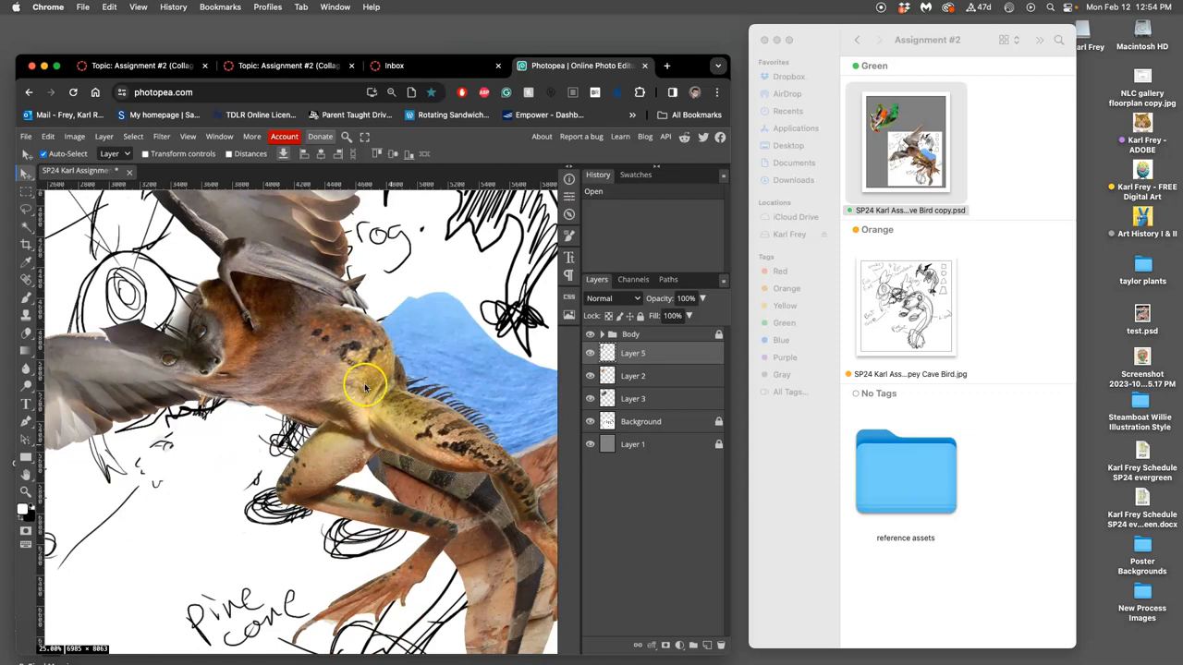
pyautogui.moveTo(347, 355)
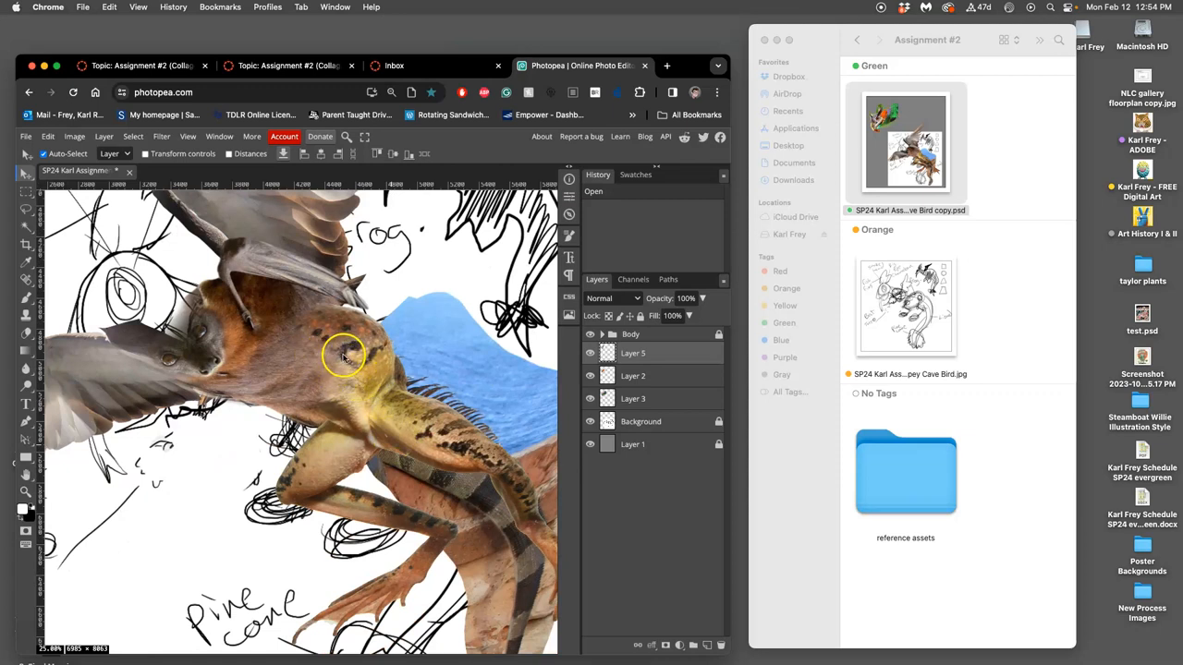
pyautogui.moveTo(260, 331)
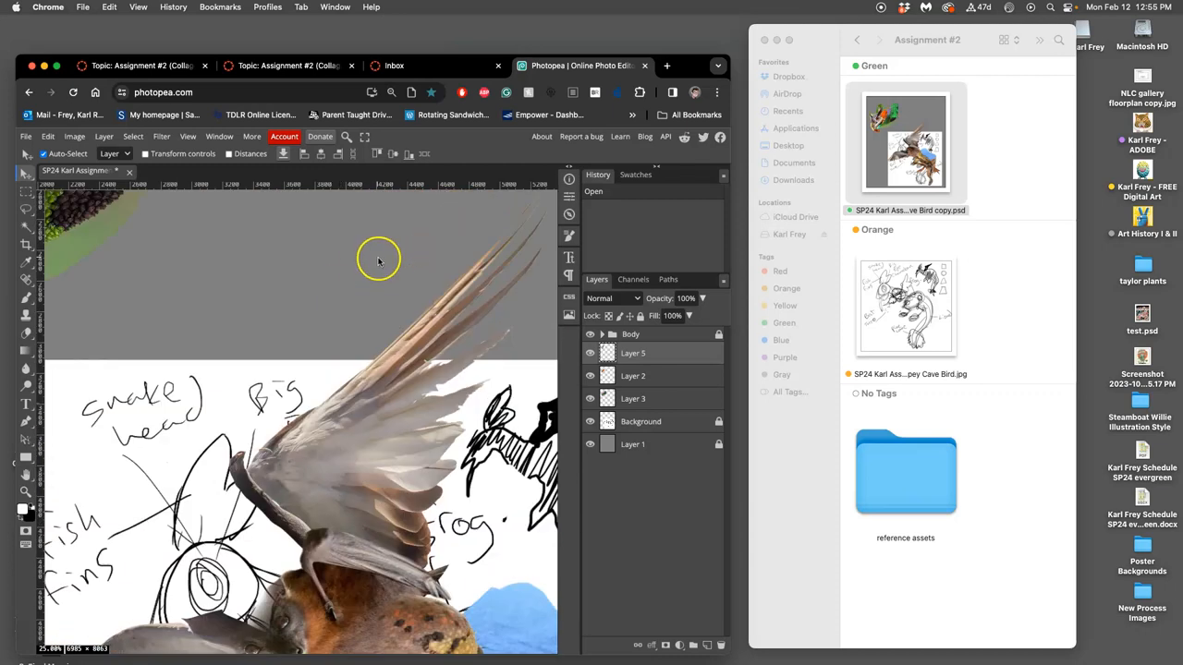
pyautogui.scroll(-3)
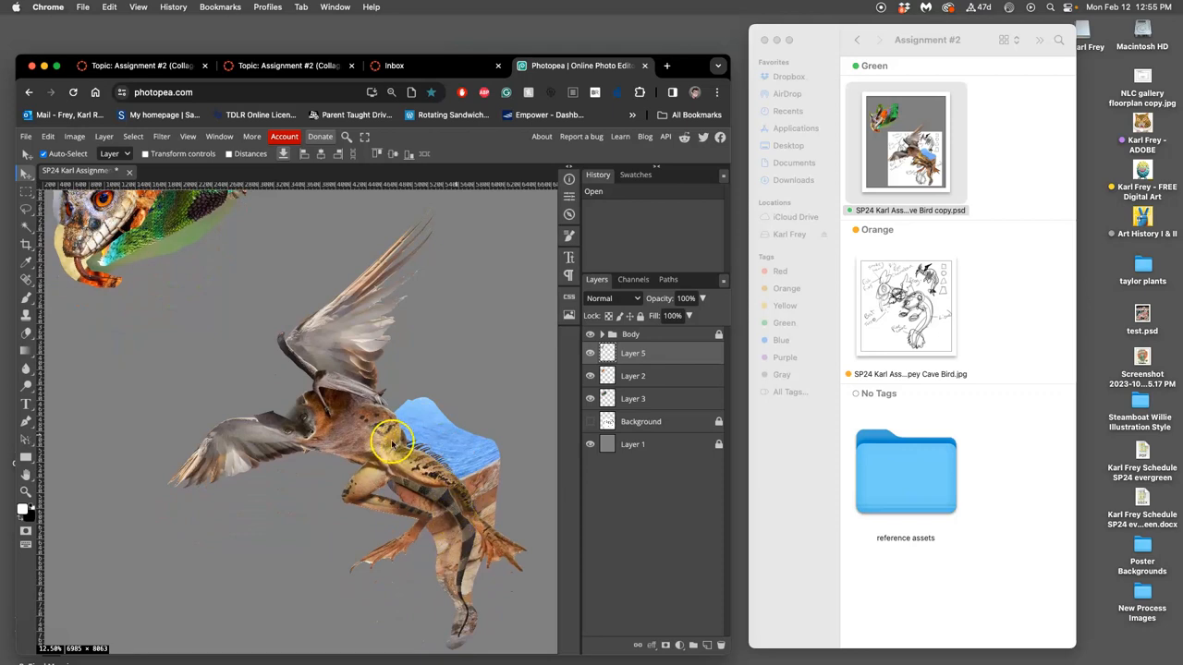
pyautogui.moveTo(360, 451)
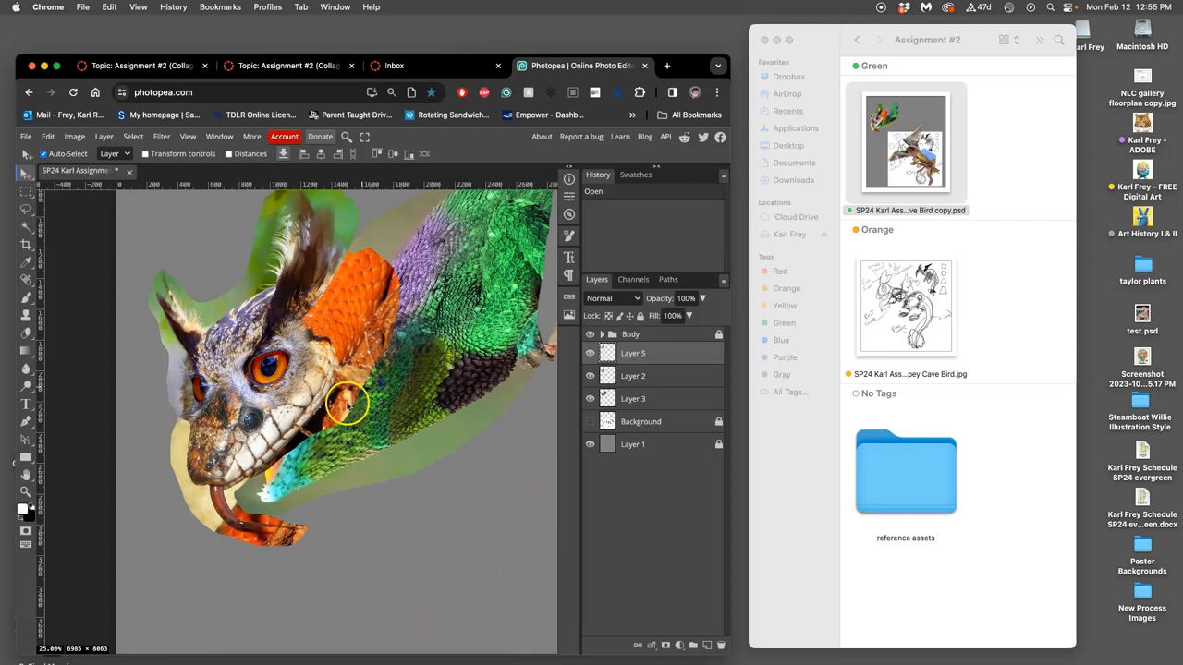
pyautogui.moveTo(349, 425)
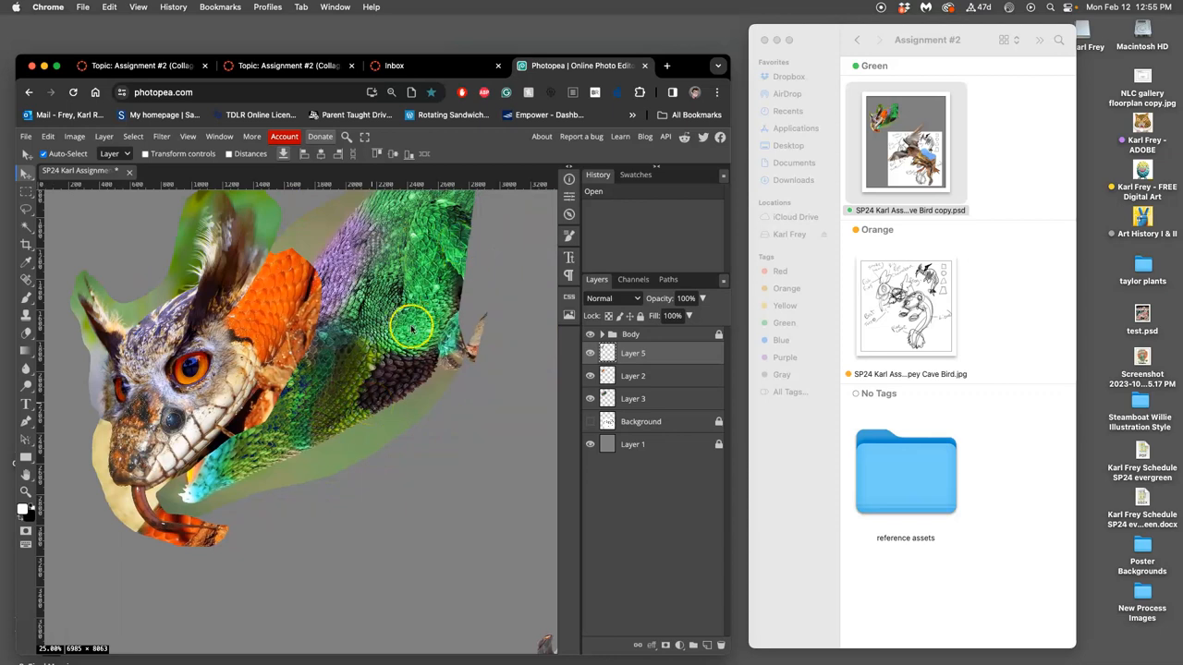
pyautogui.moveTo(310, 359)
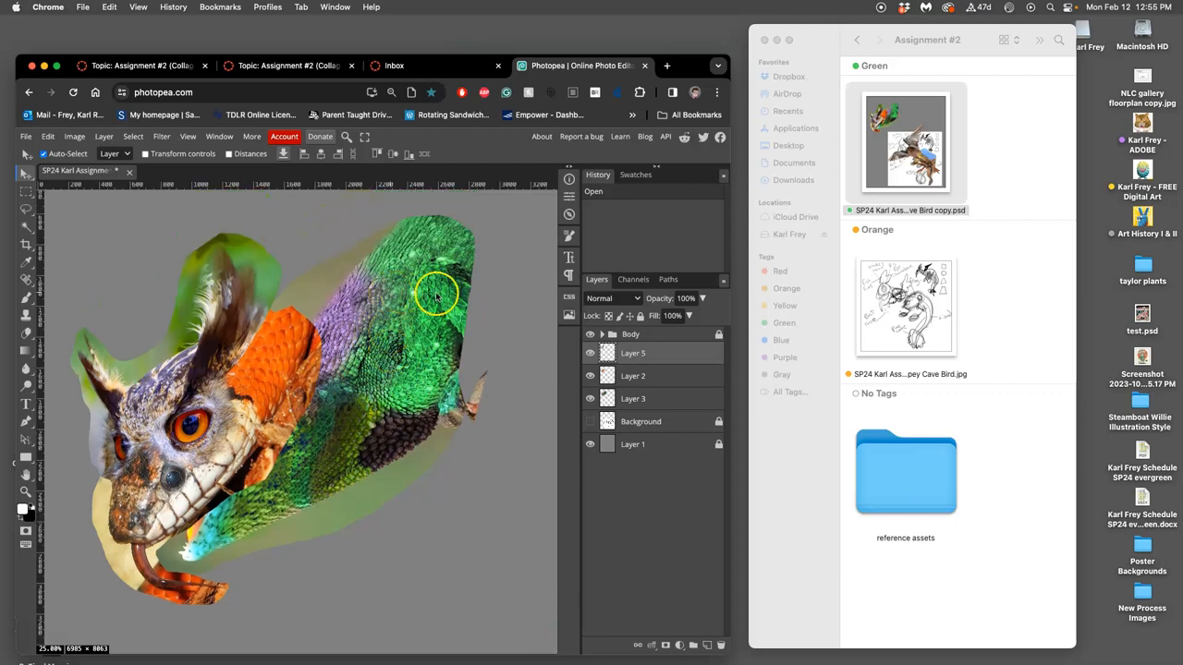
pyautogui.click(590, 399)
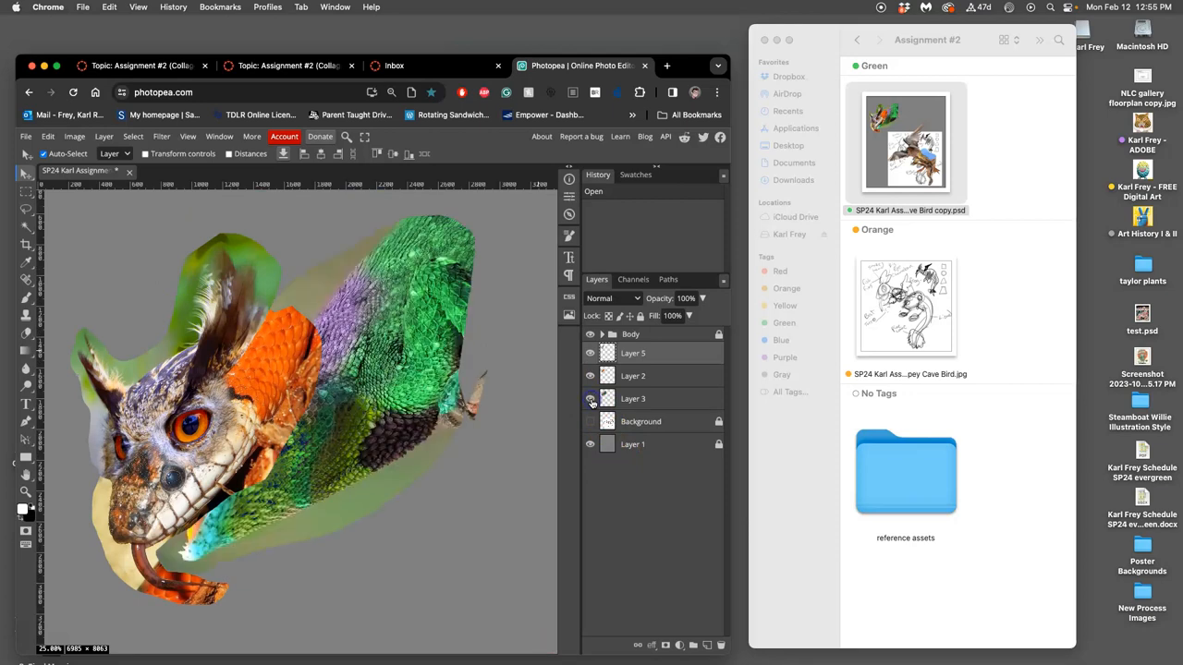
pyautogui.click(590, 352)
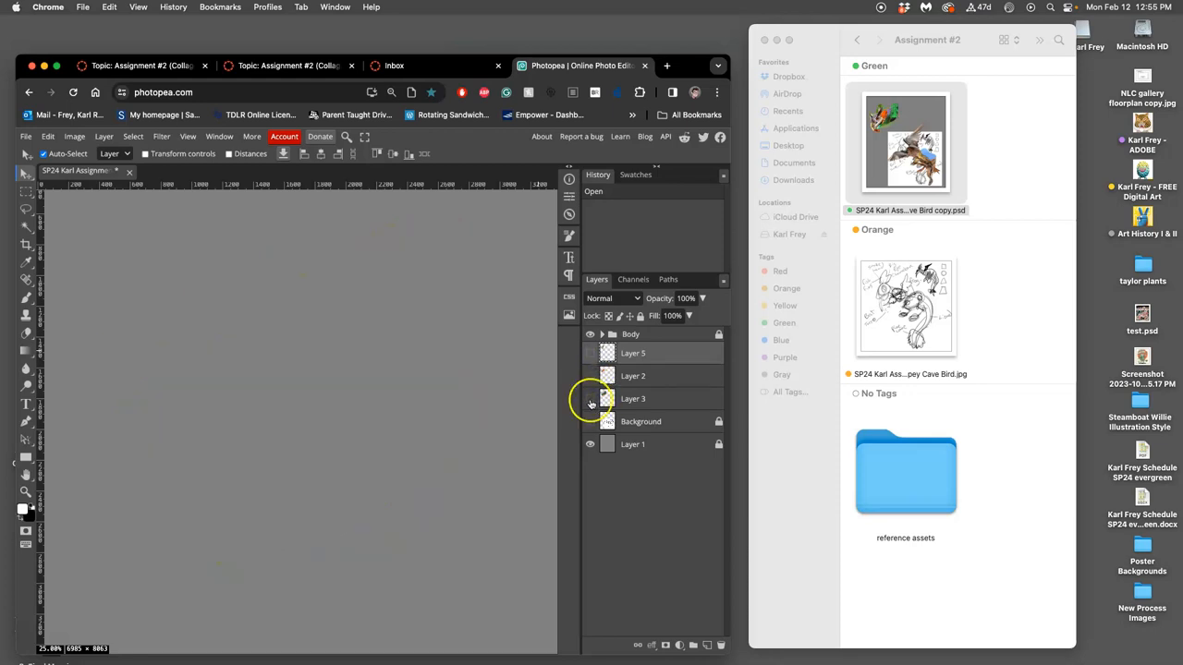
pyautogui.click(590, 399)
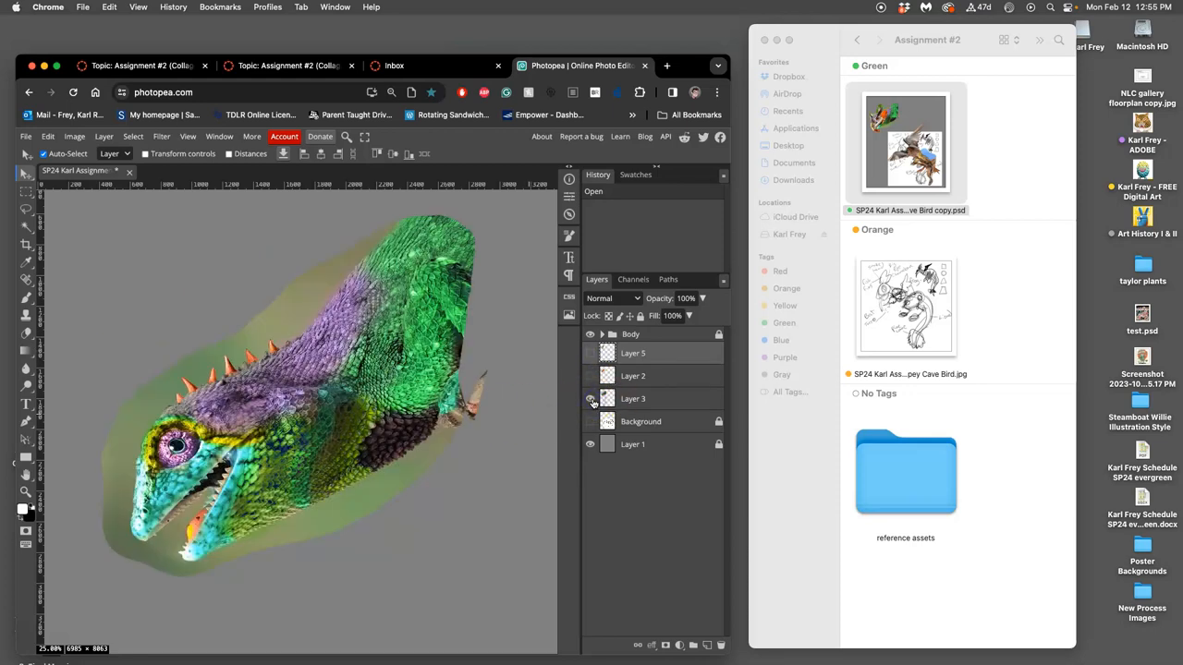
pyautogui.click(590, 375)
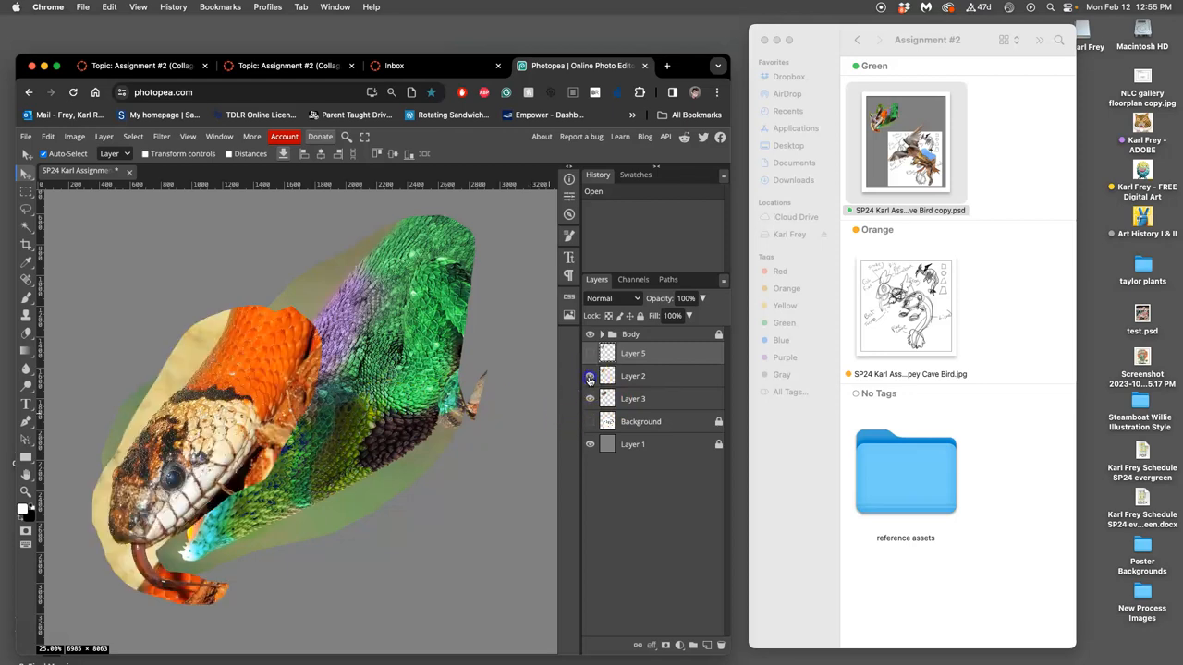
pyautogui.click(590, 353)
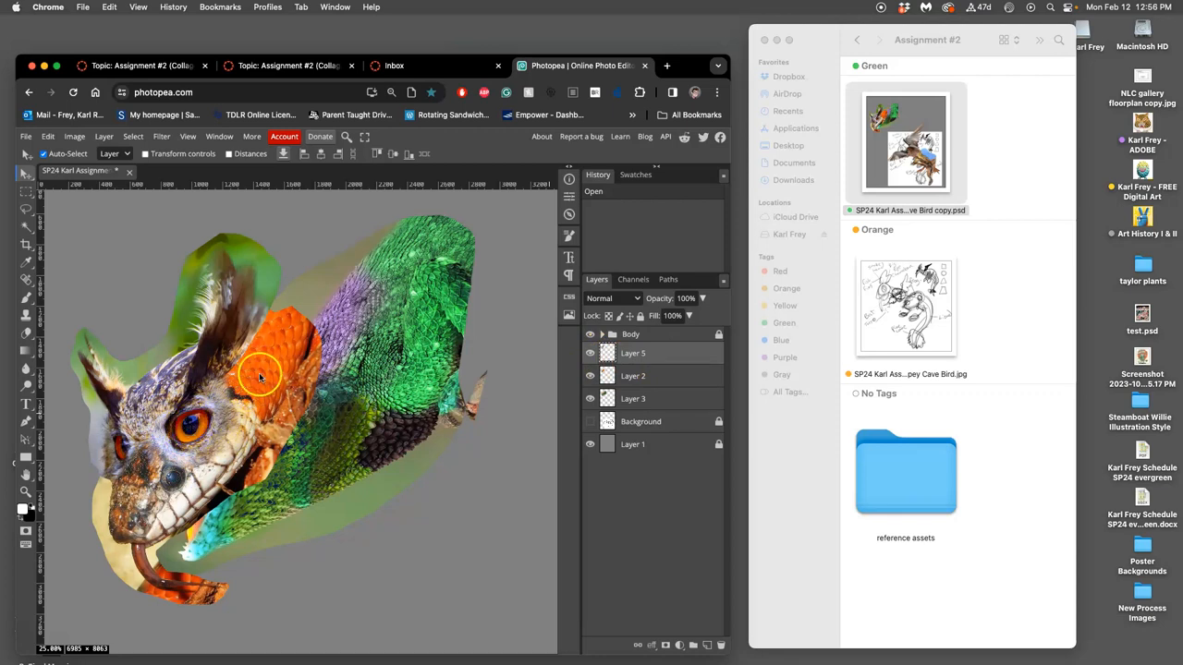
pyautogui.moveTo(263, 386)
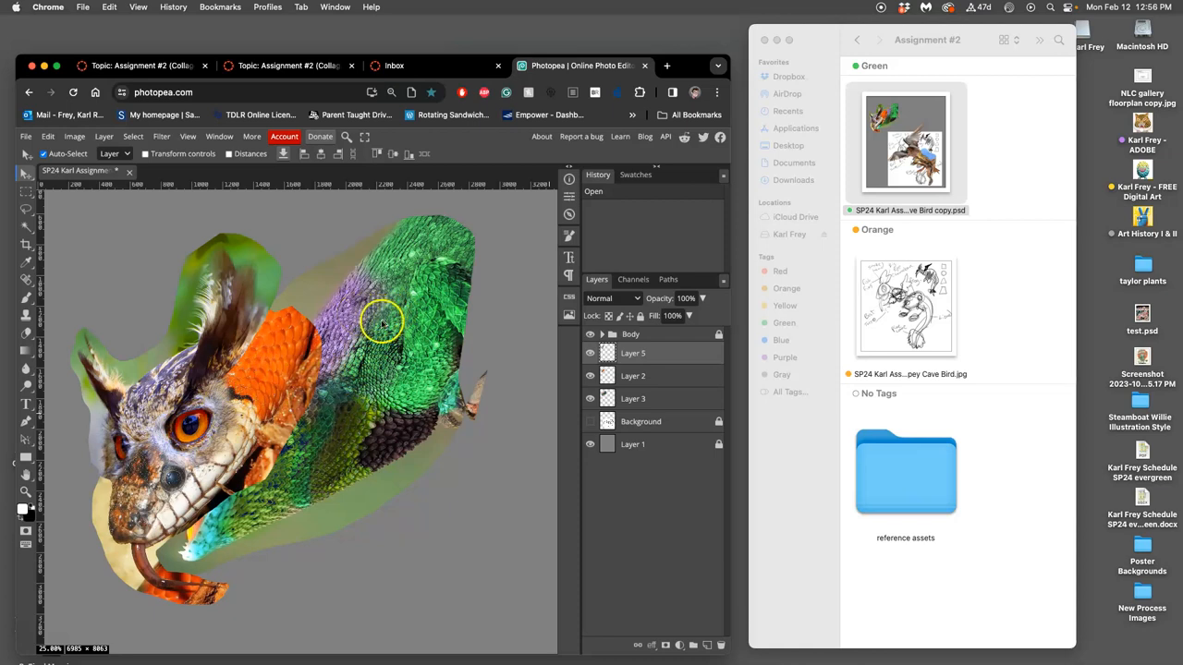
pyautogui.click(632, 399)
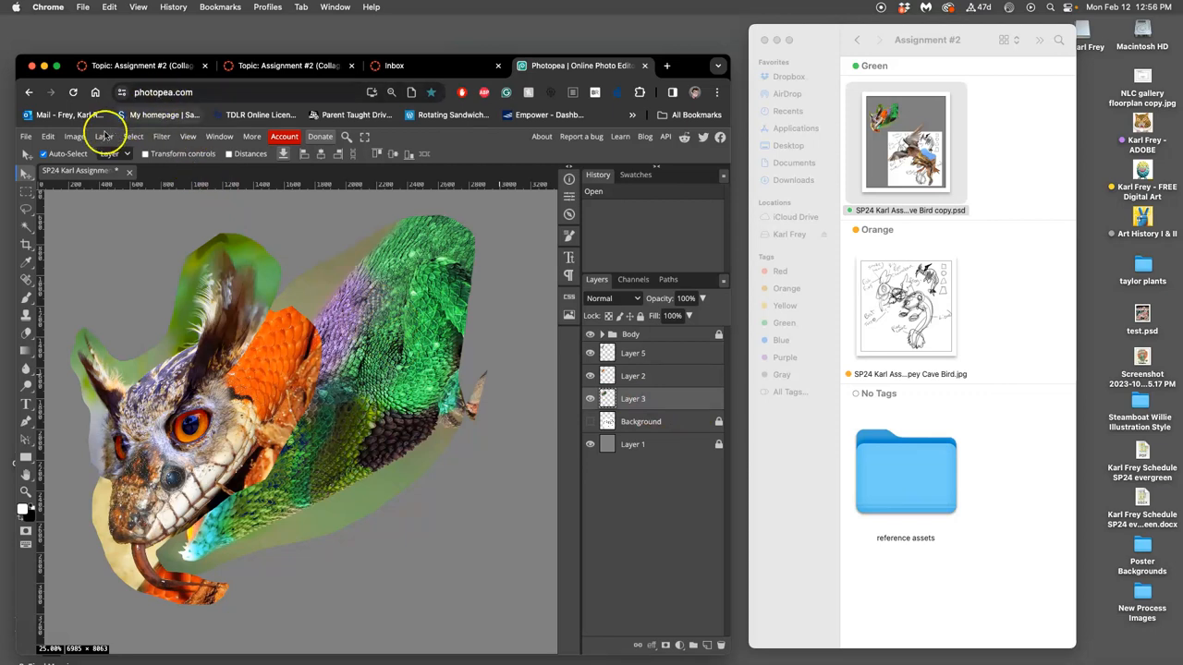
# - Apply a Levels adjustment darkening the lizard head's midtones slightly
pyautogui.click(74, 136)
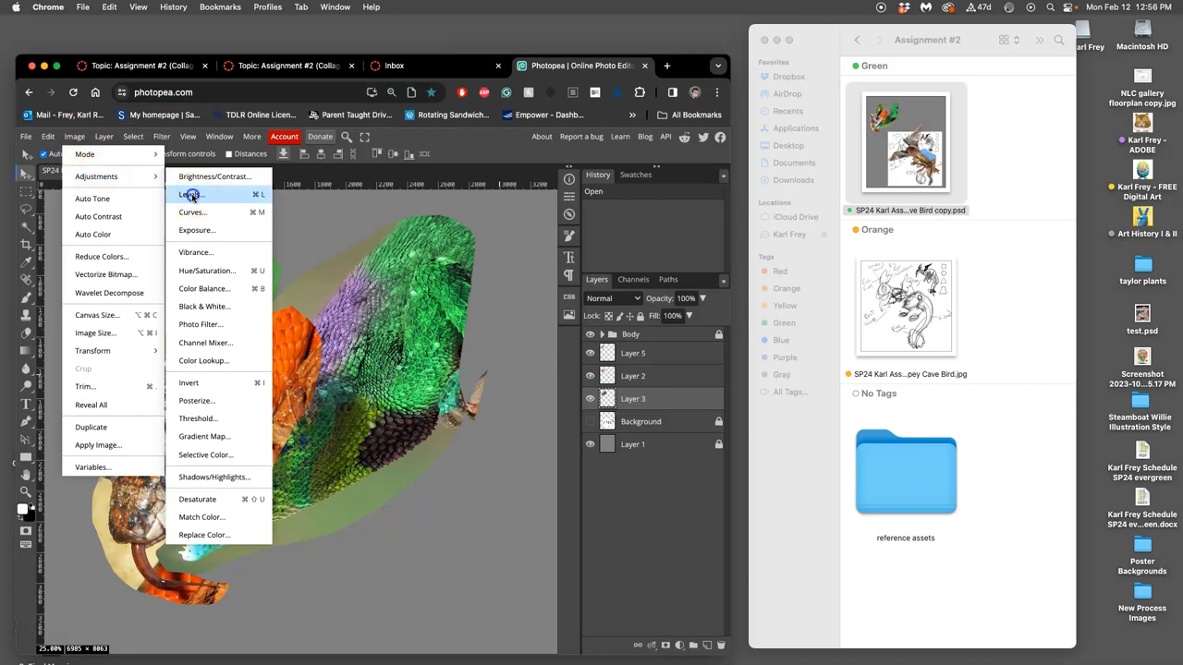
pyautogui.click(192, 194)
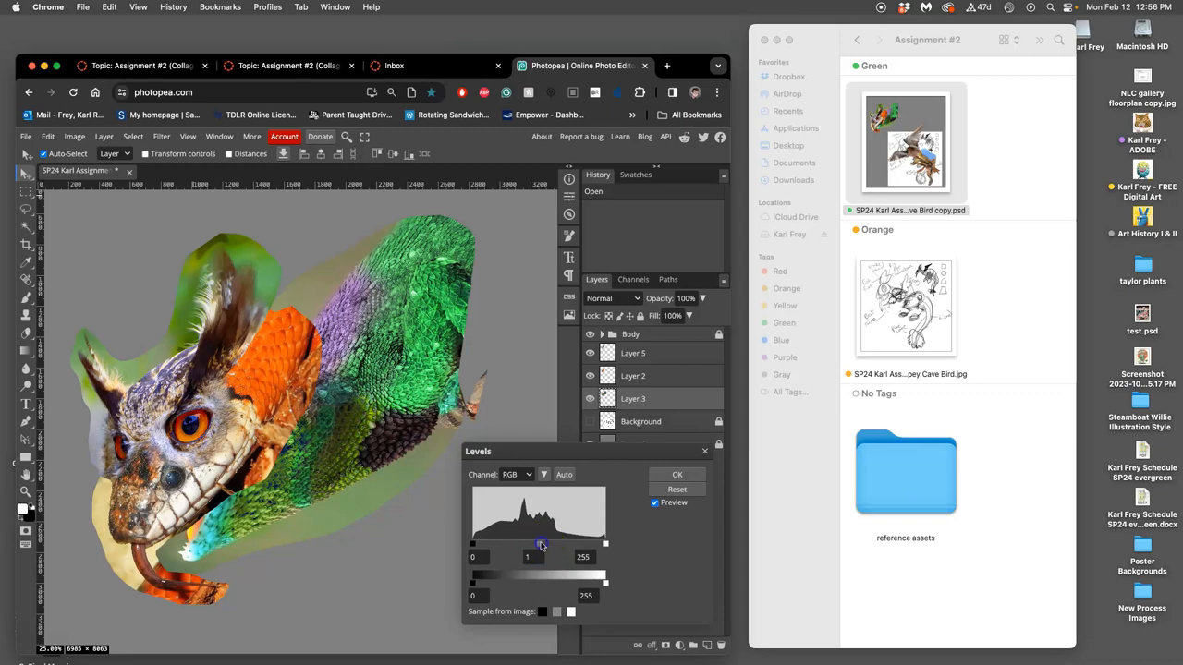
pyautogui.moveTo(544, 544); pyautogui.dragTo(534, 544)
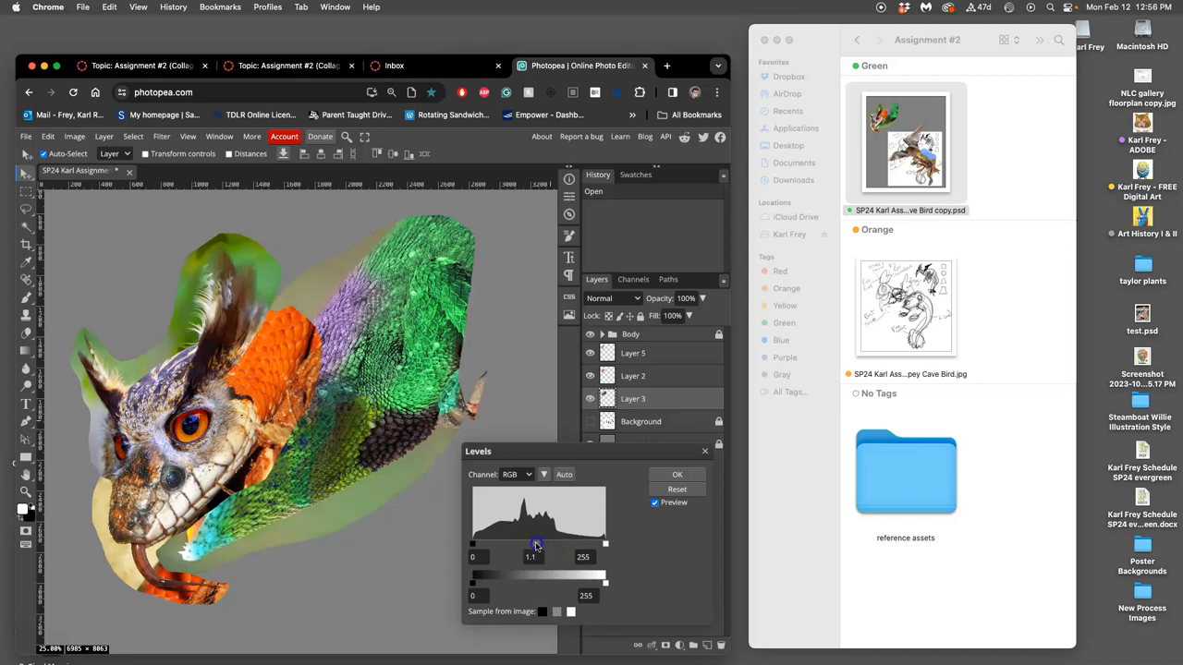
pyautogui.moveTo(536, 544); pyautogui.dragTo(542, 543)
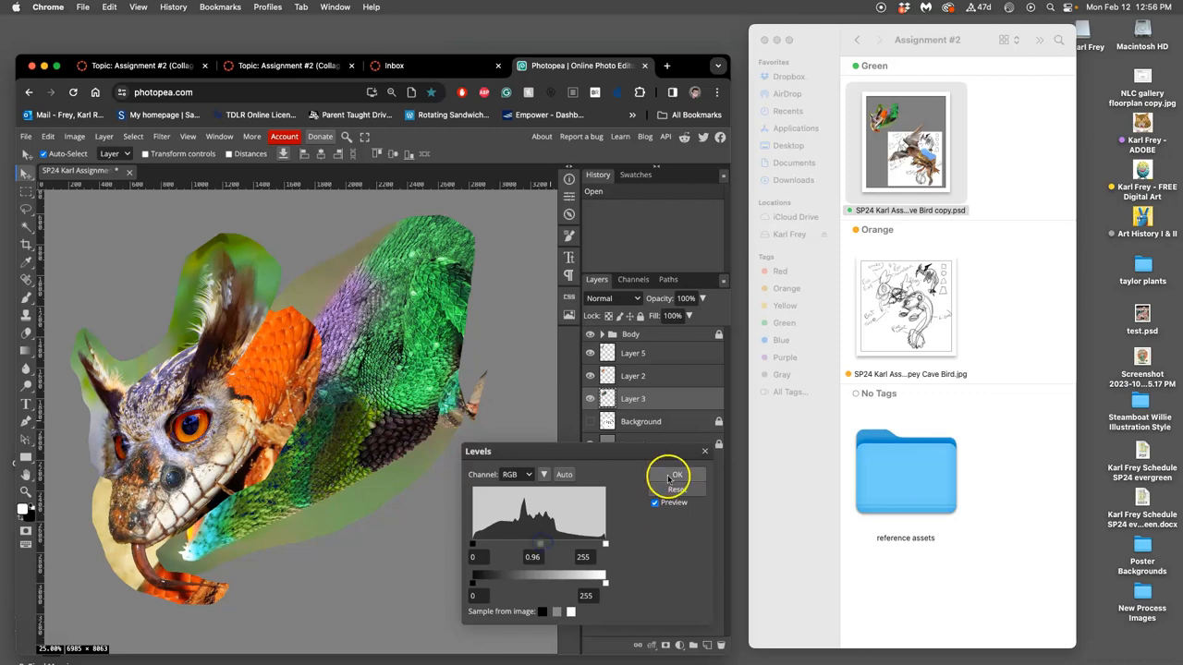
pyautogui.click(676, 475)
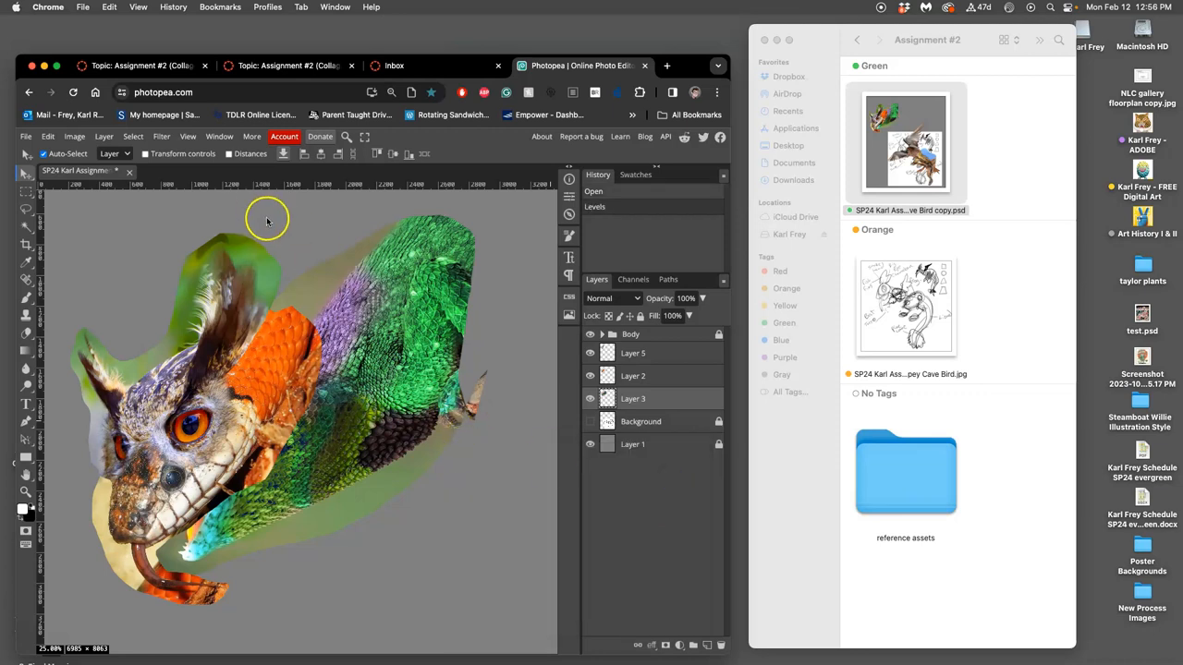
# - Apply a second Levels pass toning down the lizard's highlights and deepening its shadows
pyautogui.click(74, 137)
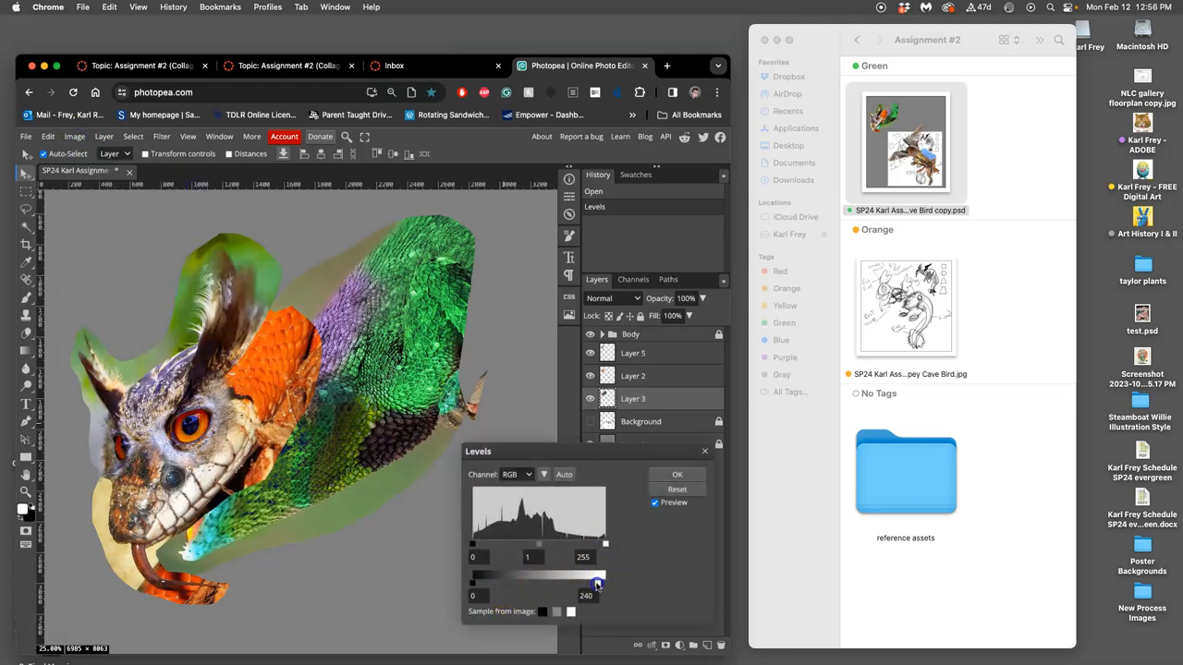
pyautogui.moveTo(596, 585); pyautogui.dragTo(582, 584)
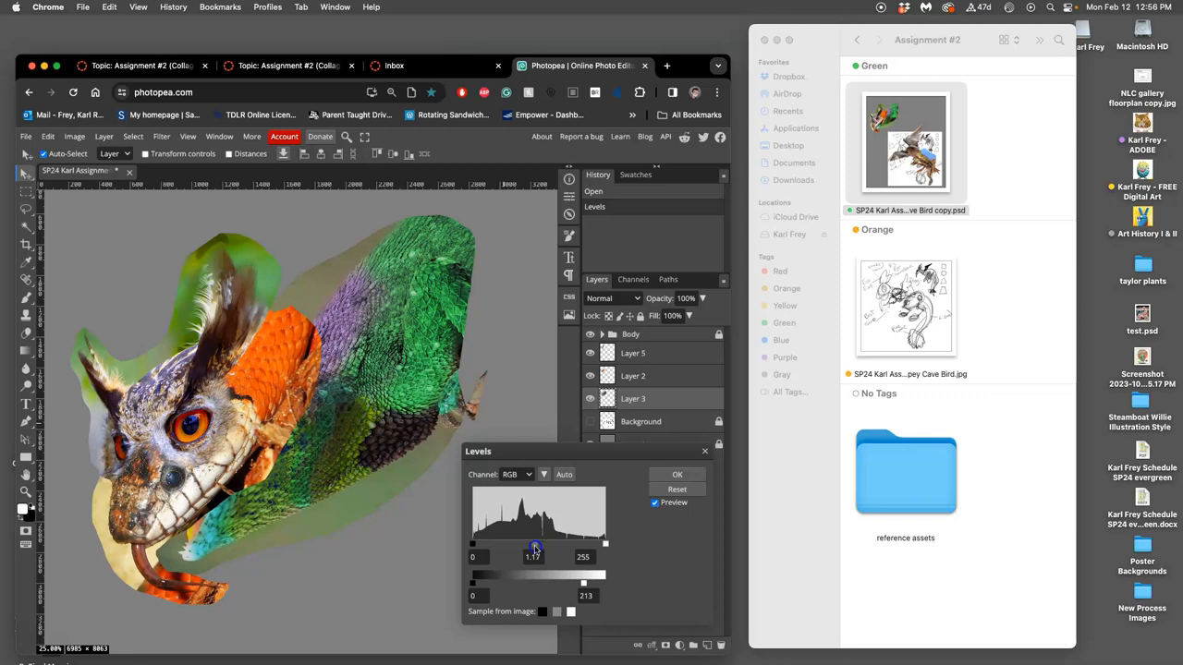
pyautogui.moveTo(536, 544); pyautogui.dragTo(534, 543)
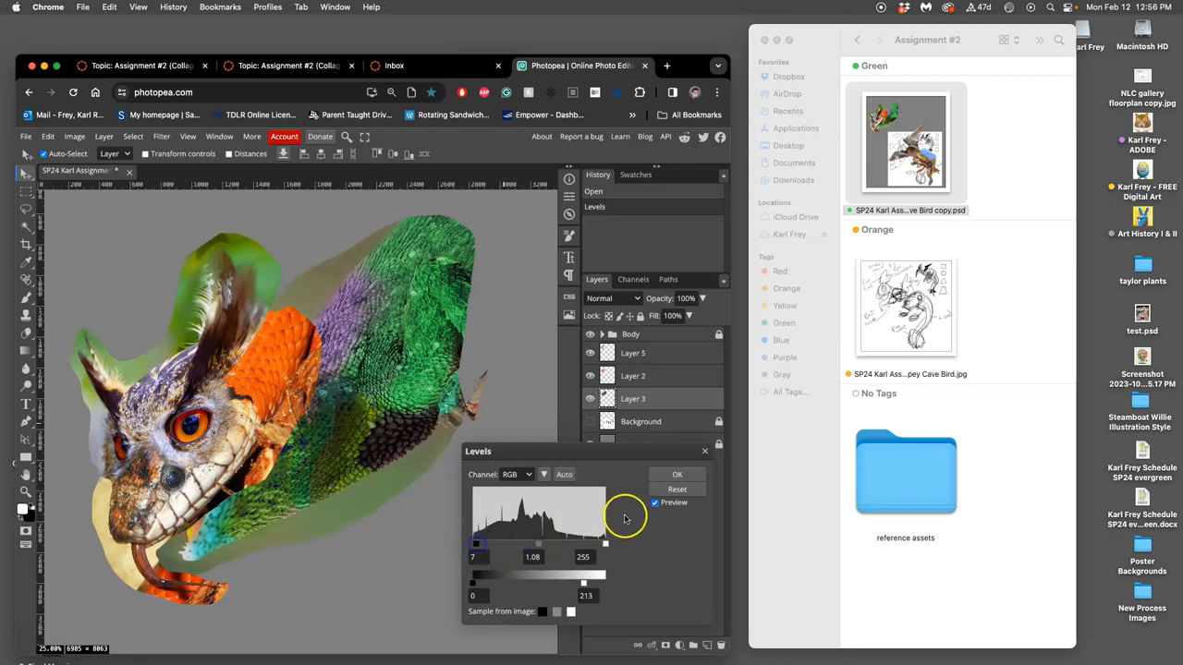
pyautogui.click(676, 473)
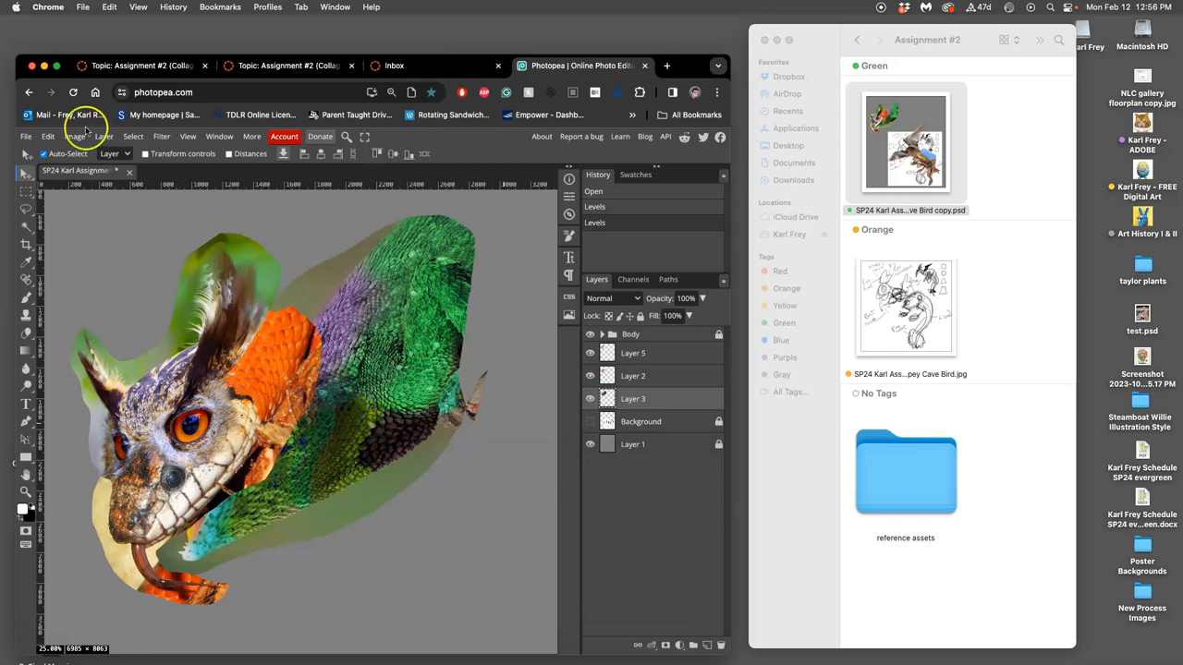
# - In Color Balance, shift the lizard's midtones toward magenta, yellow and red
pyautogui.click(75, 136)
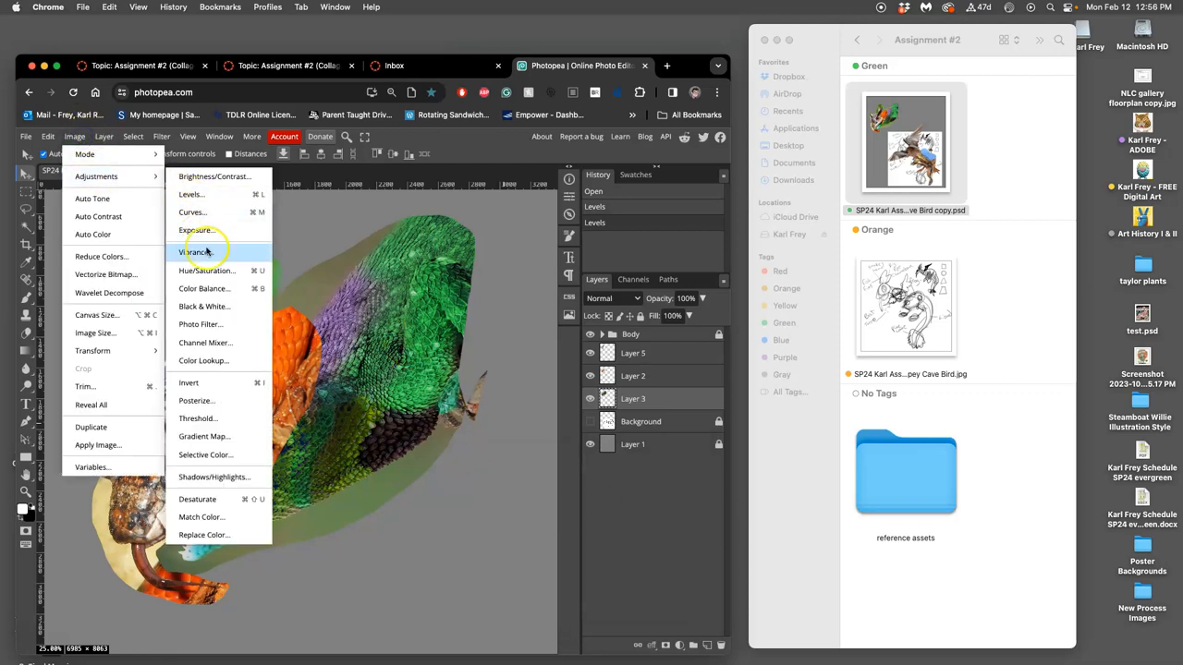
pyautogui.click(204, 288)
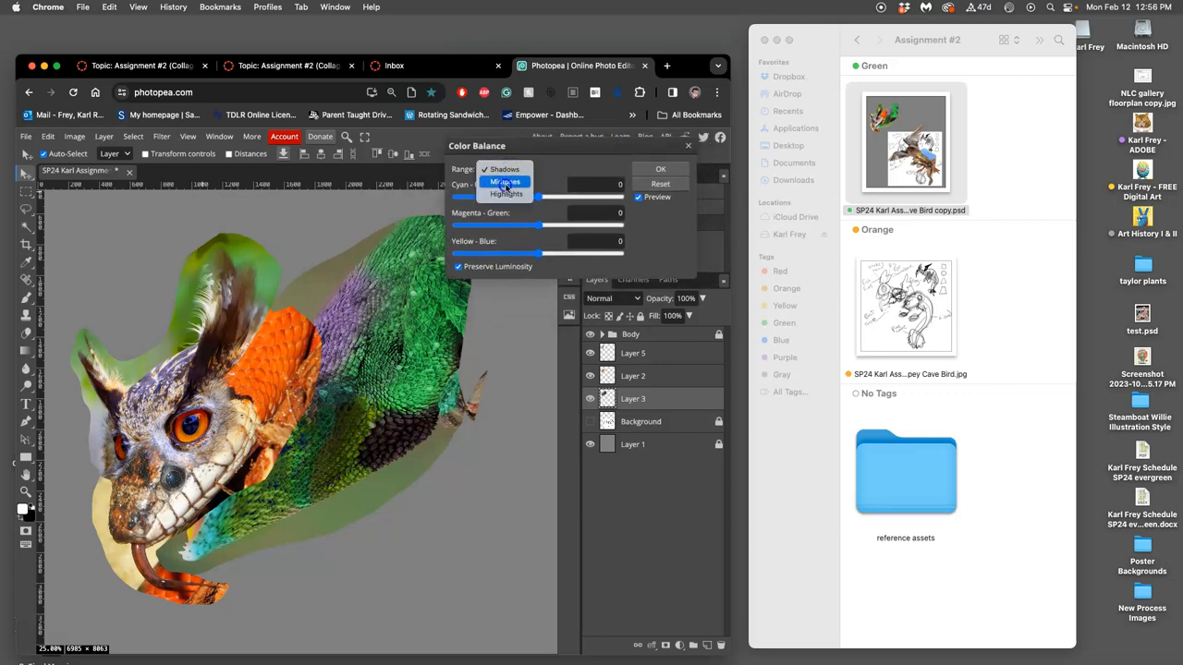
pyautogui.click(507, 181)
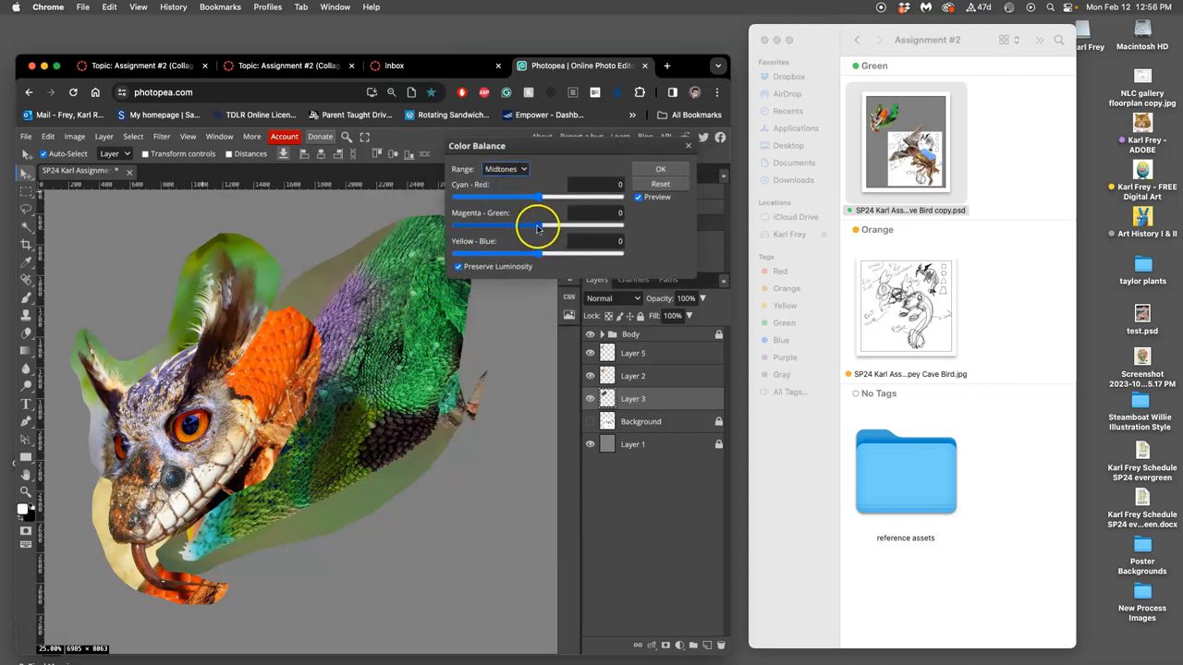
pyautogui.moveTo(536, 225); pyautogui.dragTo(503, 225)
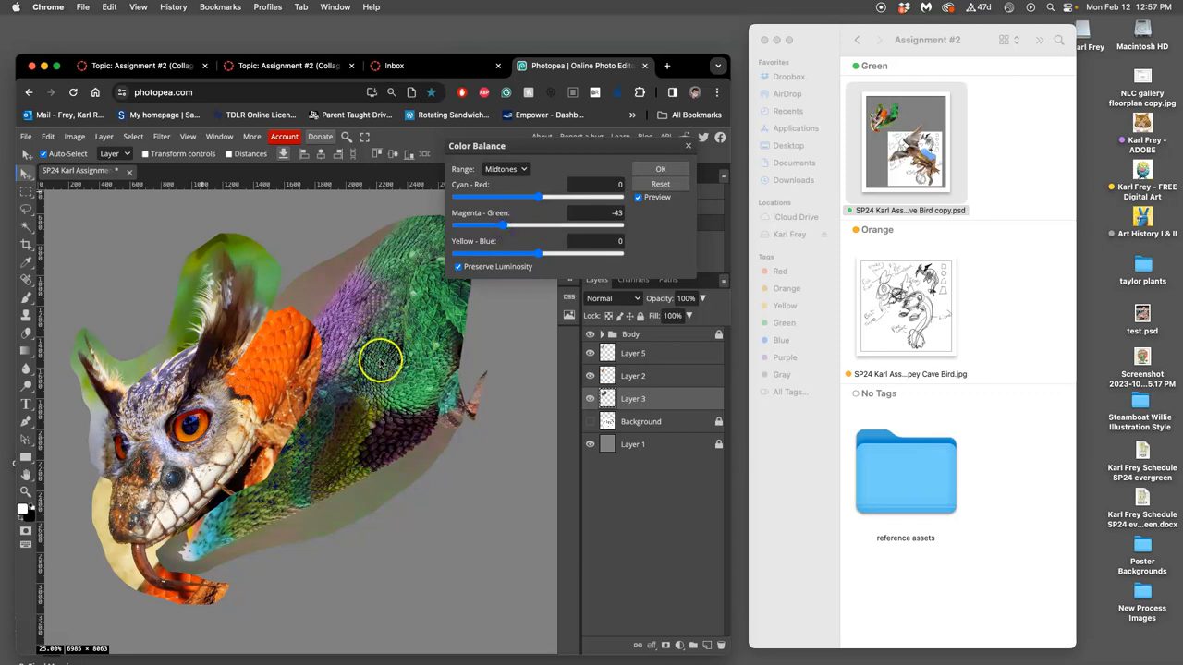
pyautogui.moveTo(347, 401)
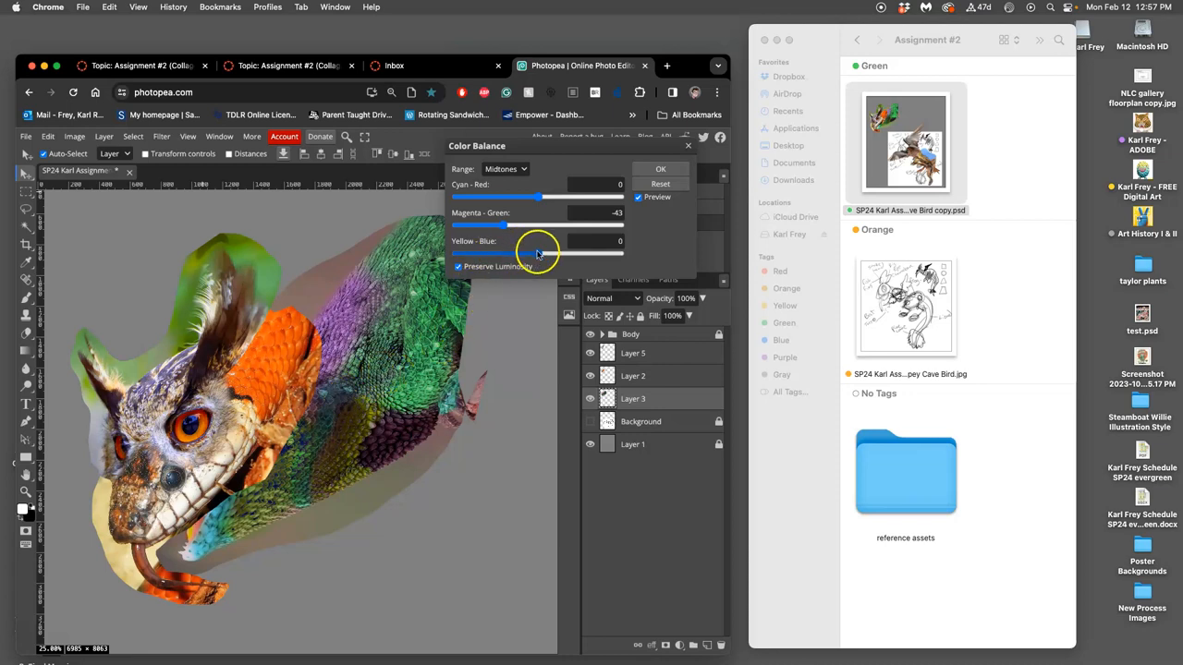
pyautogui.moveTo(536, 251); pyautogui.dragTo(525, 251)
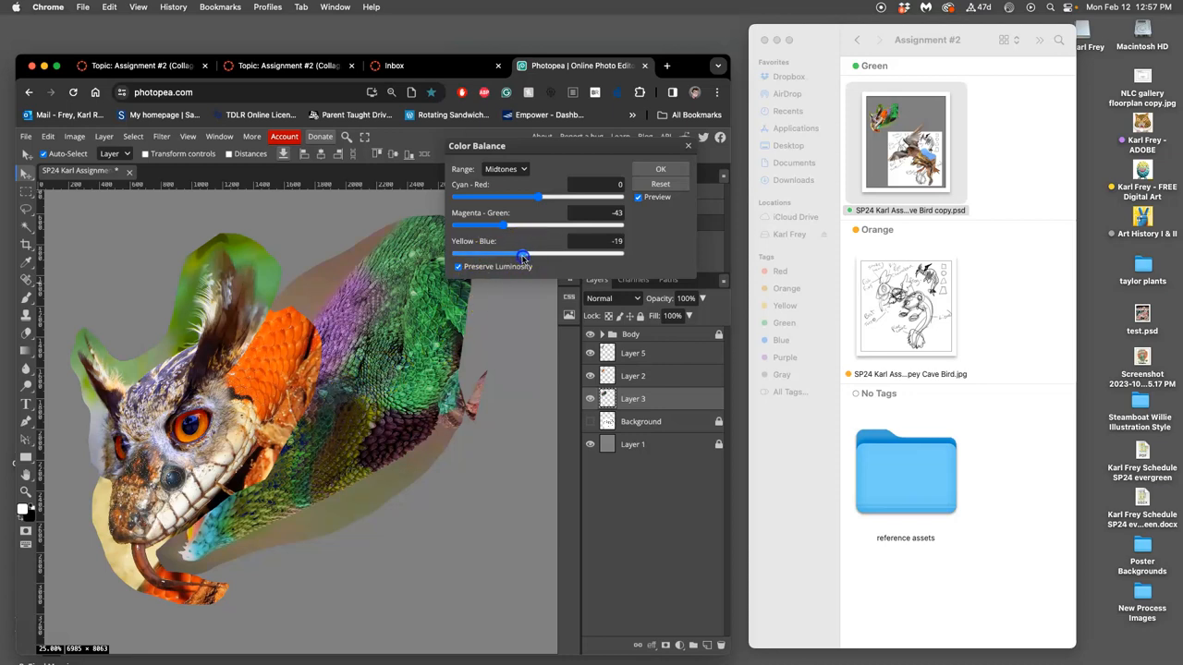
pyautogui.moveTo(536, 195); pyautogui.dragTo(544, 196)
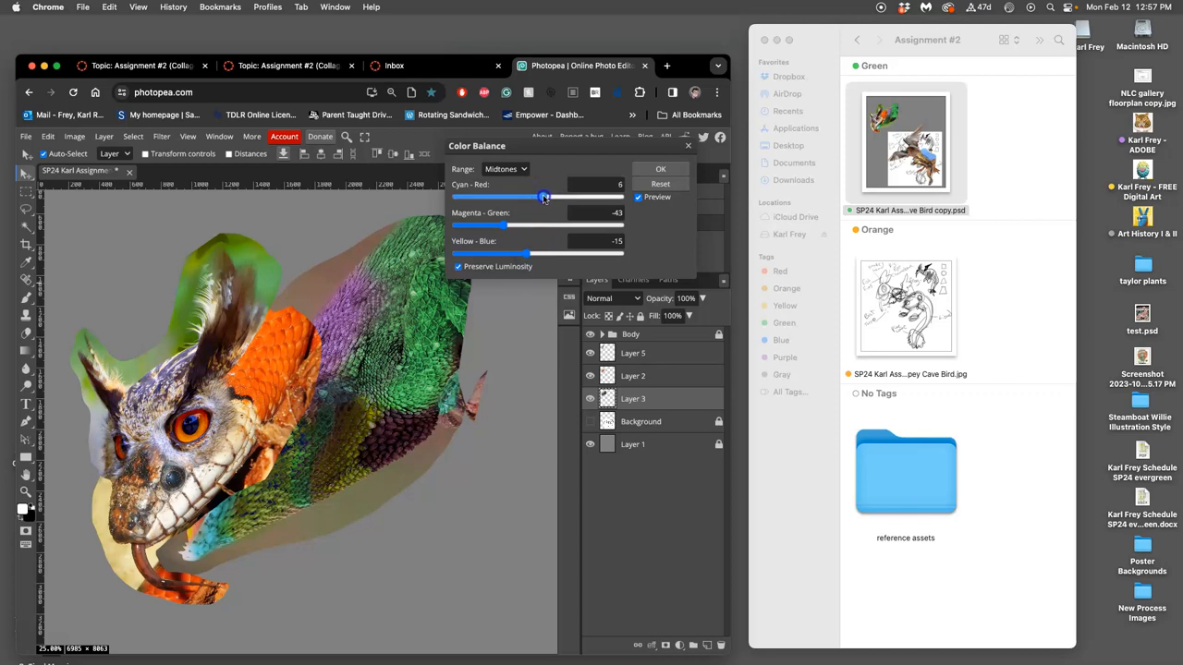
pyautogui.moveTo(544, 196); pyautogui.dragTo(551, 196)
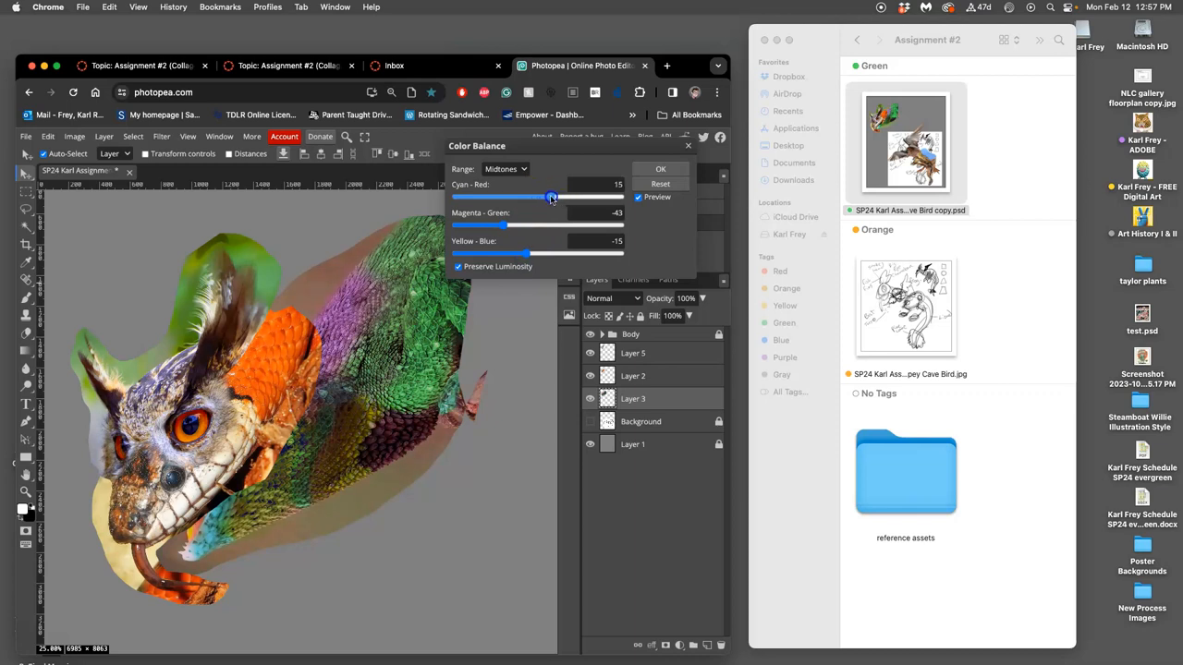
# - Shift the highlights toward red, yellow and magenta
pyautogui.click(507, 170)
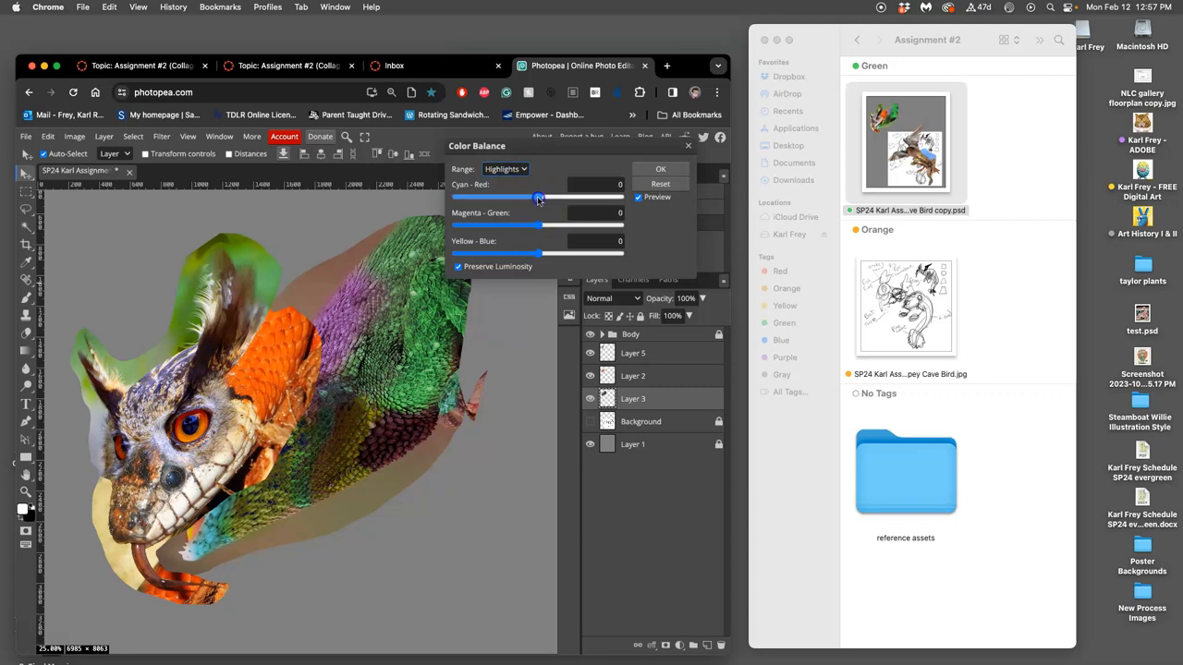
pyautogui.moveTo(543, 251); pyautogui.dragTo(529, 251)
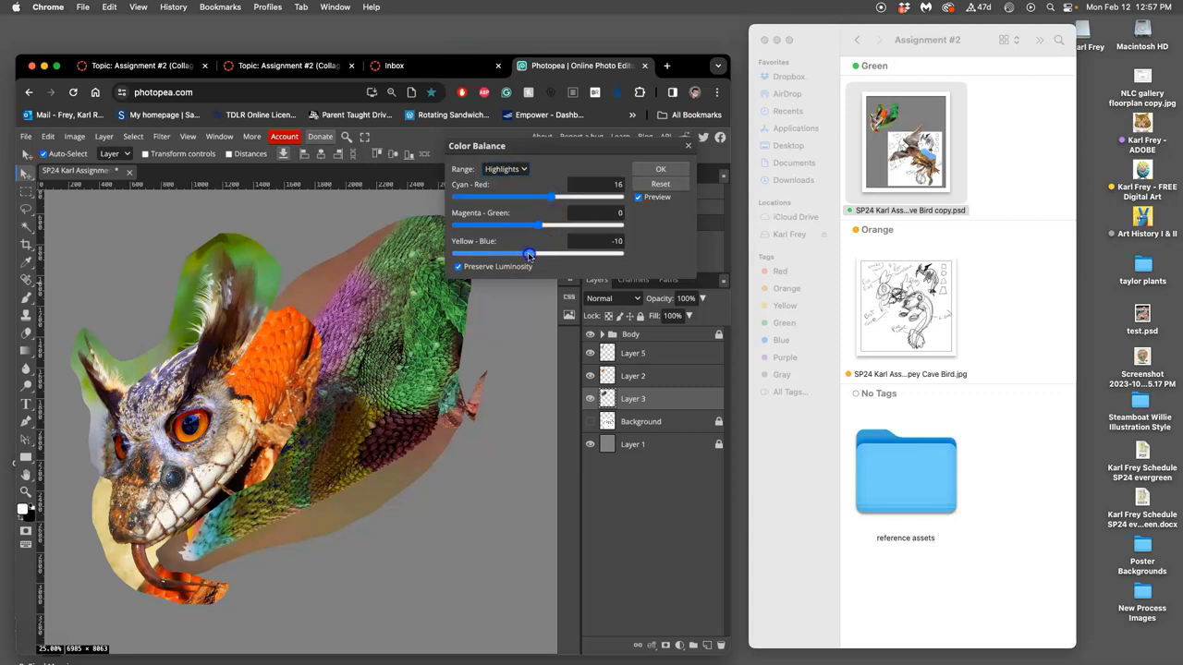
pyautogui.moveTo(528, 253); pyautogui.dragTo(518, 253)
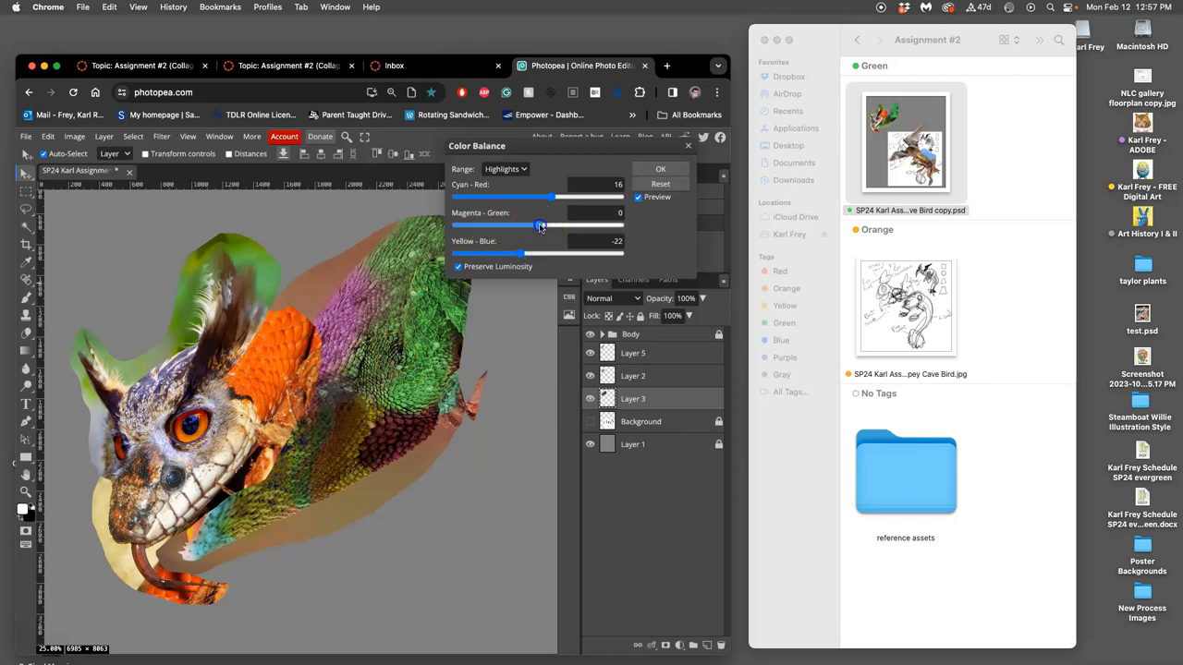
pyautogui.moveTo(540, 225); pyautogui.dragTo(525, 226)
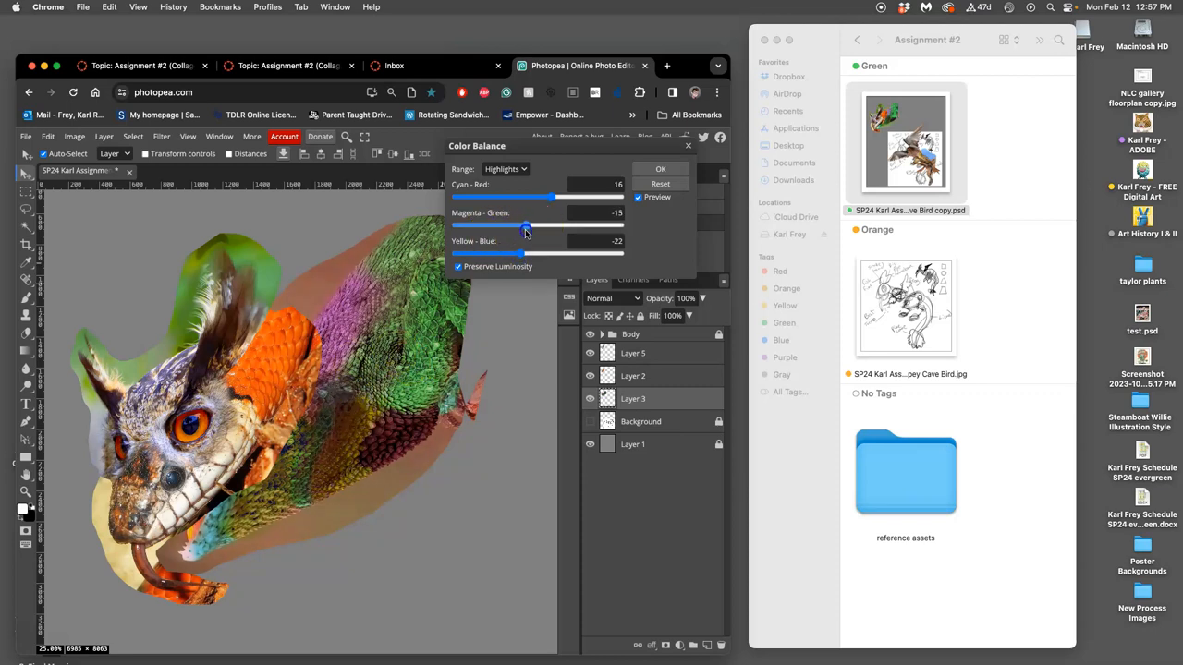
# - Shift the shadows toward blue and green, then apply the Color Balance adjustment
pyautogui.click(506, 170)
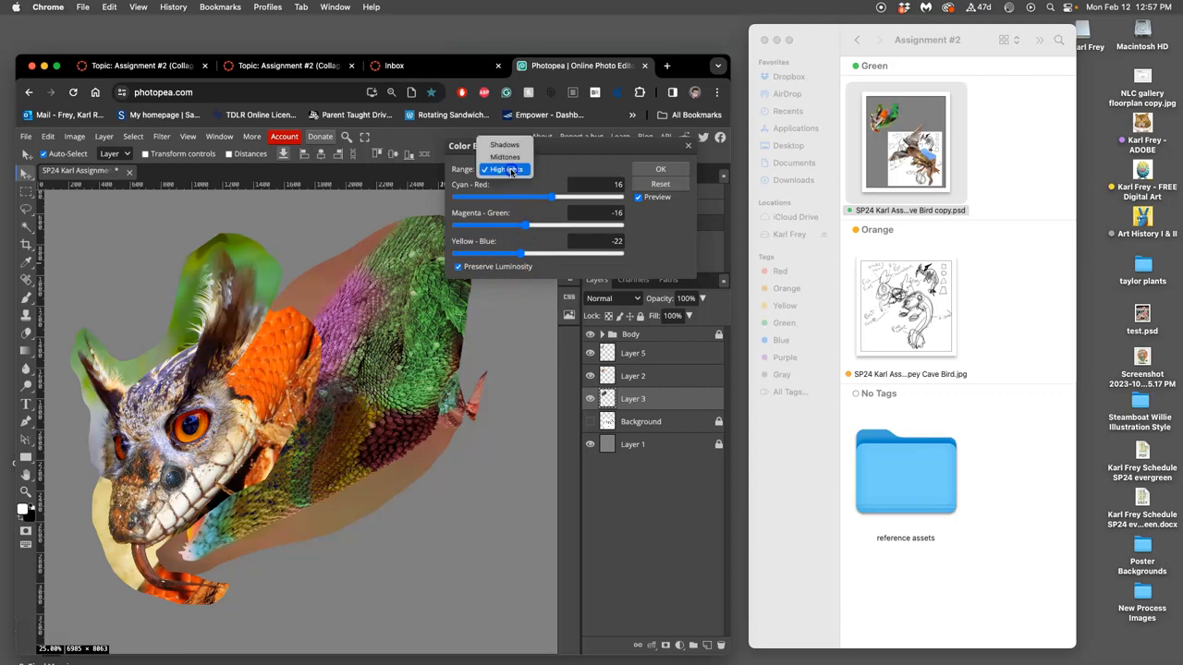
pyautogui.click(504, 170)
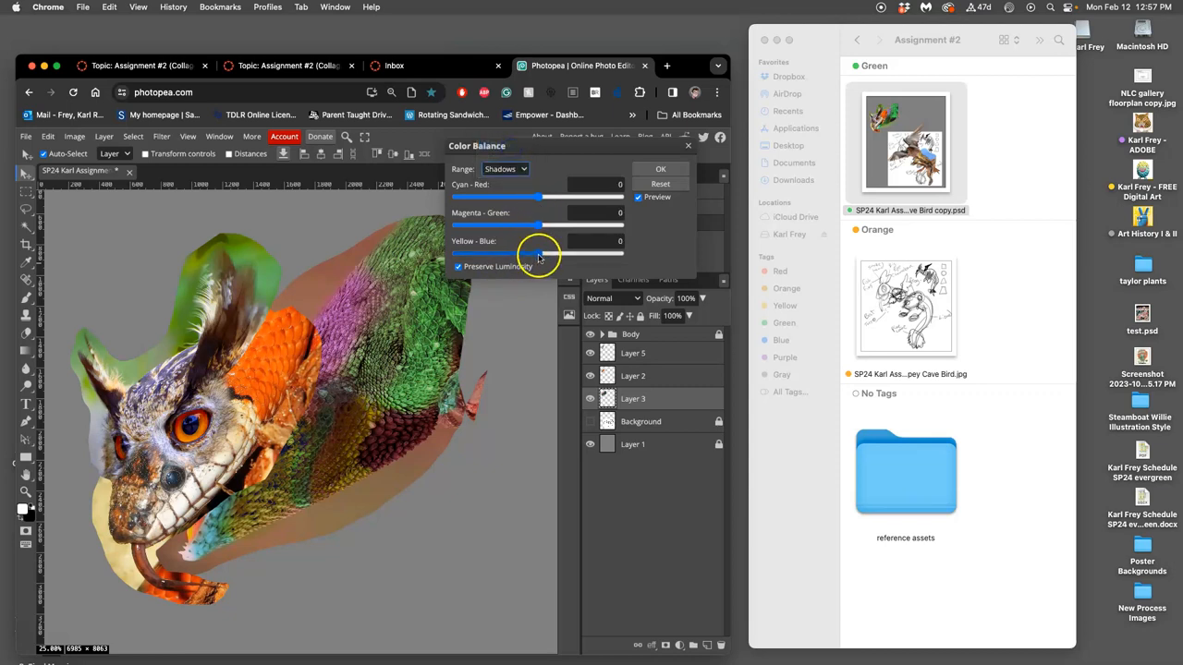
pyautogui.moveTo(539, 252); pyautogui.dragTo(573, 251)
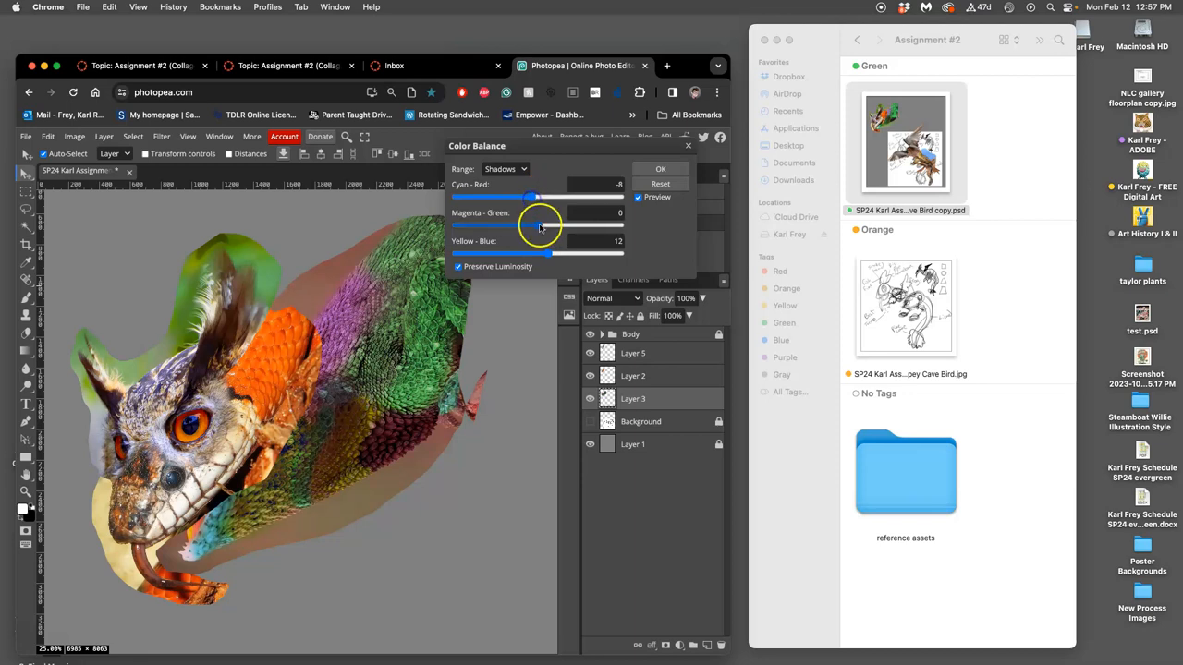
pyautogui.moveTo(545, 226); pyautogui.dragTo(533, 226)
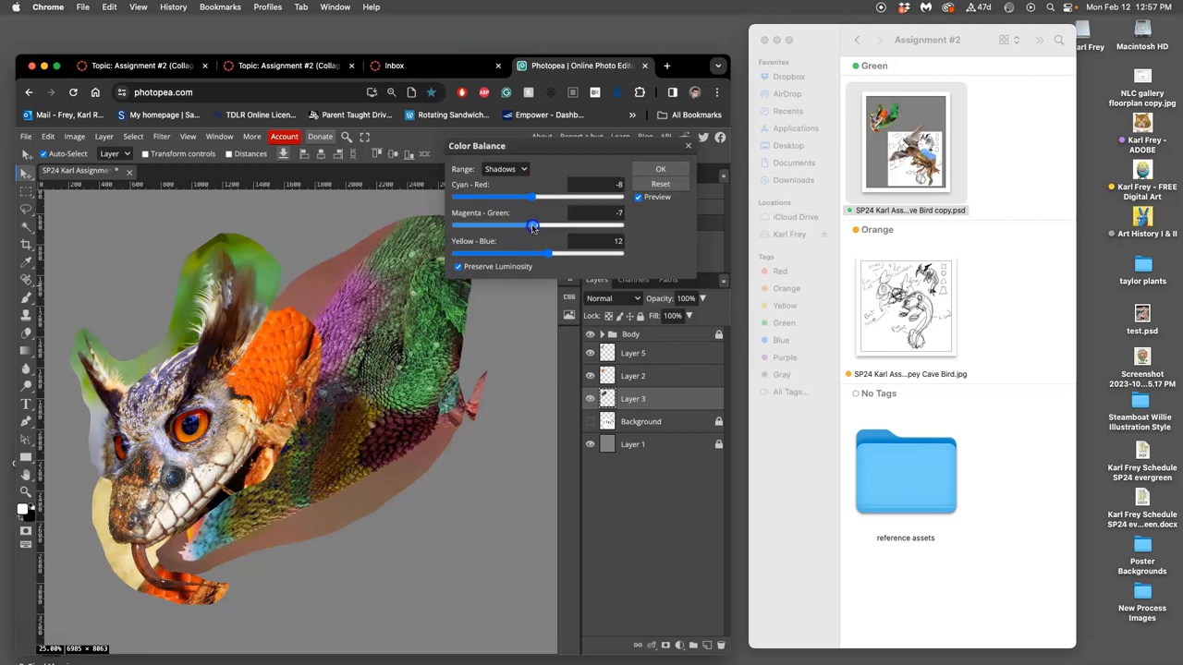
pyautogui.moveTo(532, 225); pyautogui.dragTo(547, 225)
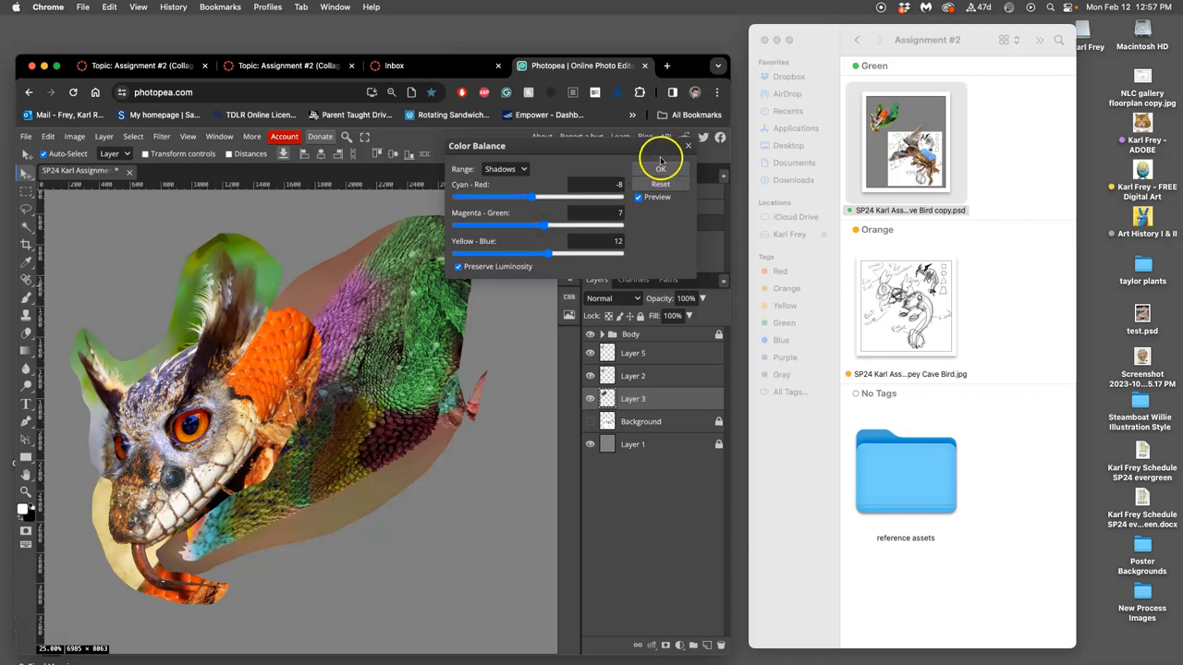
pyautogui.click(660, 170)
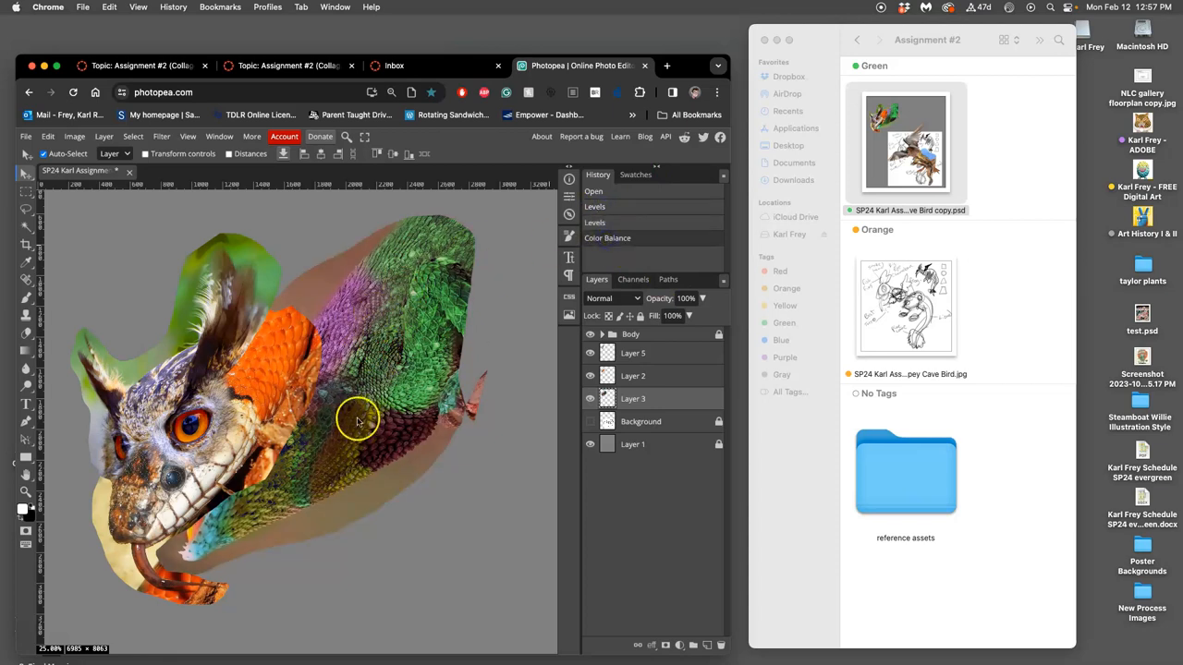
pyautogui.moveTo(326, 444)
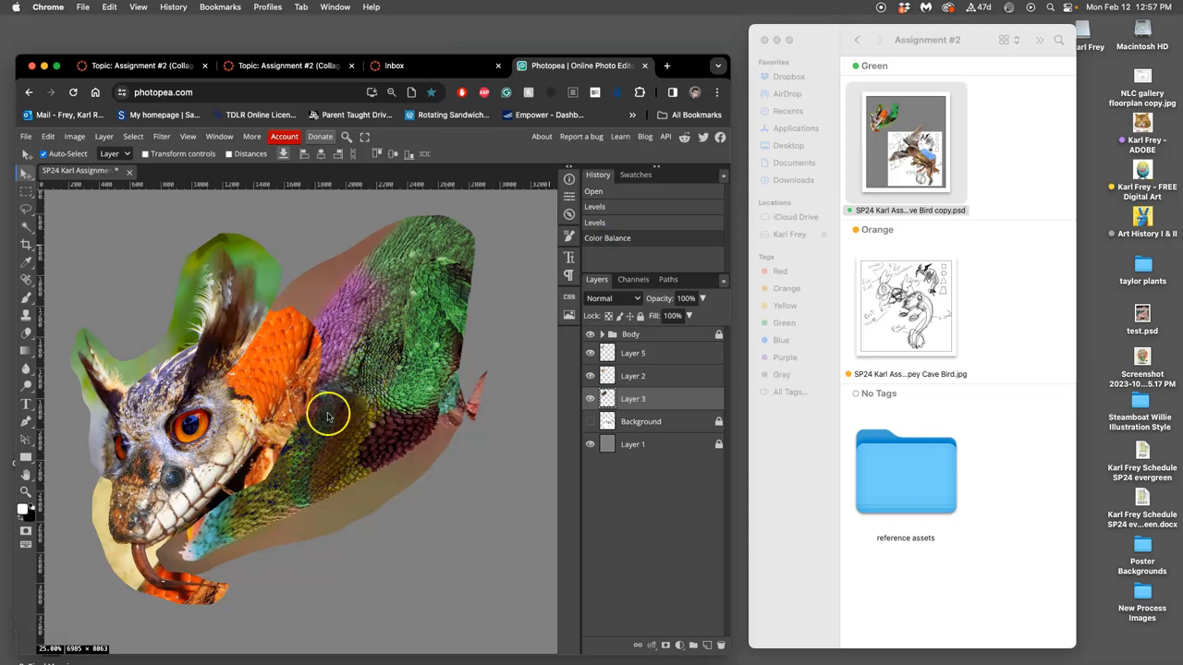
pyautogui.moveTo(355, 418)
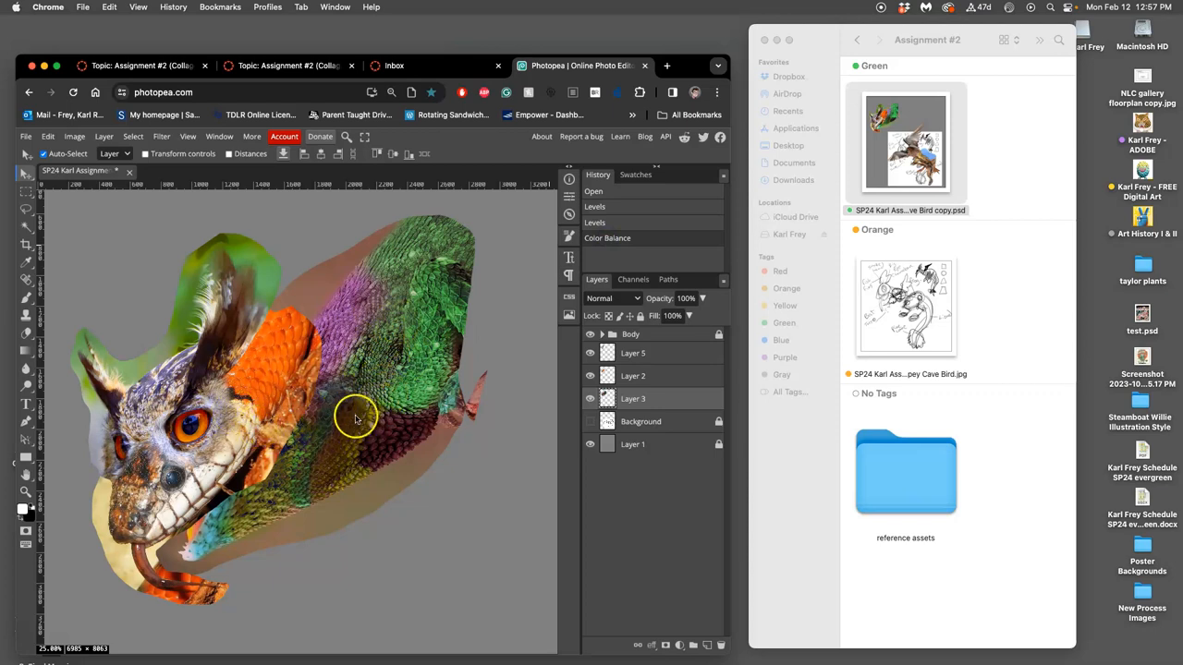
pyautogui.moveTo(370, 379)
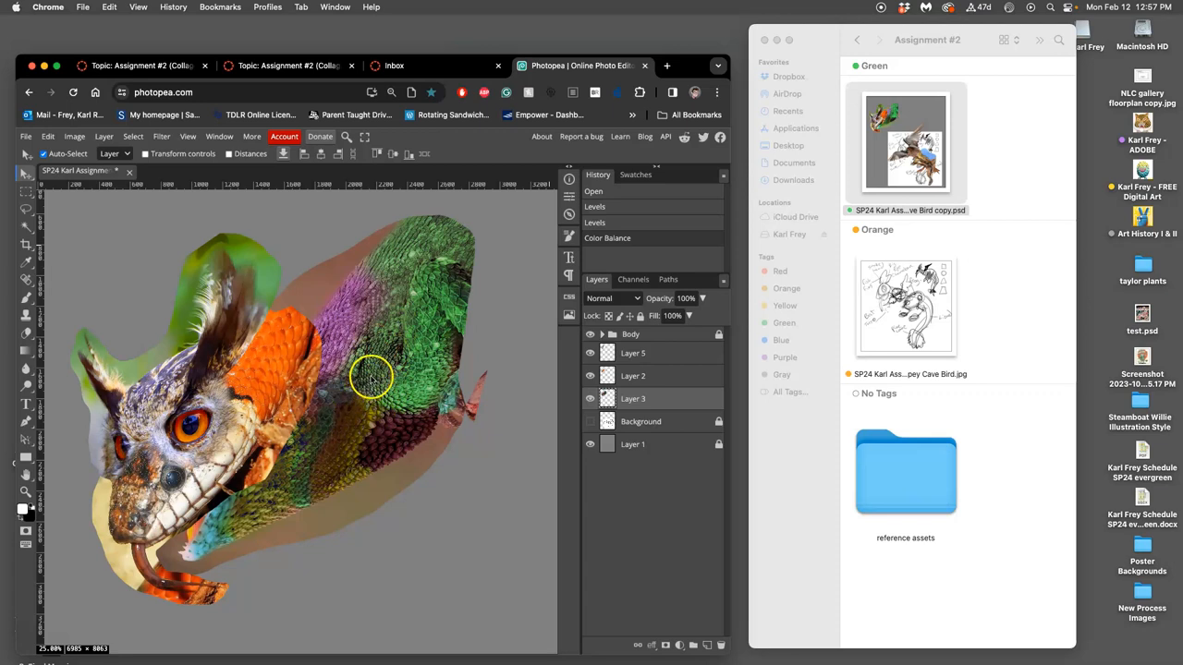
pyautogui.click(75, 136)
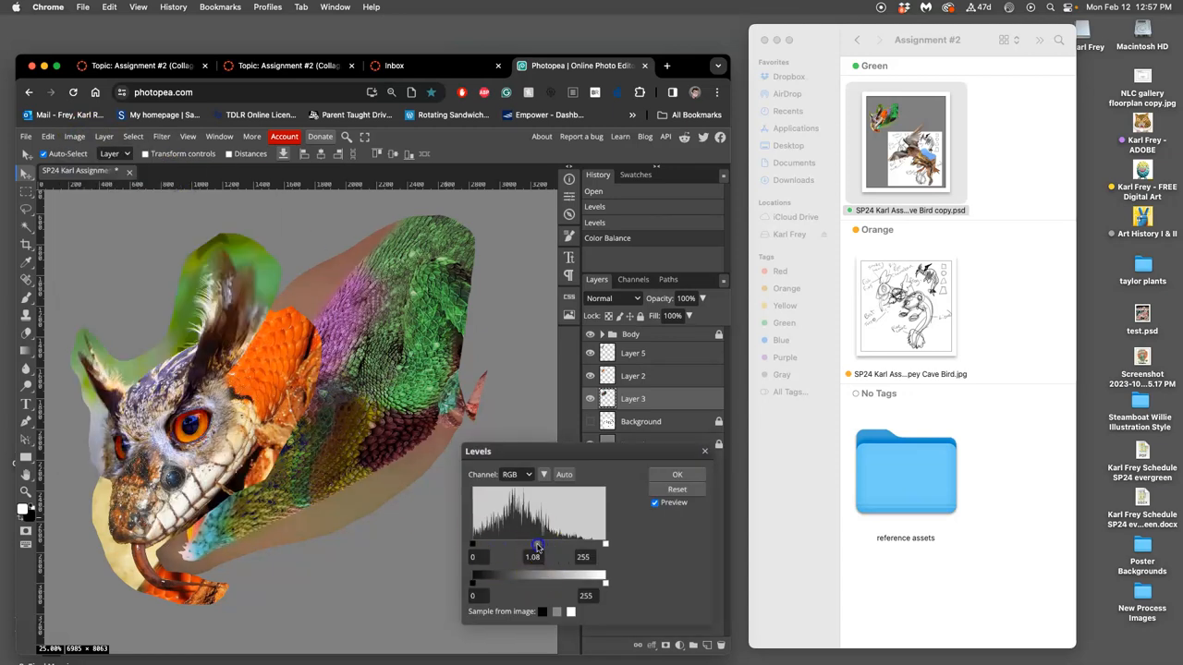
# - Adjust the midtone brightness of the lizard-skin body in Levels
pyautogui.moveTo(540, 543); pyautogui.dragTo(533, 543)
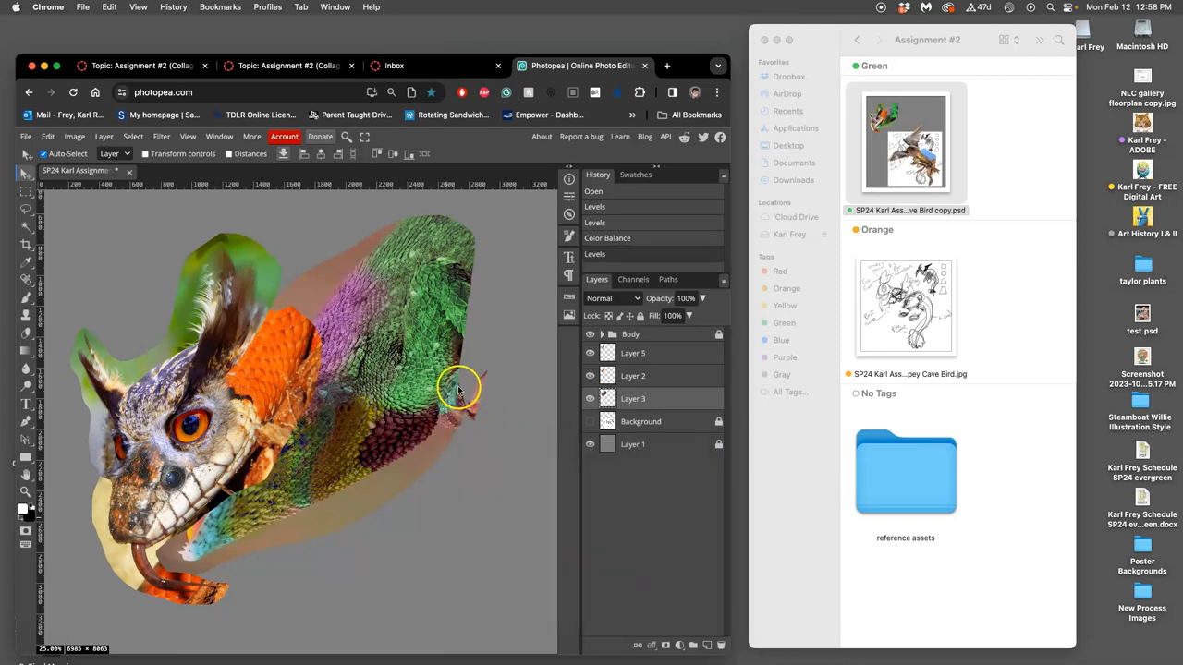
pyautogui.moveTo(201, 183)
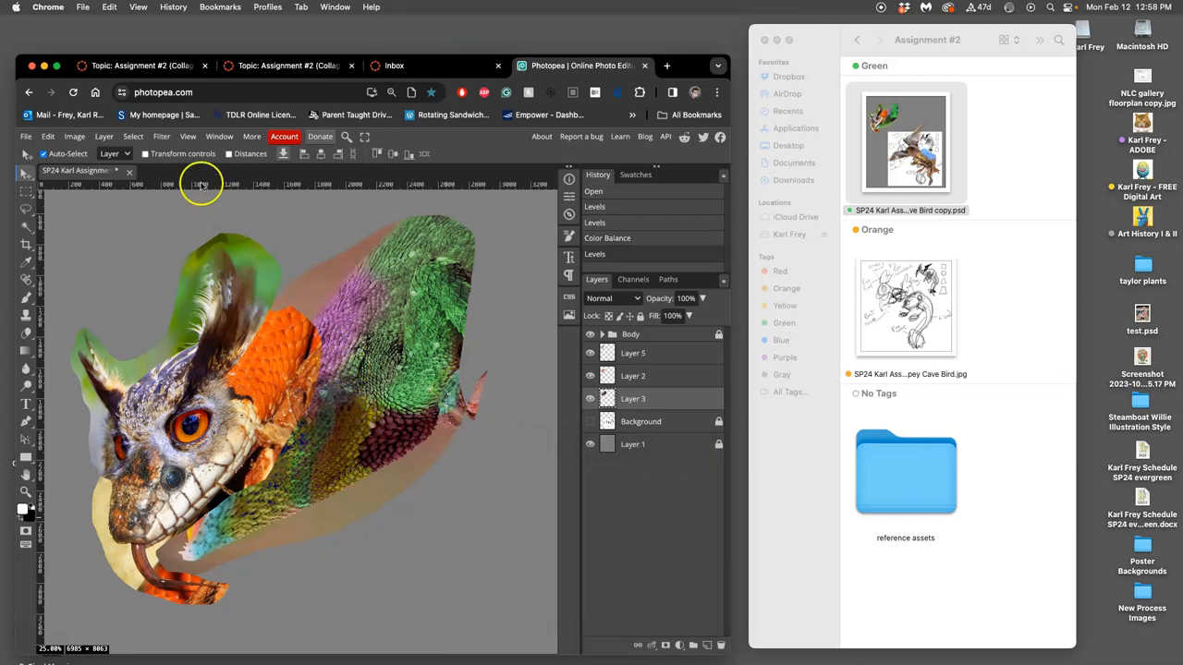
# - Apply Hue/Saturation to Layer 3's scaly skin with Hue about -5 and Saturation about 6
pyautogui.click(74, 137)
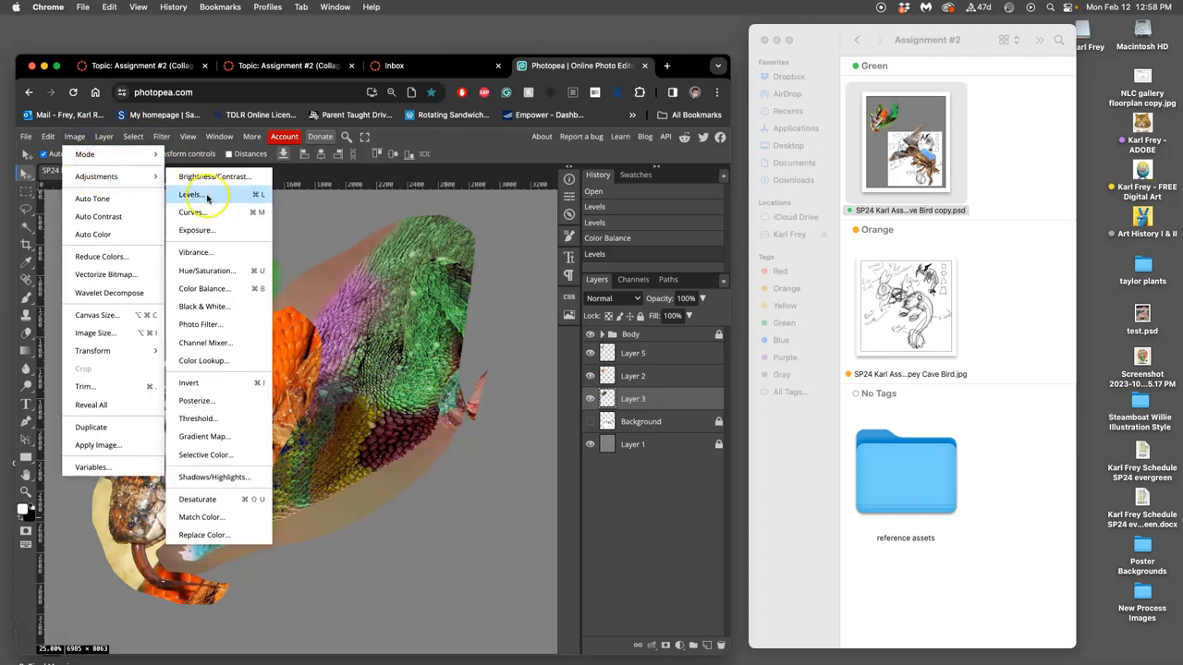
pyautogui.click(207, 270)
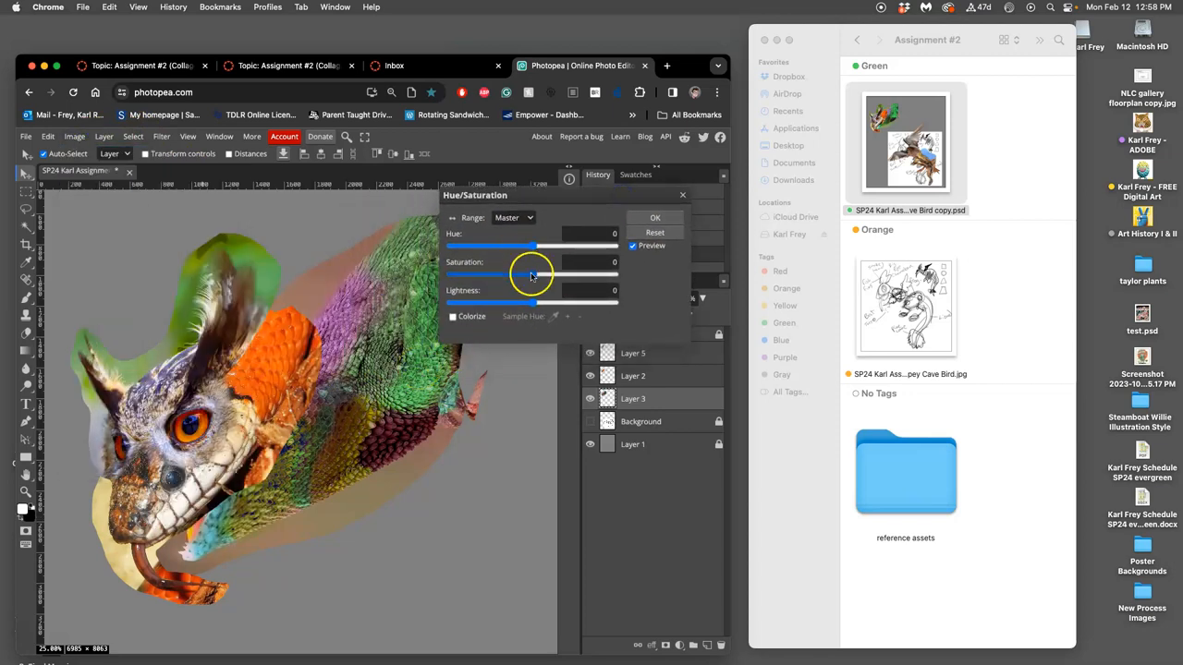
pyautogui.moveTo(534, 276); pyautogui.dragTo(533, 275)
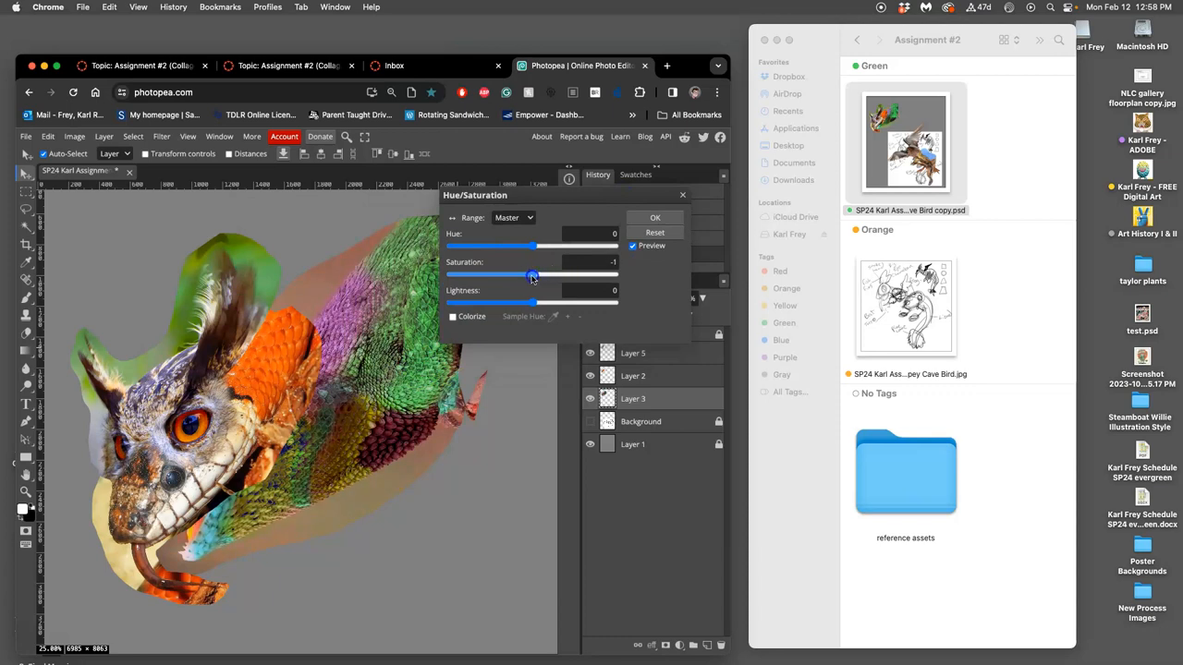
pyautogui.moveTo(532, 277); pyautogui.dragTo(507, 277)
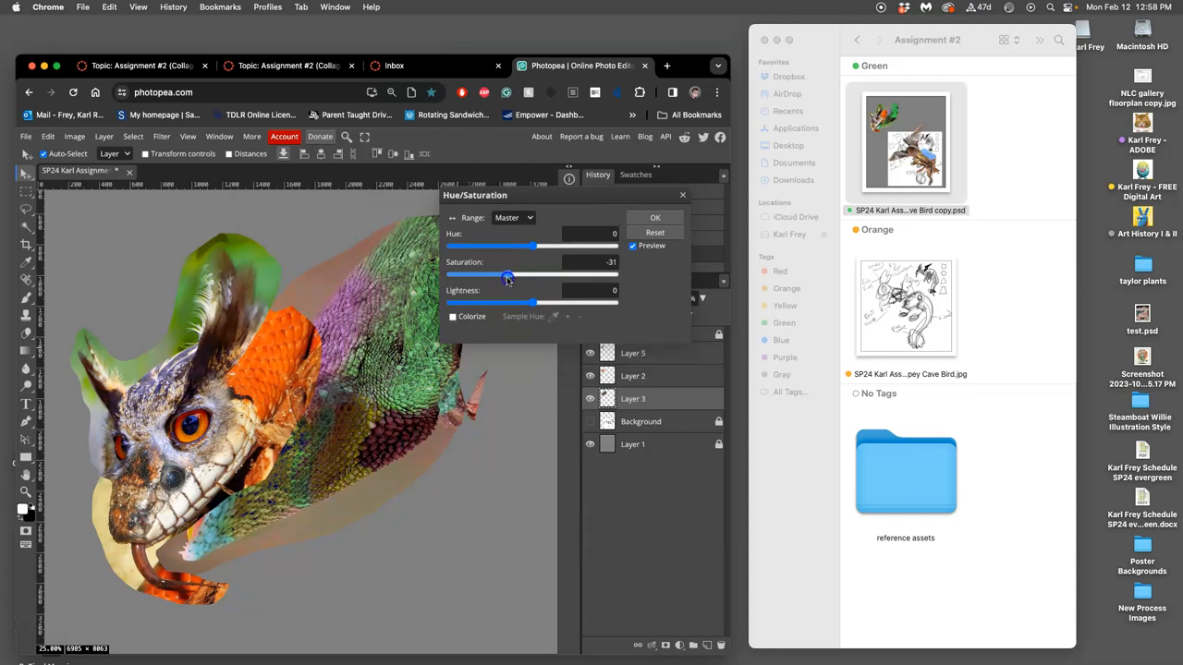
pyautogui.moveTo(507, 276); pyautogui.dragTo(522, 276)
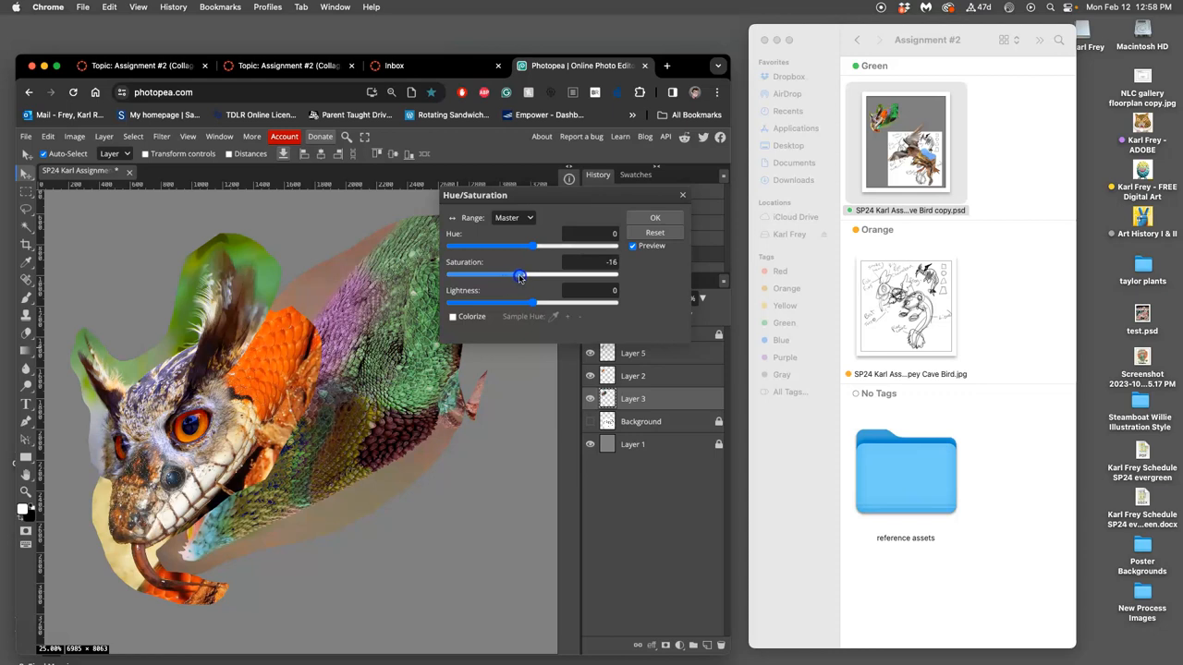
pyautogui.moveTo(521, 276); pyautogui.dragTo(523, 275)
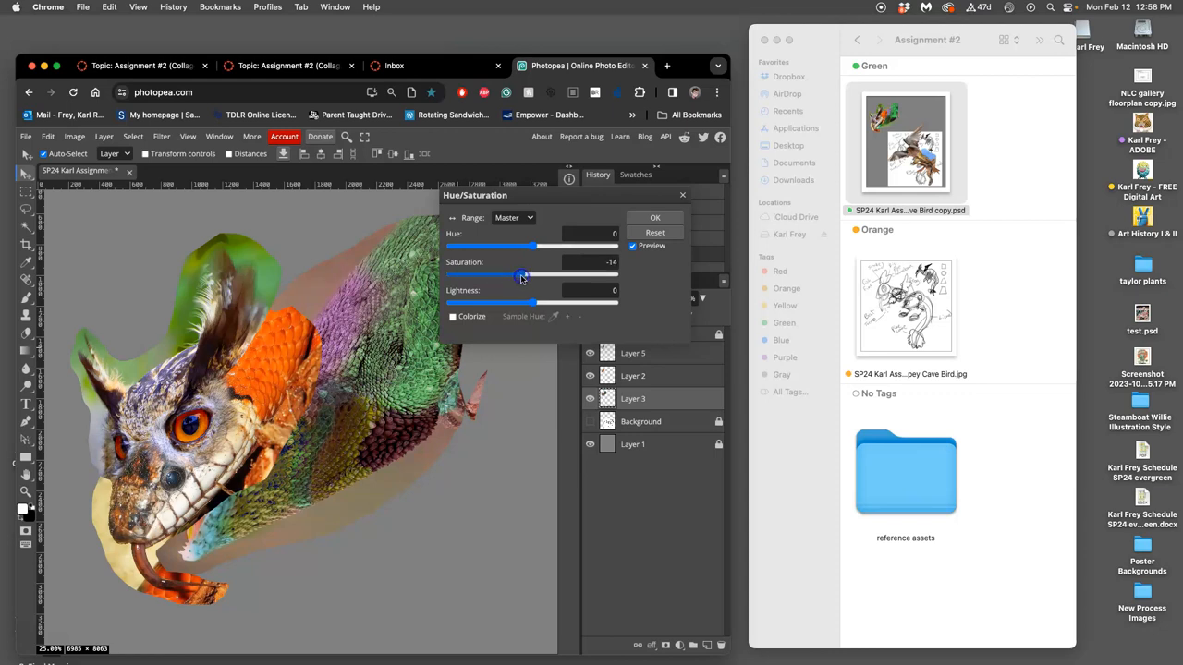
pyautogui.moveTo(522, 275); pyautogui.dragTo(534, 275)
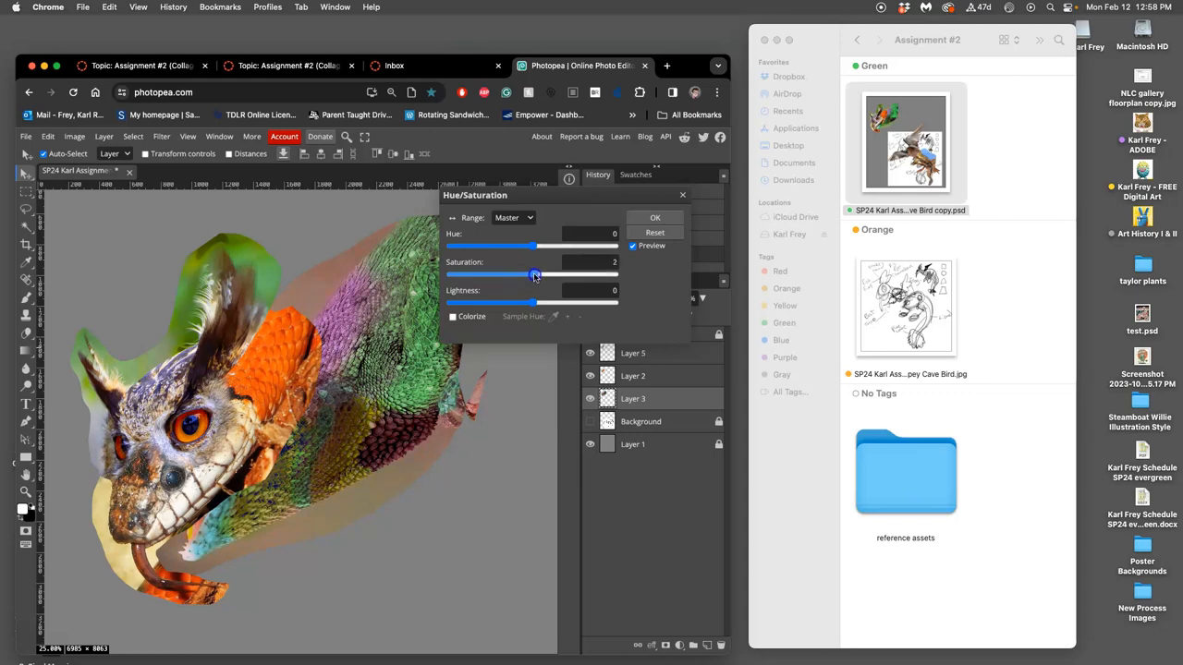
pyautogui.moveTo(525, 245); pyautogui.dragTo(534, 246)
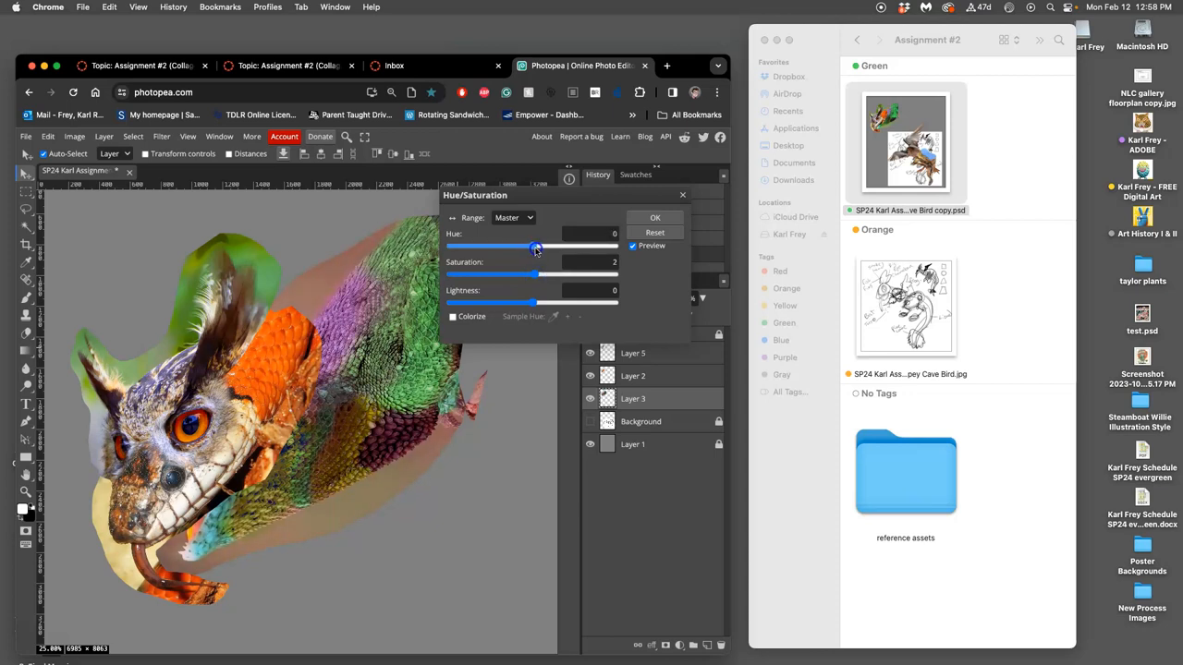
pyautogui.moveTo(536, 248); pyautogui.dragTo(595, 248)
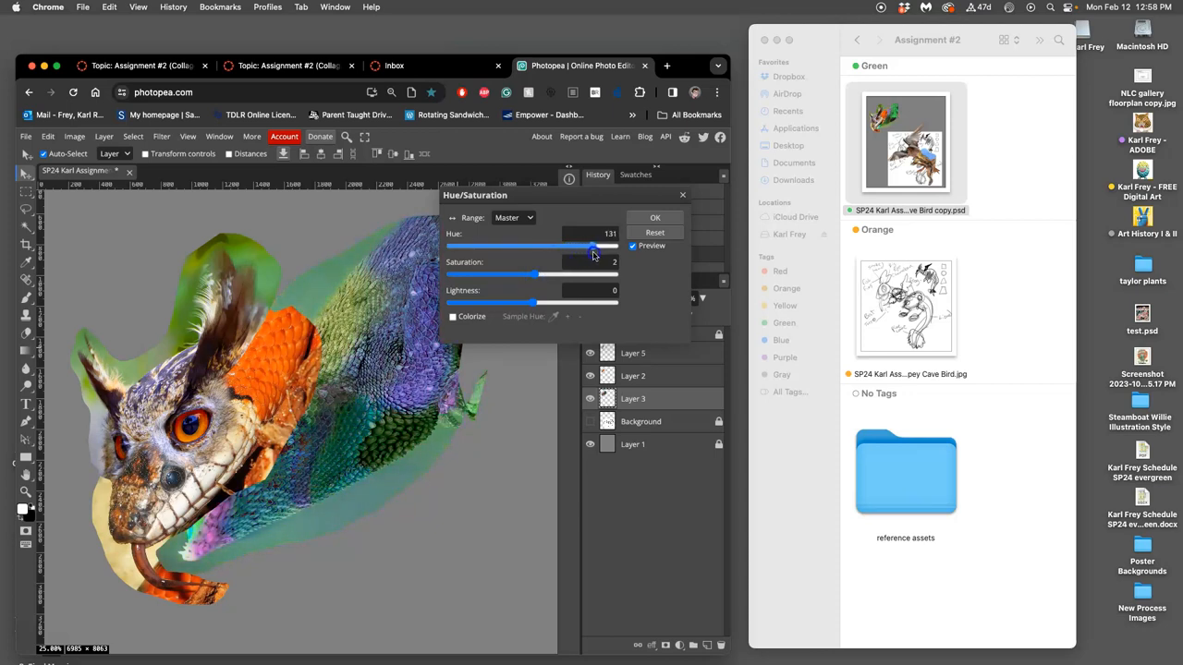
pyautogui.moveTo(592, 247); pyautogui.dragTo(532, 248)
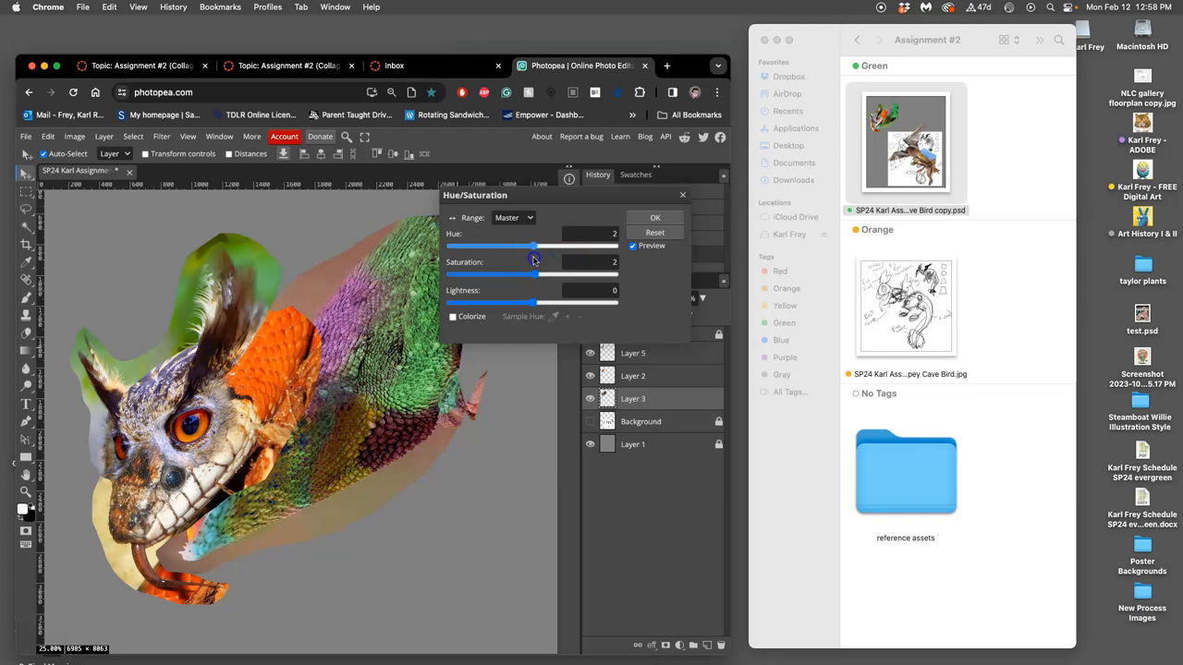
pyautogui.moveTo(533, 248); pyautogui.dragTo(536, 248)
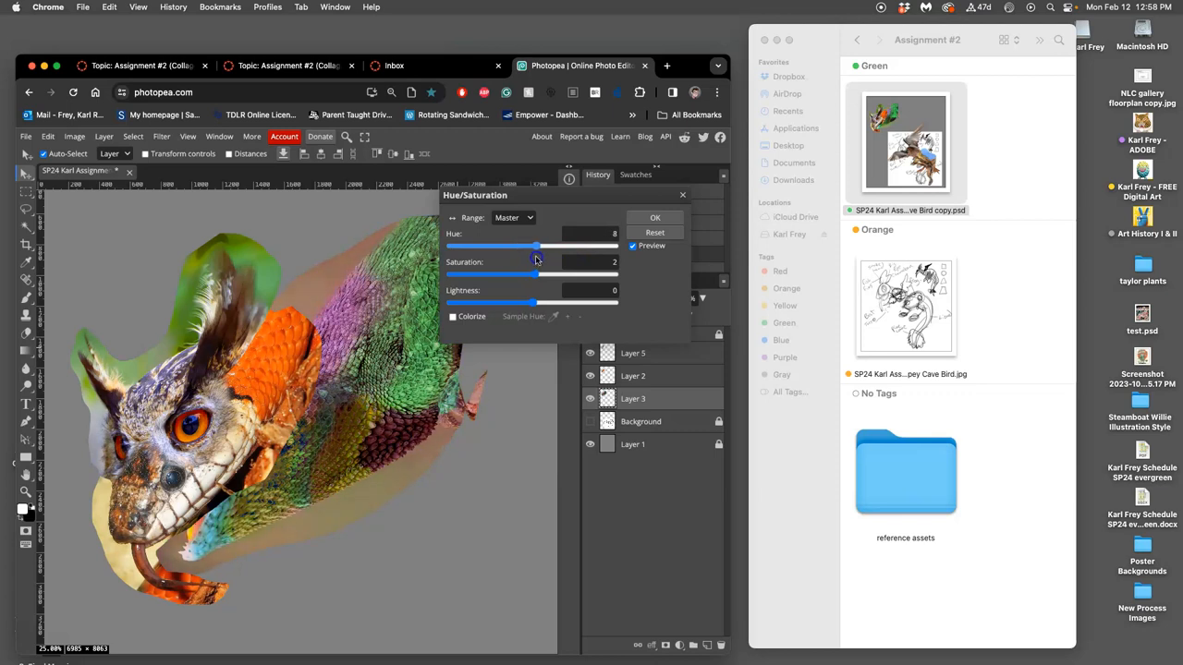
pyautogui.moveTo(536, 248); pyautogui.dragTo(530, 247)
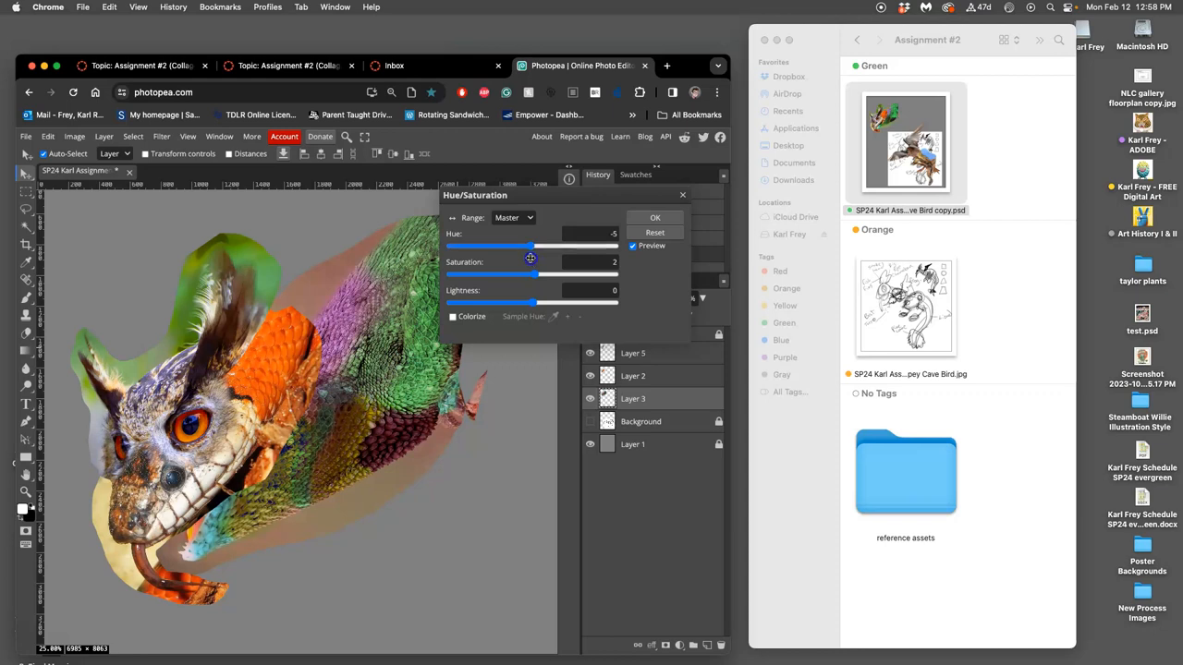
pyautogui.moveTo(529, 276); pyautogui.dragTo(527, 276)
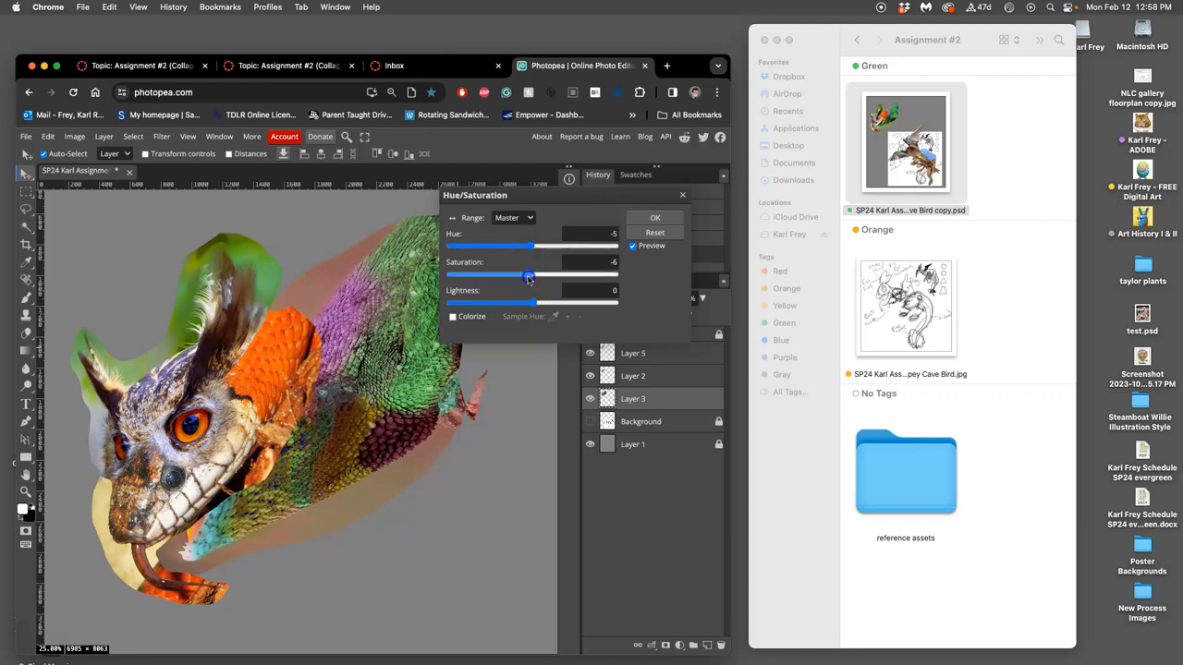
pyautogui.moveTo(527, 277); pyautogui.dragTo(540, 278)
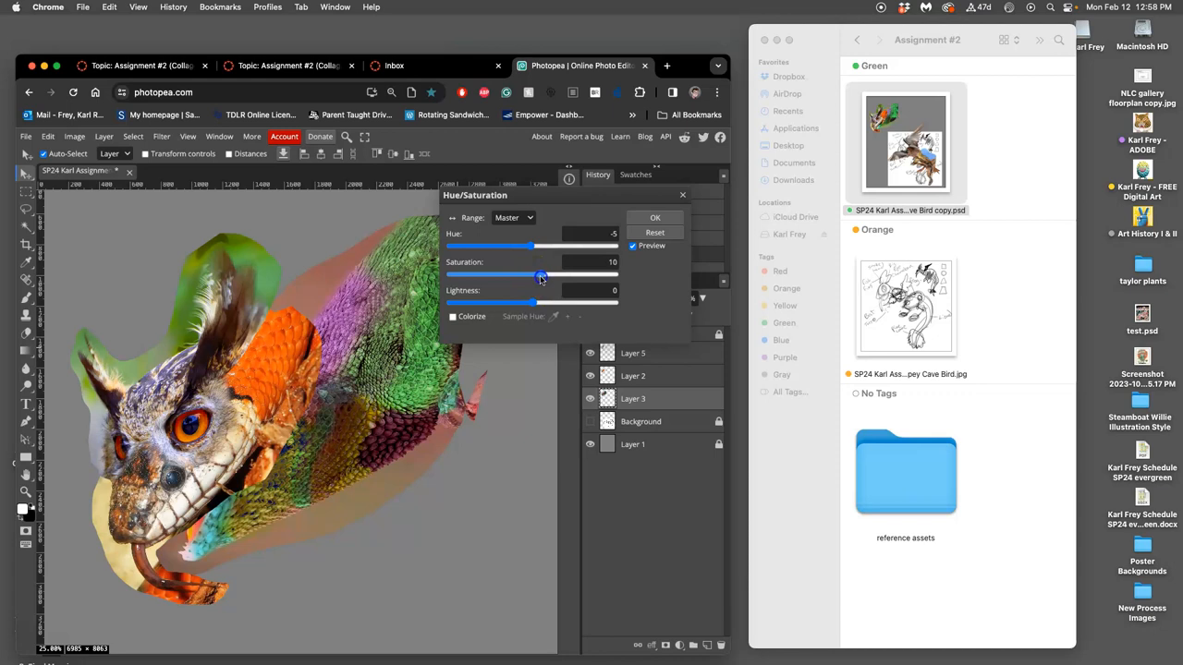
pyautogui.moveTo(539, 275); pyautogui.dragTo(540, 276)
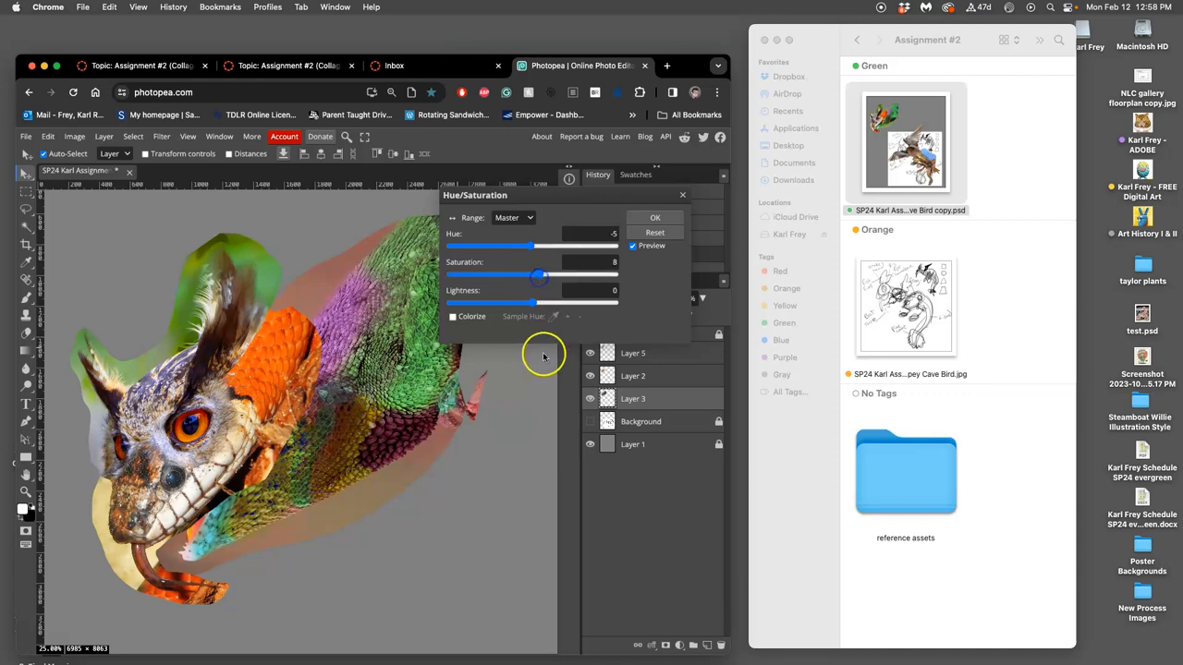
pyautogui.click(655, 218)
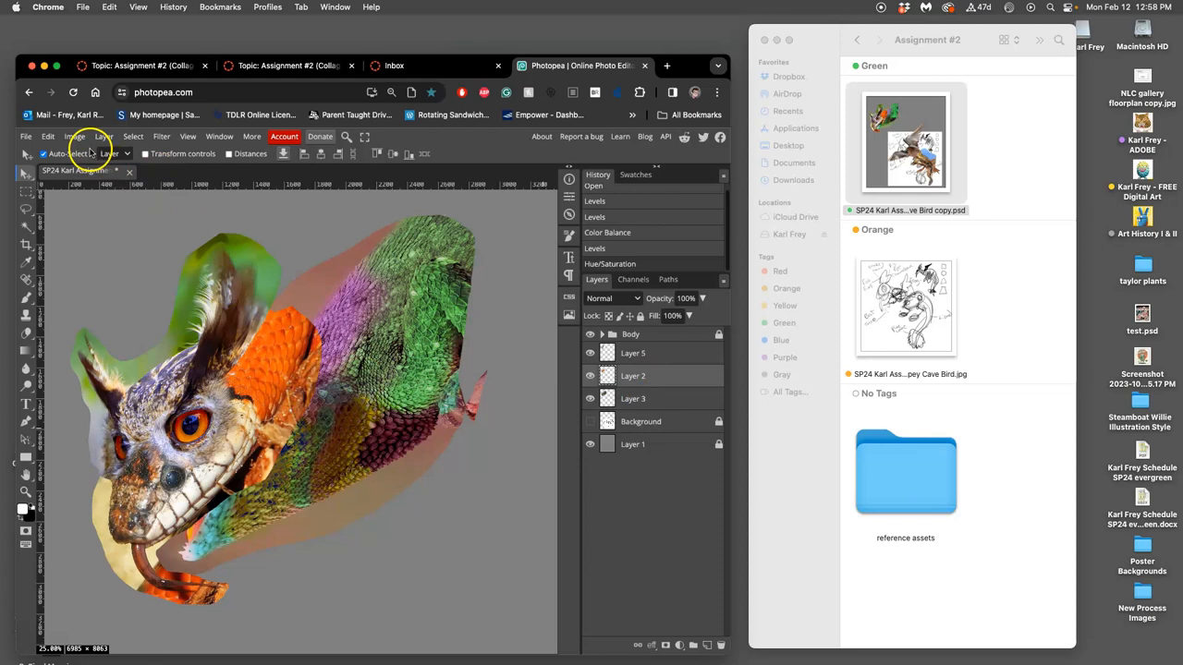
pyautogui.moveTo(102, 303)
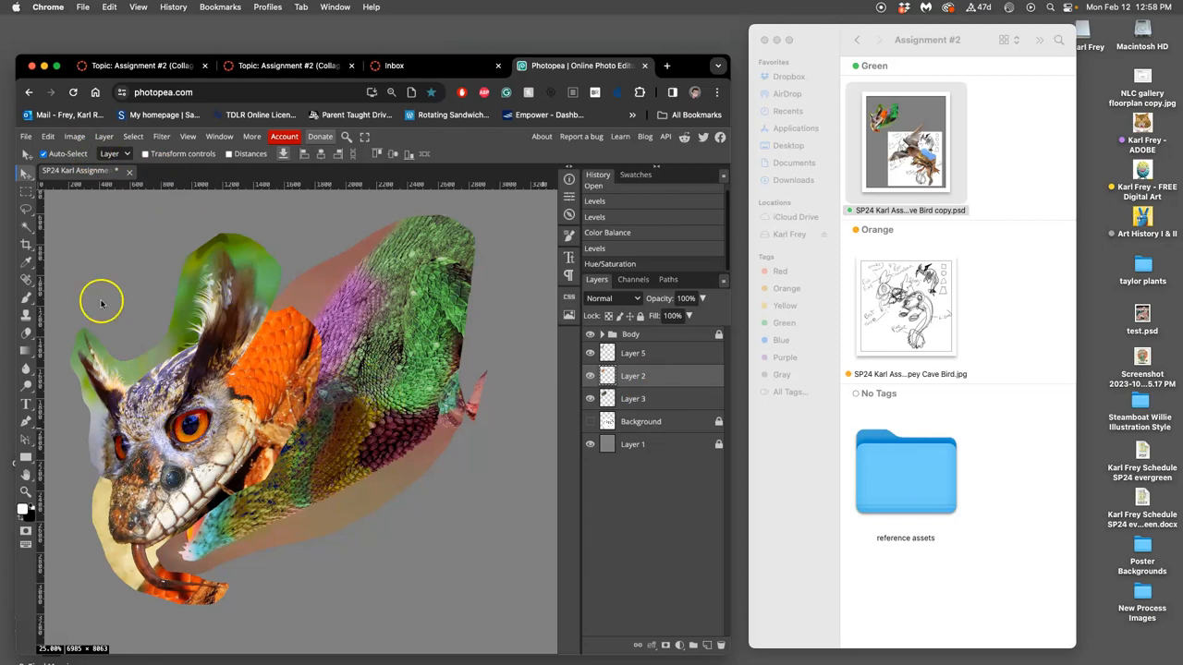
# - Apply a Levels adjustment on Layer 2 with the midtone slider at about 0.85
pyautogui.click(74, 137)
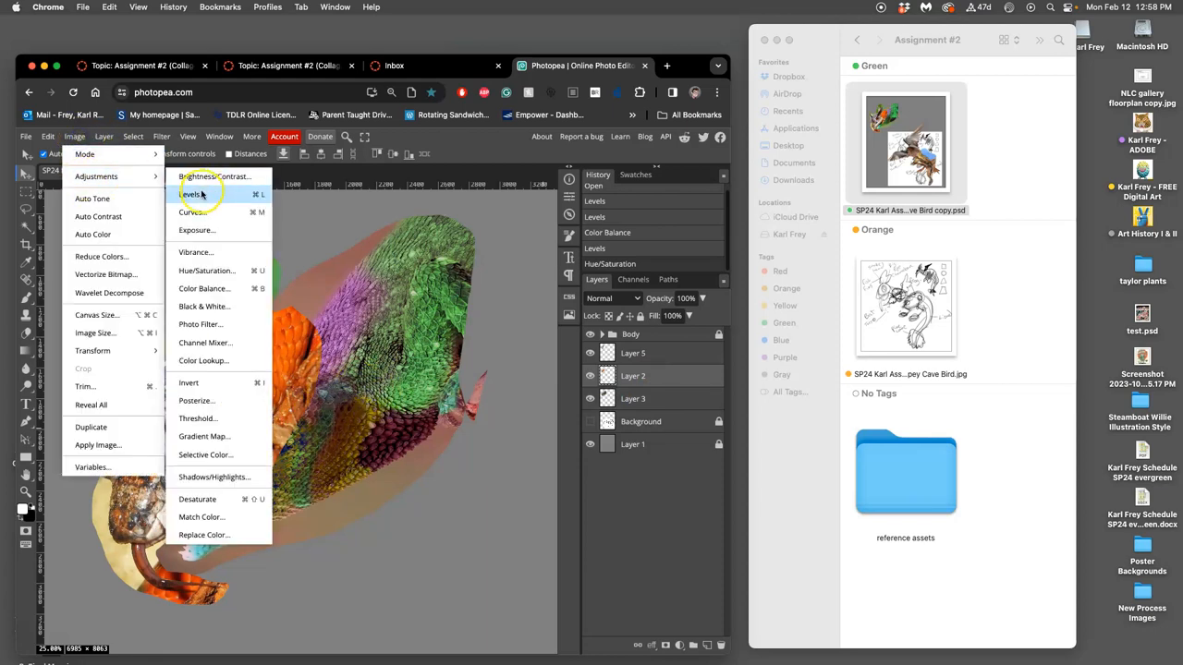
pyautogui.click(192, 194)
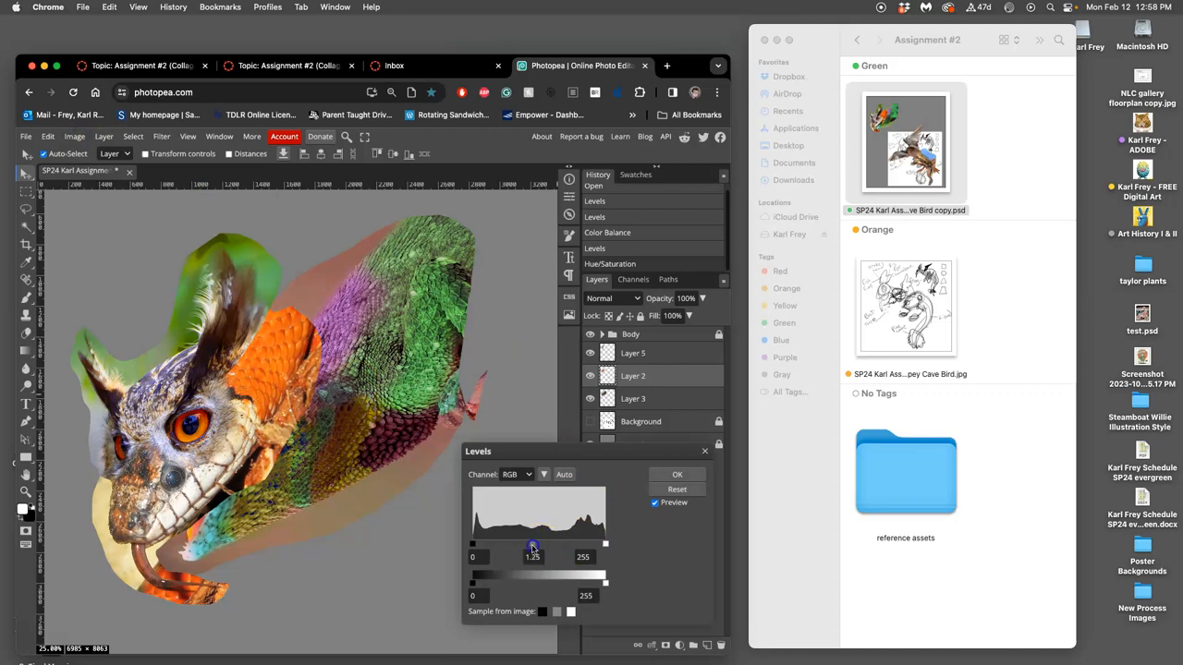
pyautogui.moveTo(532, 543); pyautogui.dragTo(539, 543)
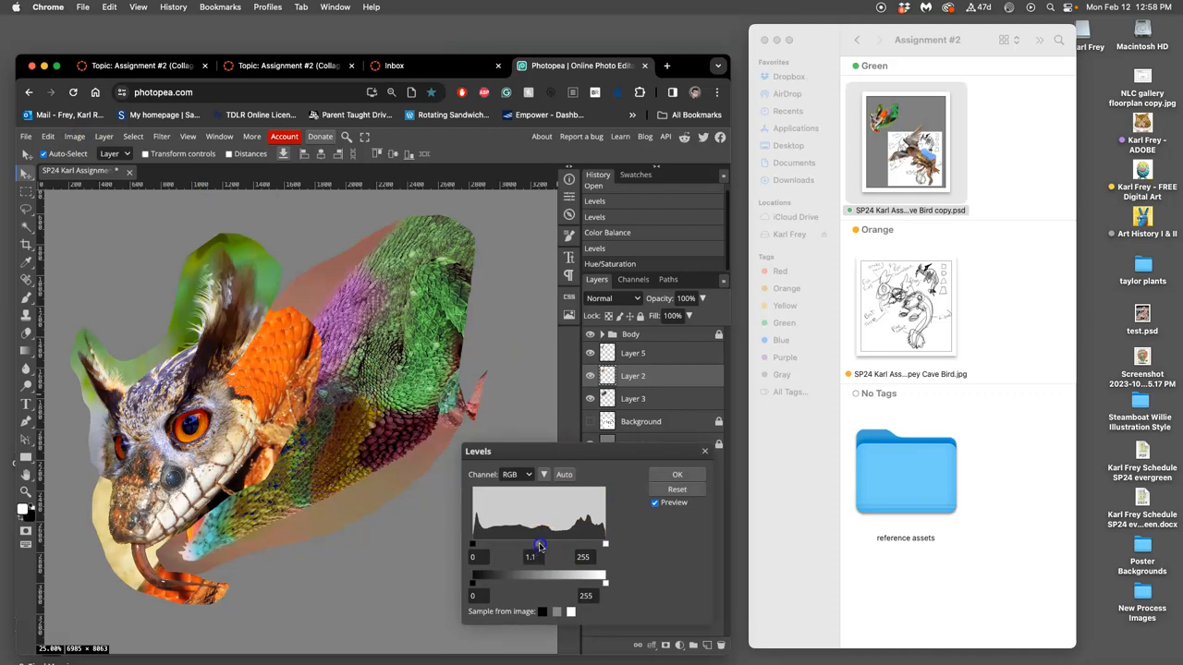
pyautogui.moveTo(540, 543); pyautogui.dragTo(551, 544)
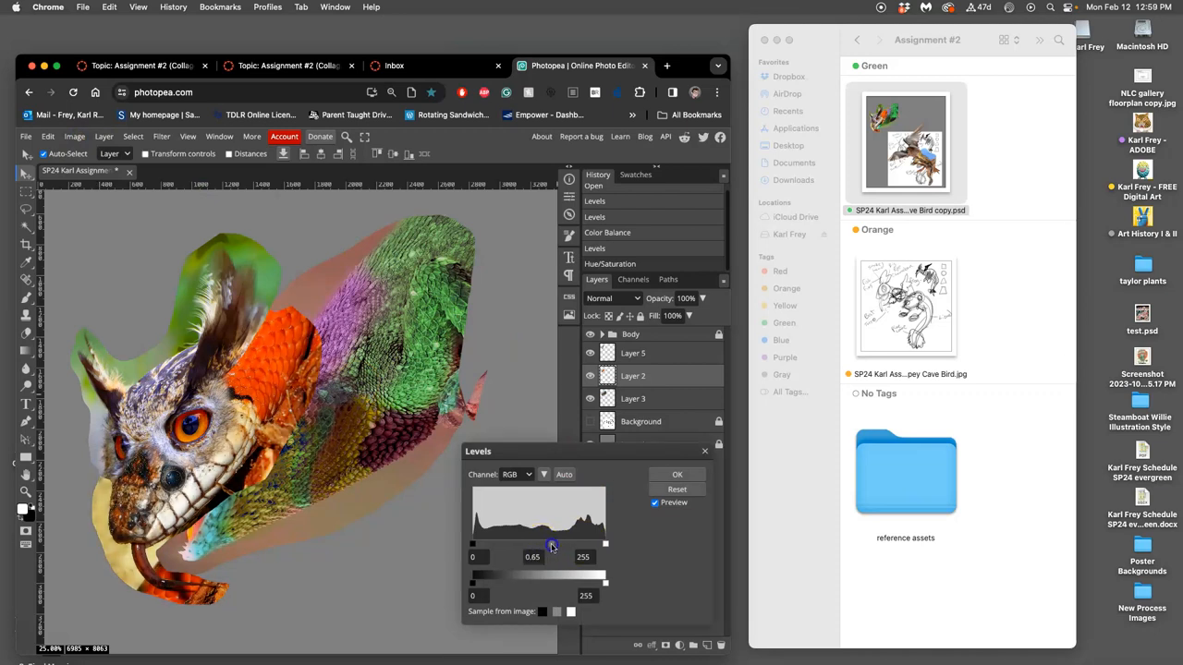
pyautogui.moveTo(551, 543); pyautogui.dragTo(544, 543)
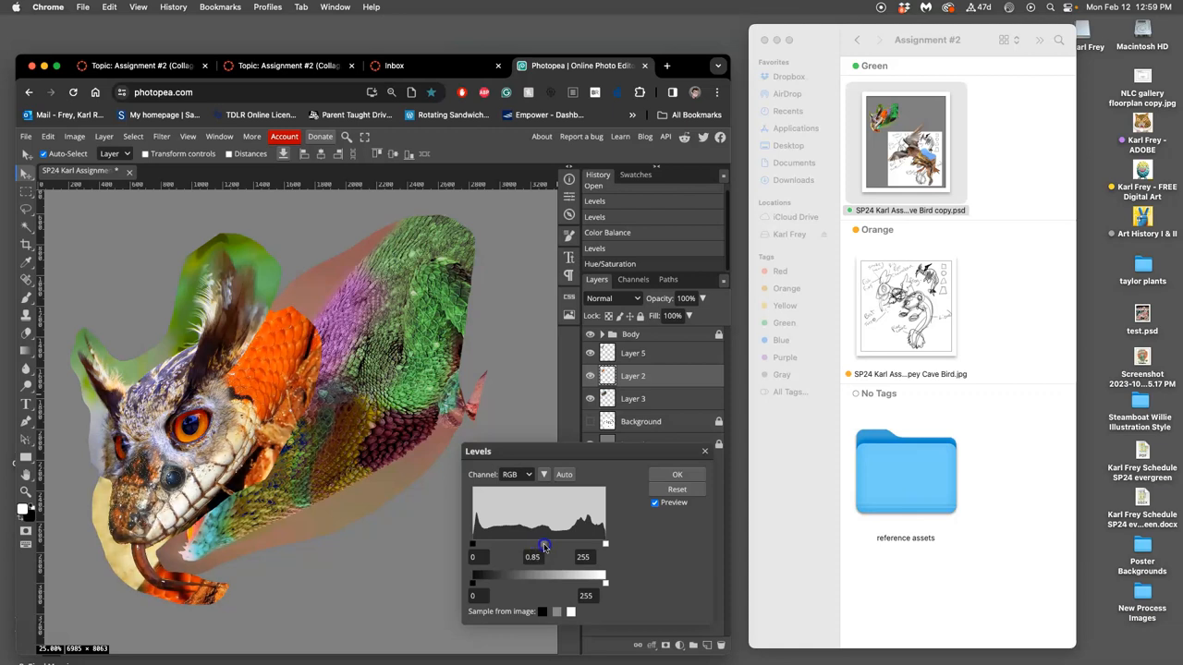
pyautogui.moveTo(544, 544); pyautogui.dragTo(539, 543)
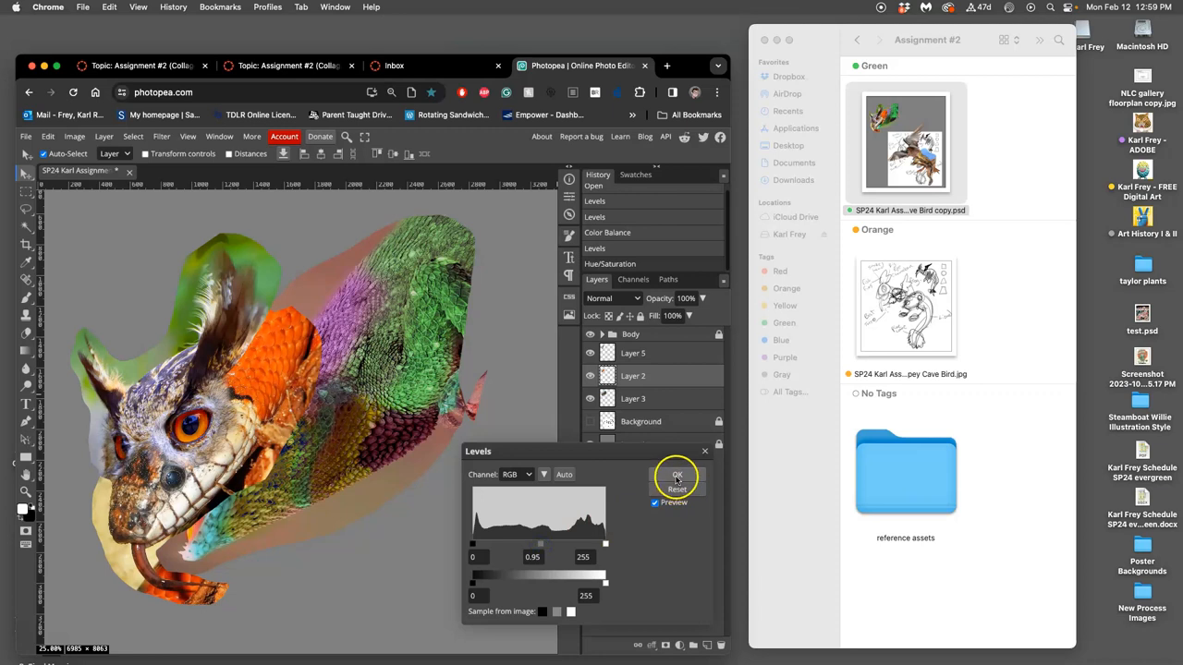
pyautogui.click(74, 136)
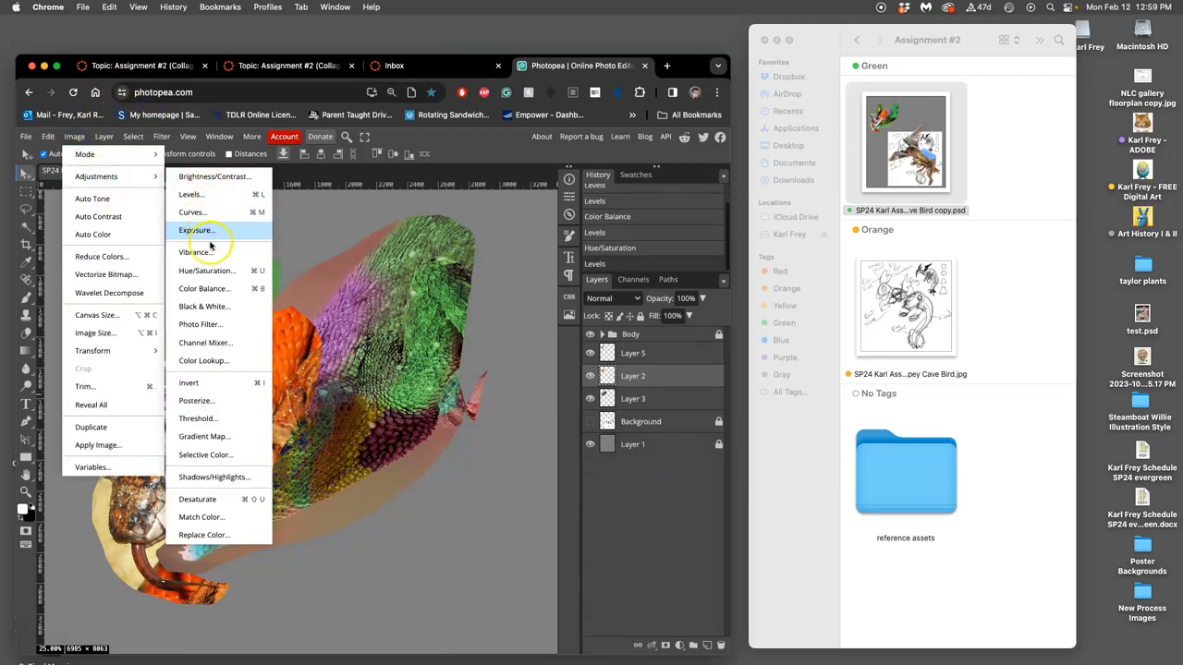
# - In Color Balance, shift Layer 2's midtones toward green, blue and cyan
pyautogui.click(203, 288)
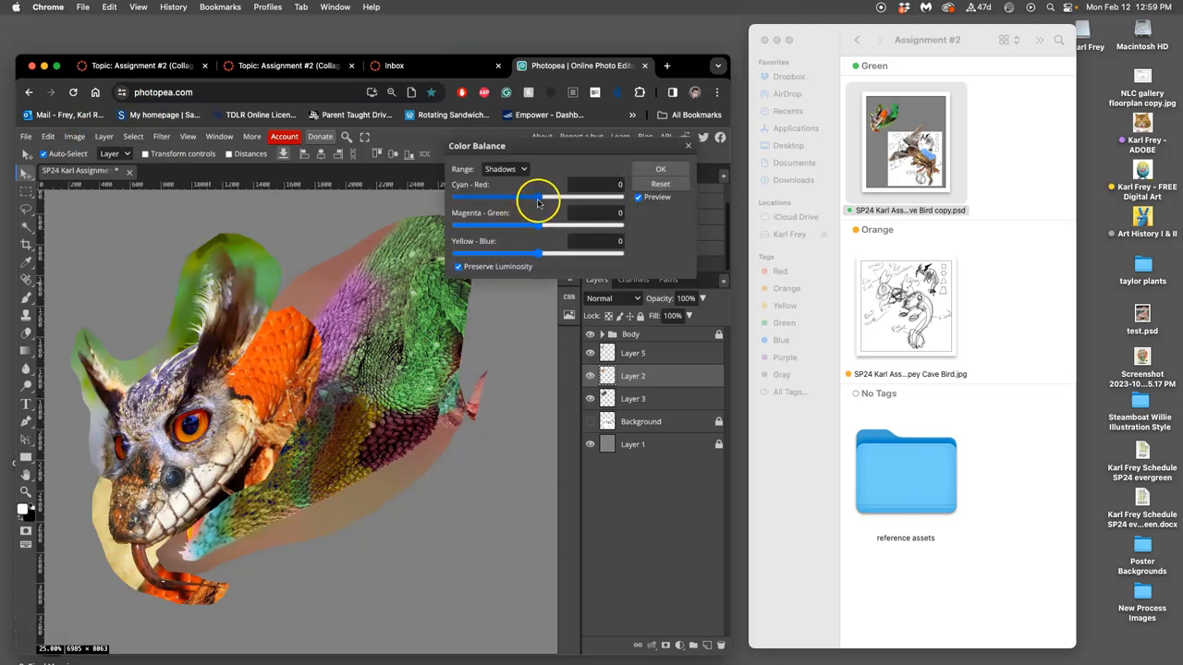
pyautogui.click(506, 168)
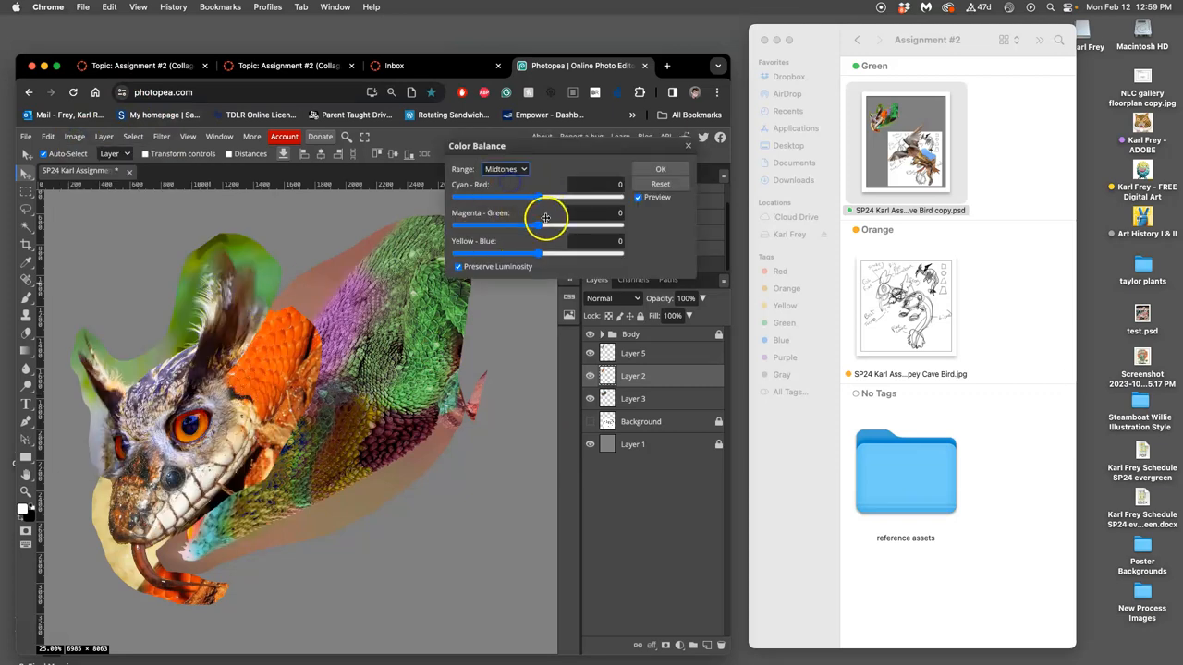
pyautogui.moveTo(545, 226); pyautogui.dragTo(569, 225)
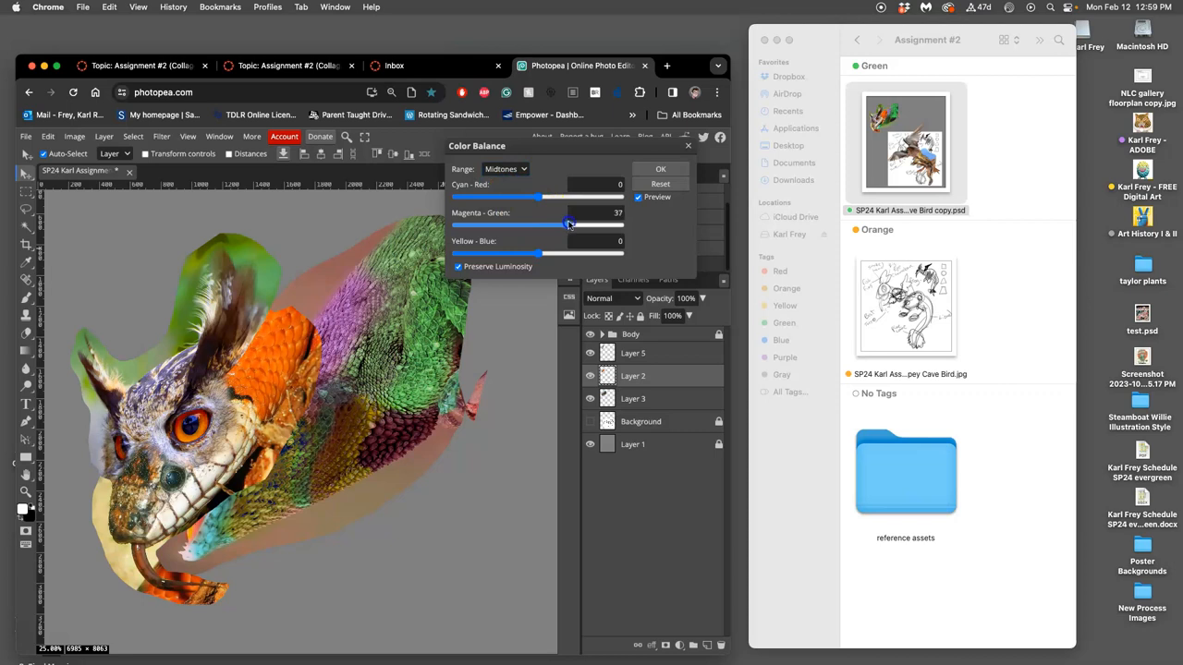
pyautogui.moveTo(570, 225); pyautogui.dragTo(553, 225)
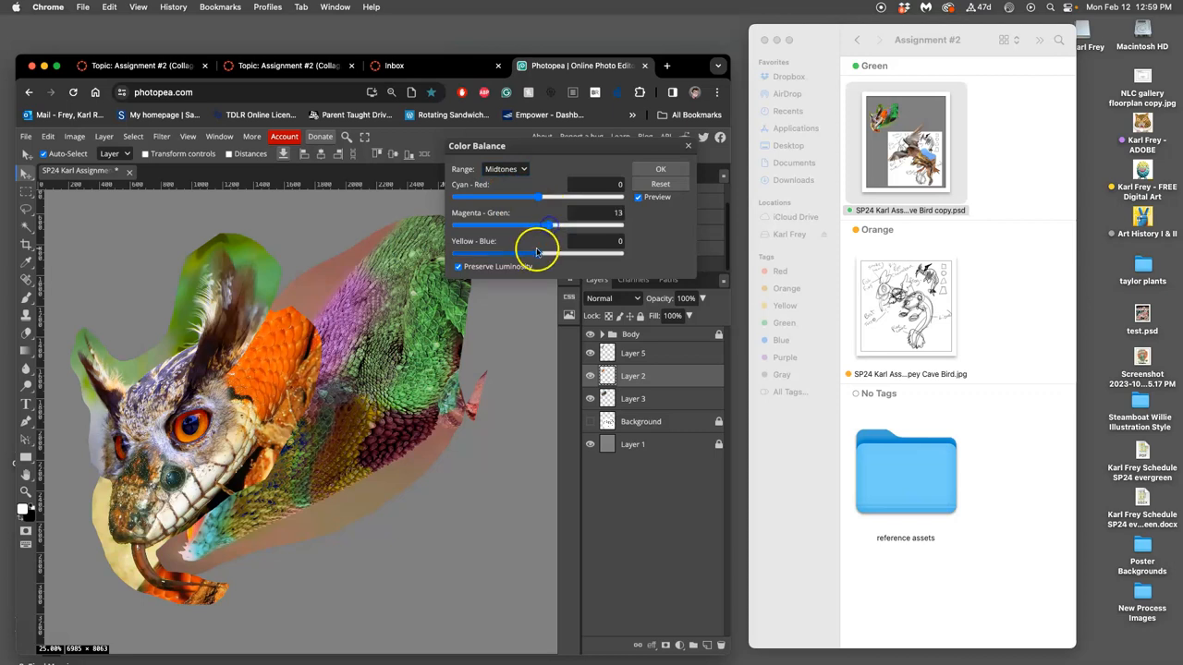
pyautogui.moveTo(537, 252); pyautogui.dragTo(555, 251)
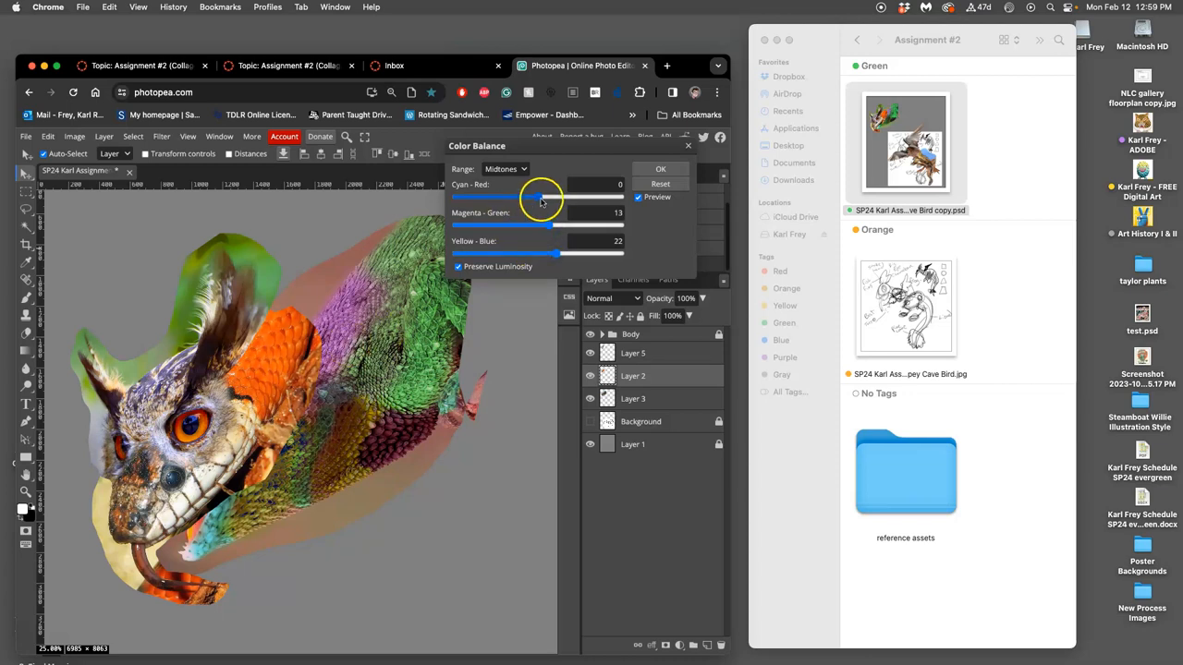
pyautogui.moveTo(543, 198); pyautogui.dragTo(536, 198)
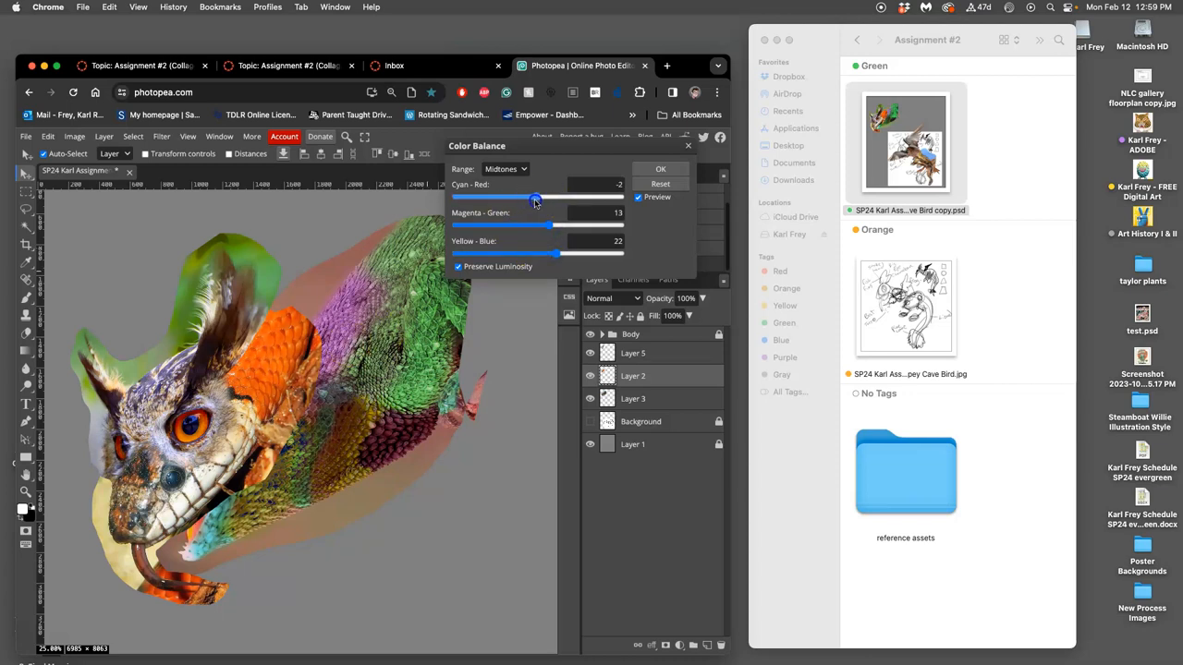
pyautogui.moveTo(536, 197); pyautogui.dragTo(525, 198)
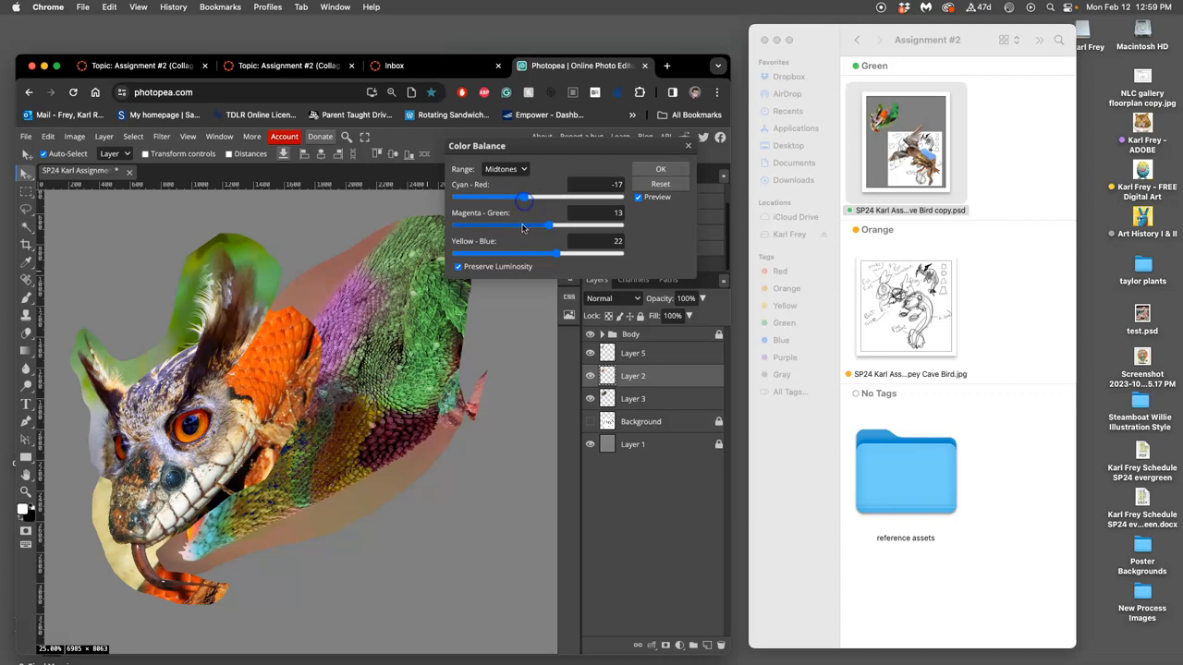
# - Shift the highlights toward cyan, blue and magenta
pyautogui.click(506, 170)
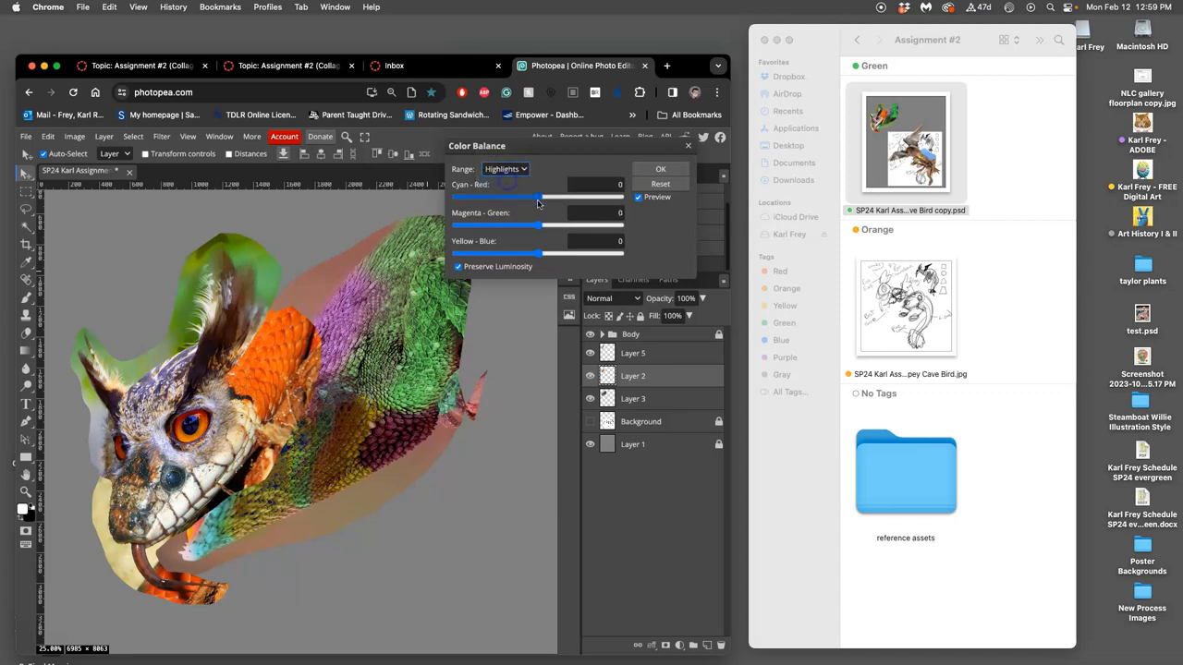
pyautogui.moveTo(544, 196); pyautogui.dragTo(518, 196)
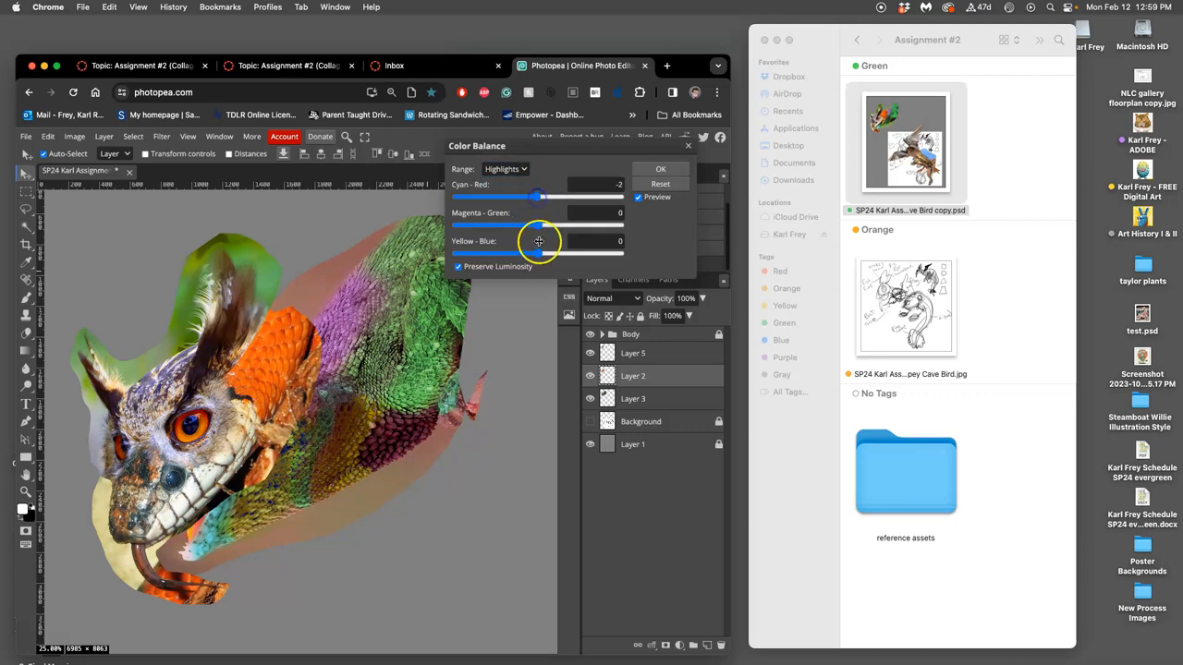
pyautogui.moveTo(536, 252); pyautogui.dragTo(551, 251)
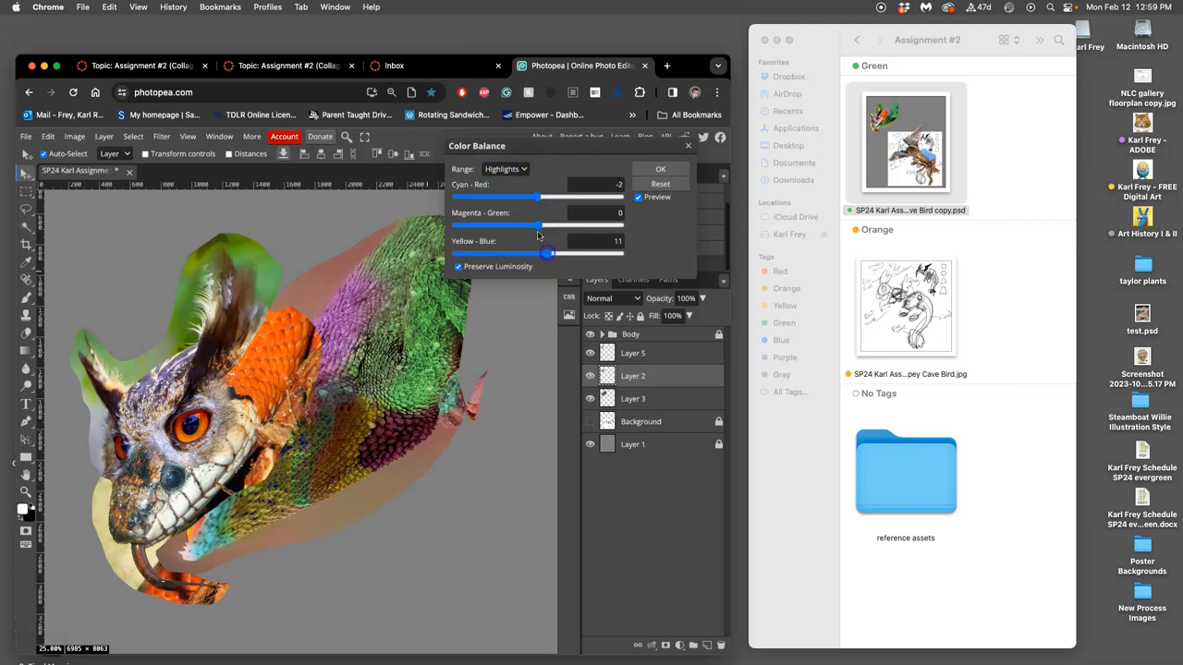
pyautogui.moveTo(543, 225); pyautogui.dragTo(532, 225)
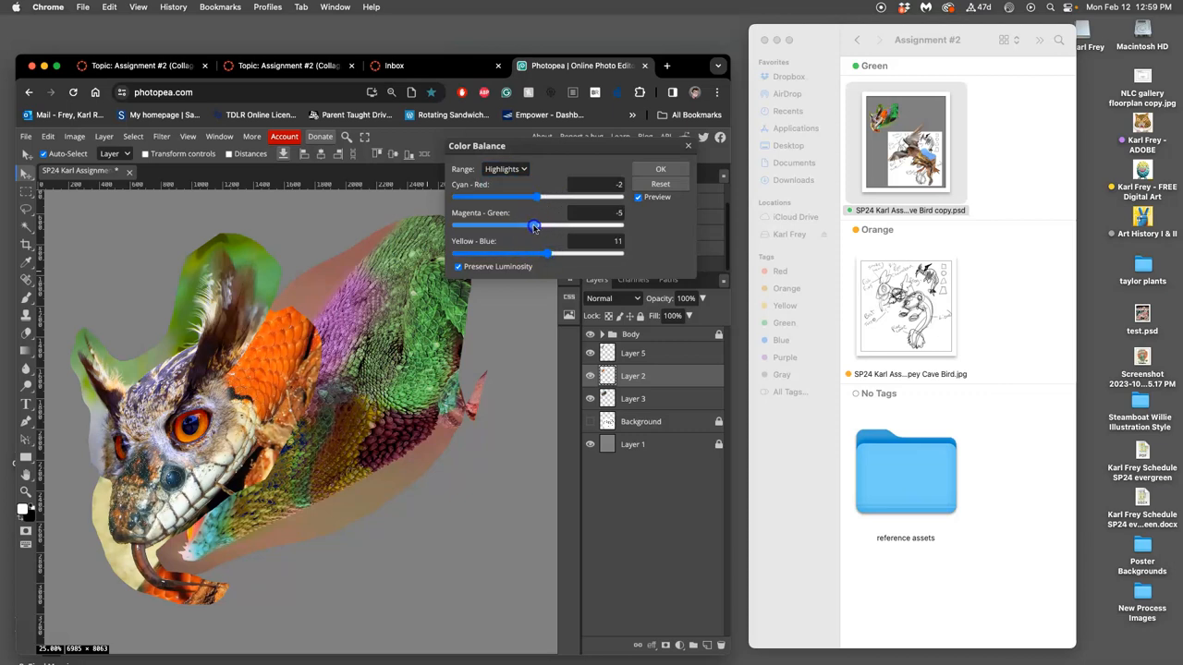
pyautogui.moveTo(534, 226); pyautogui.dragTo(529, 226)
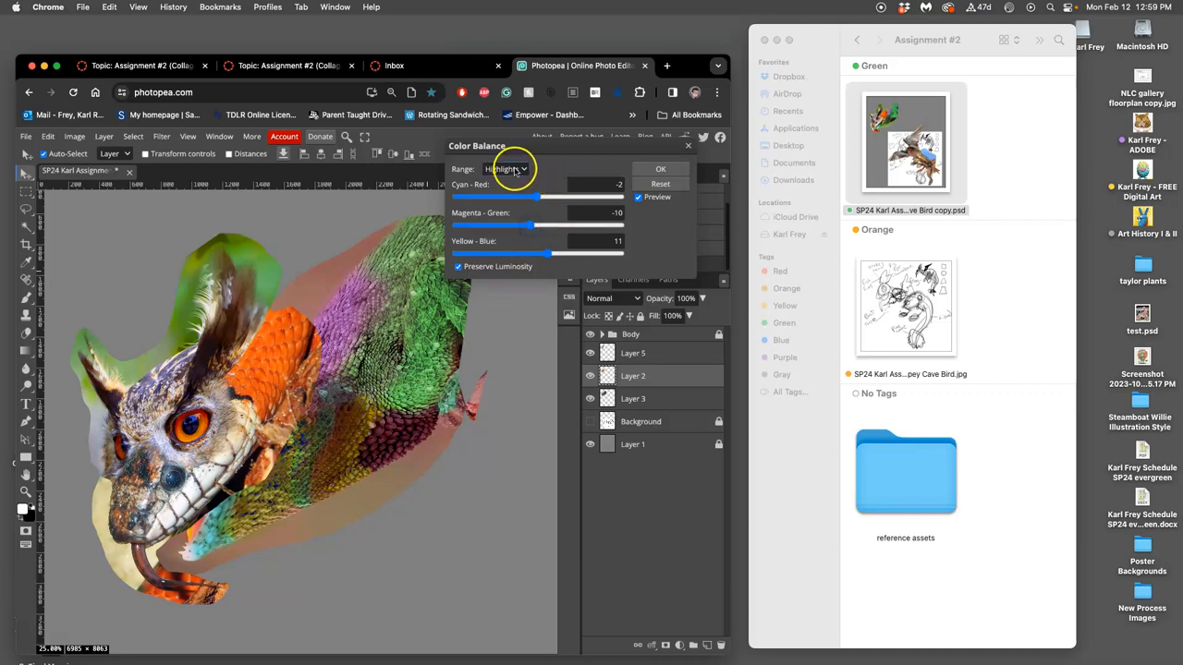
# - Shift the shadows toward blue and green to finish matching the tint
pyautogui.click(505, 170)
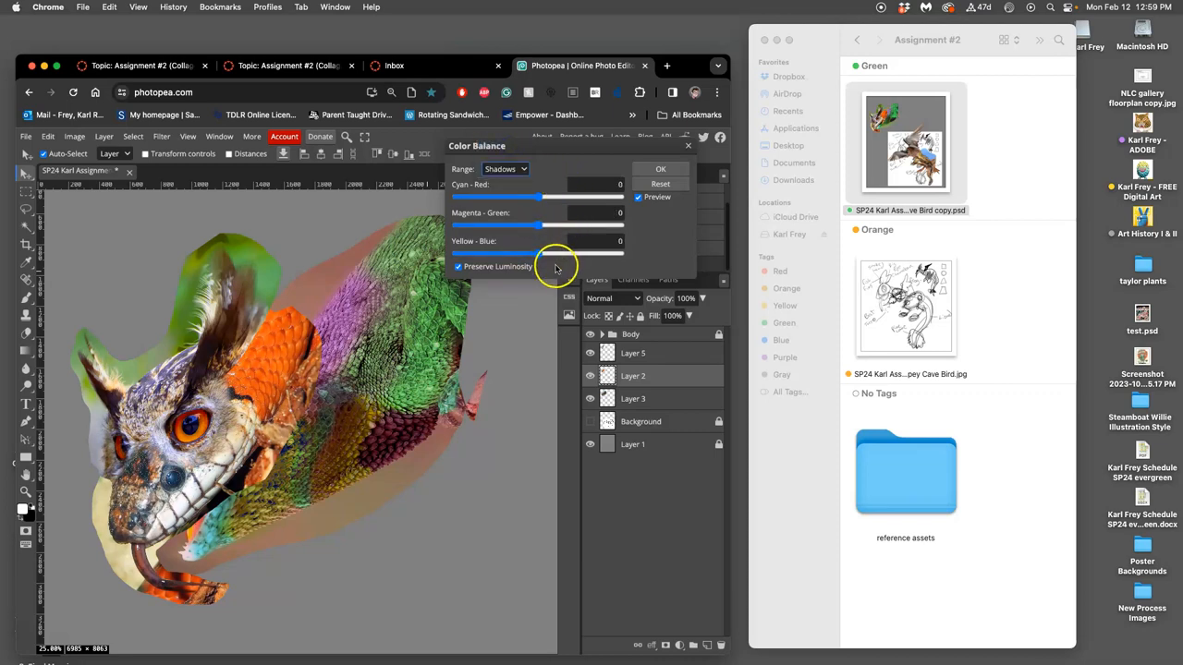
pyautogui.moveTo(538, 251); pyautogui.dragTo(551, 252)
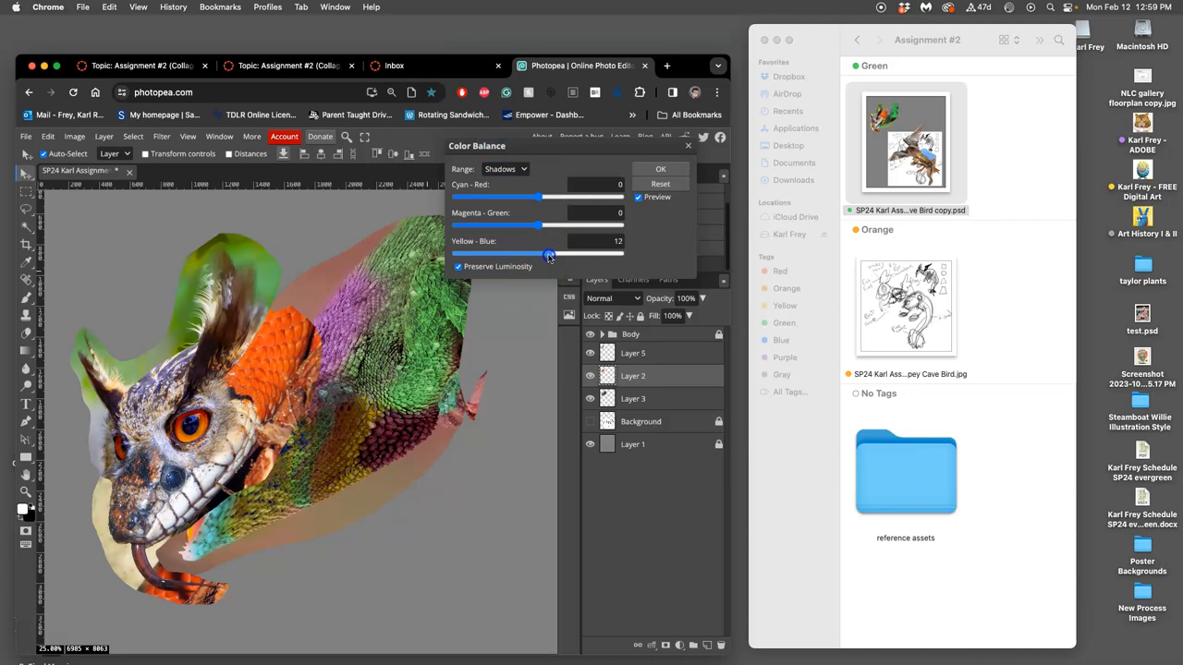
pyautogui.moveTo(551, 198); pyautogui.dragTo(529, 198)
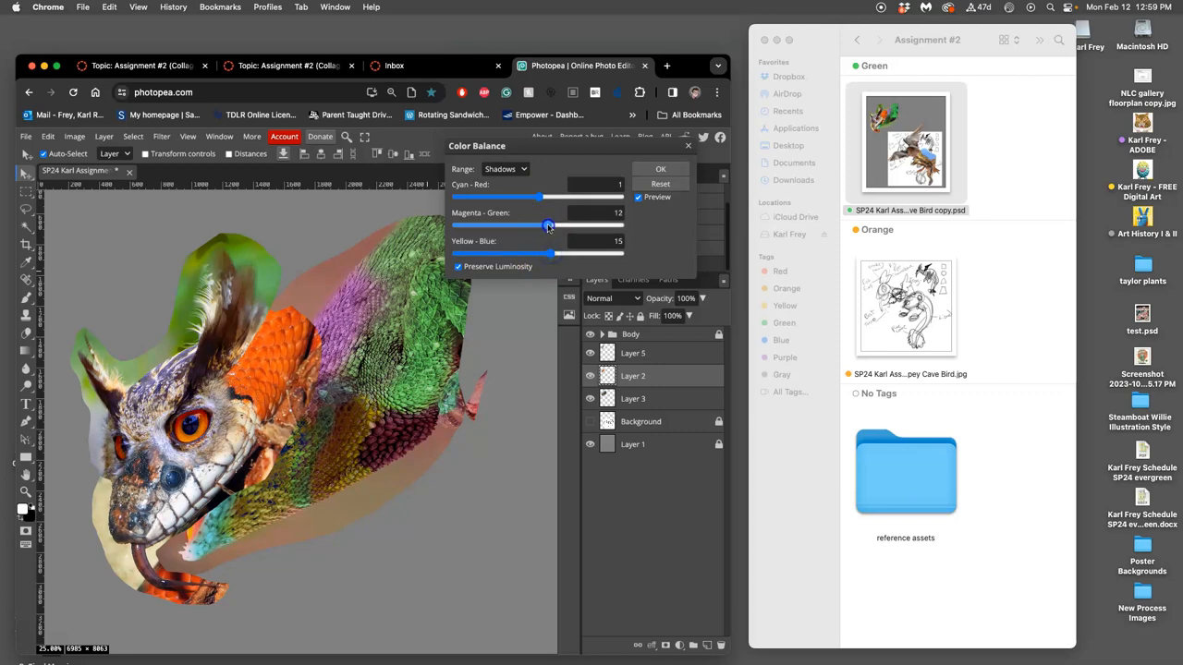
pyautogui.moveTo(549, 226); pyautogui.dragTo(531, 226)
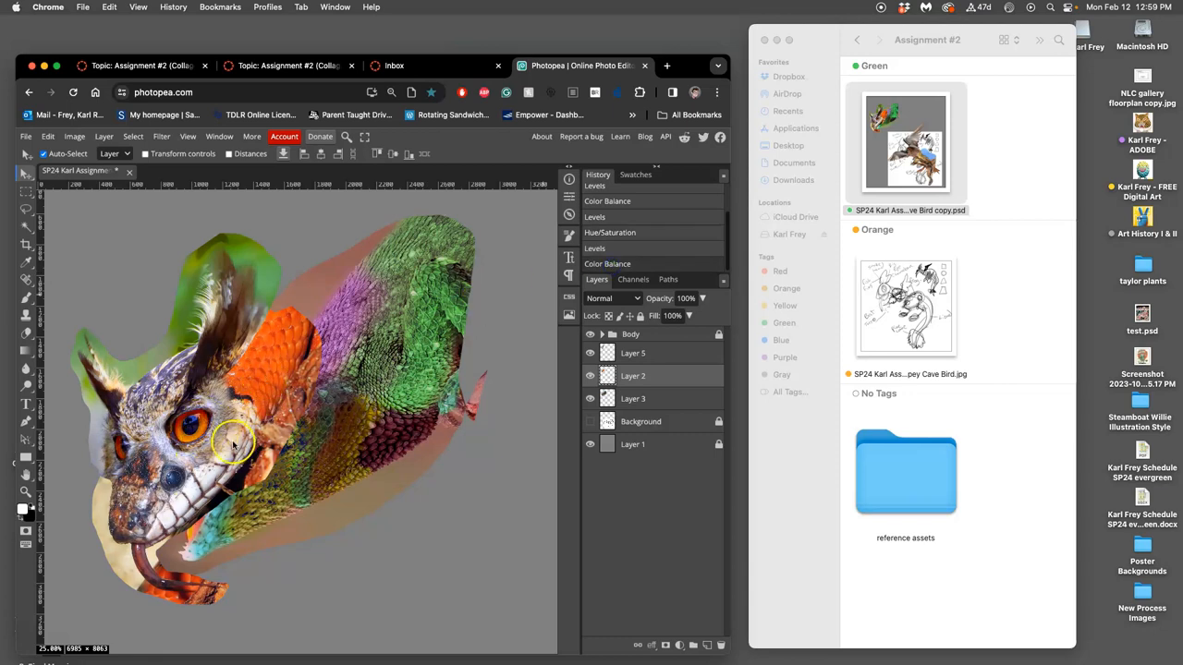
pyautogui.moveTo(314, 452)
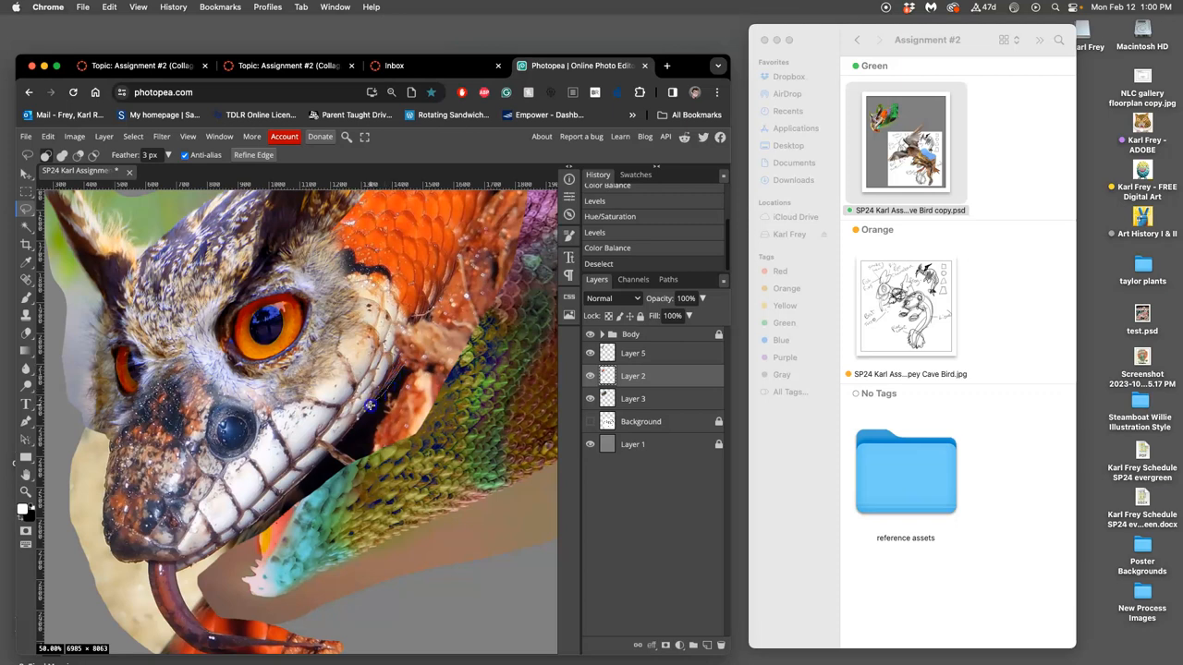
pyautogui.moveTo(314, 467)
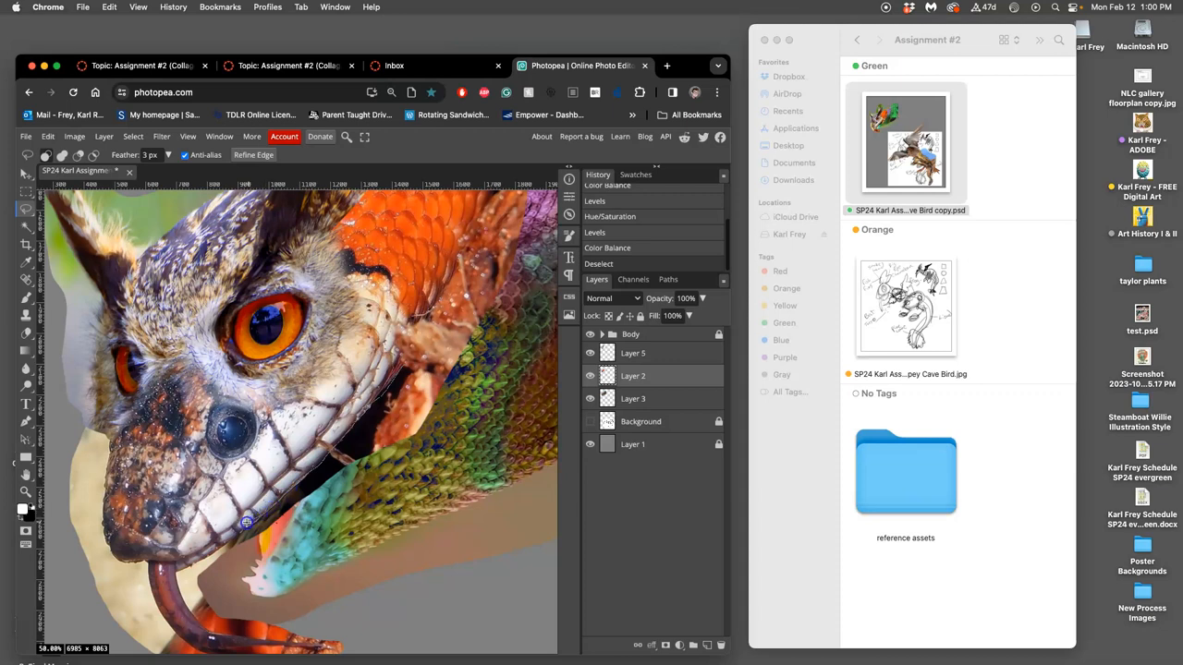
pyautogui.moveTo(199, 551)
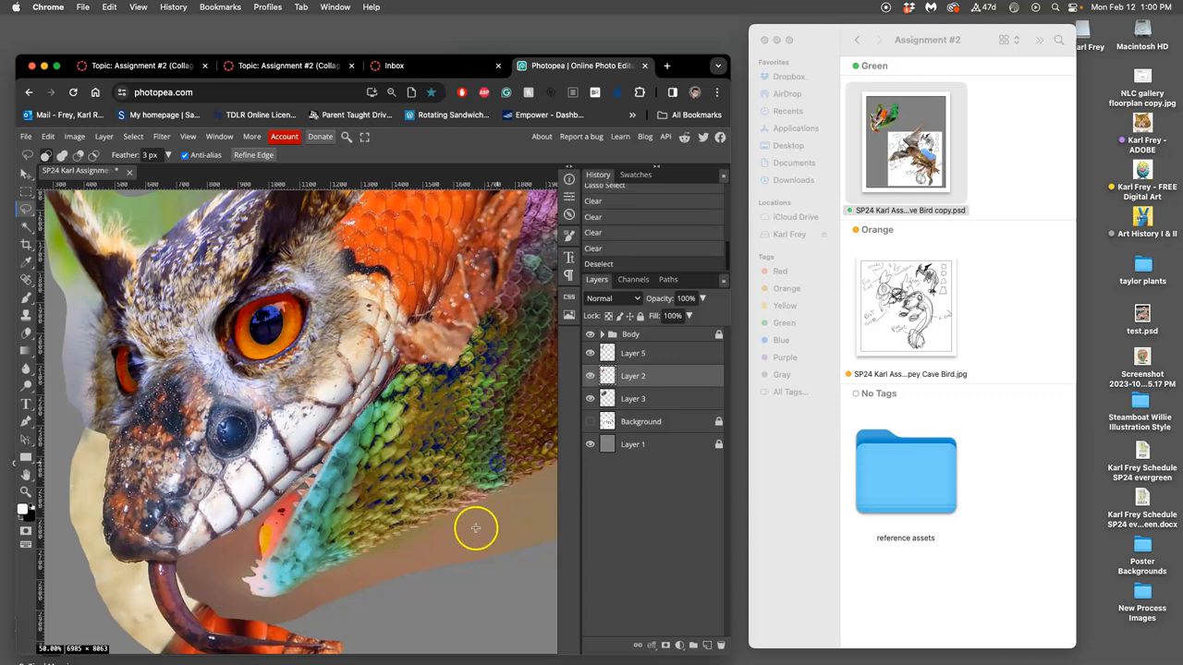
pyautogui.moveTo(396, 450)
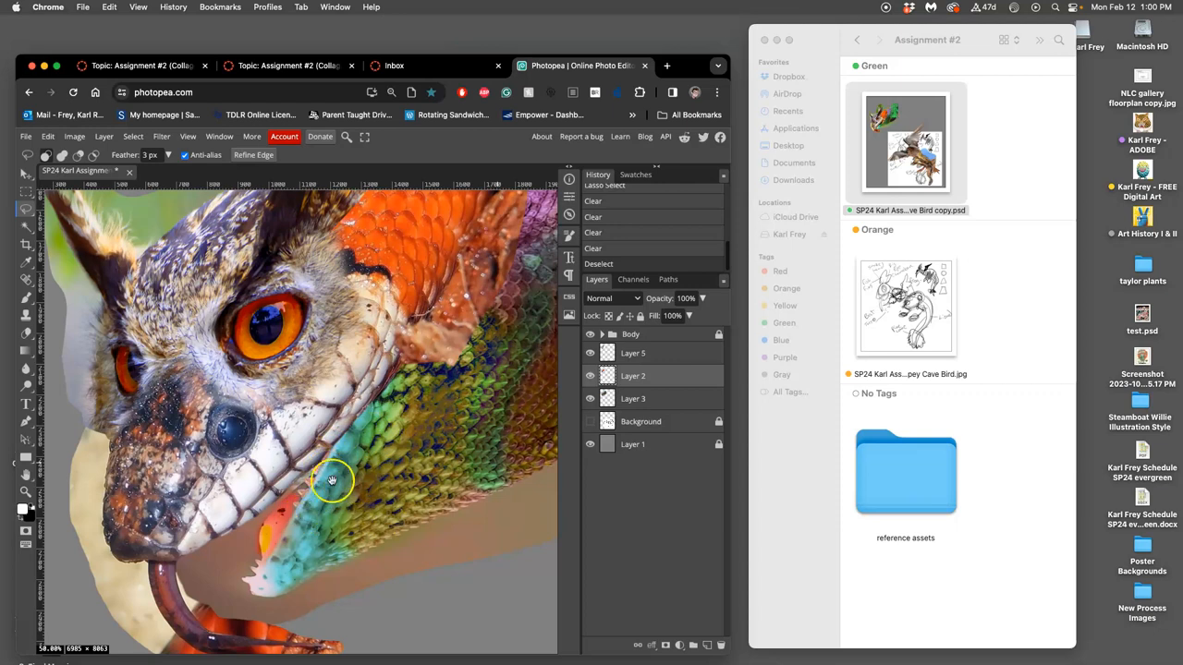
# - Deselect, then lasso another stray teal scale edge below the owl's jaw for removal
pyautogui.click(335, 481)
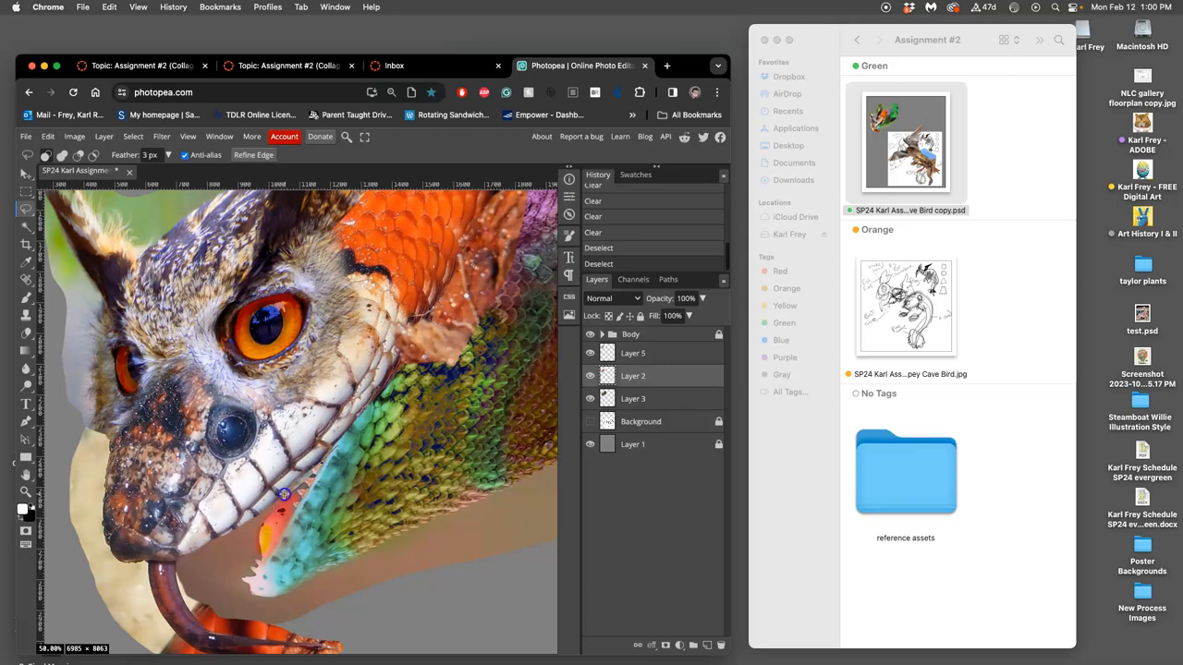
pyautogui.moveTo(285, 496); pyautogui.dragTo(355, 459)
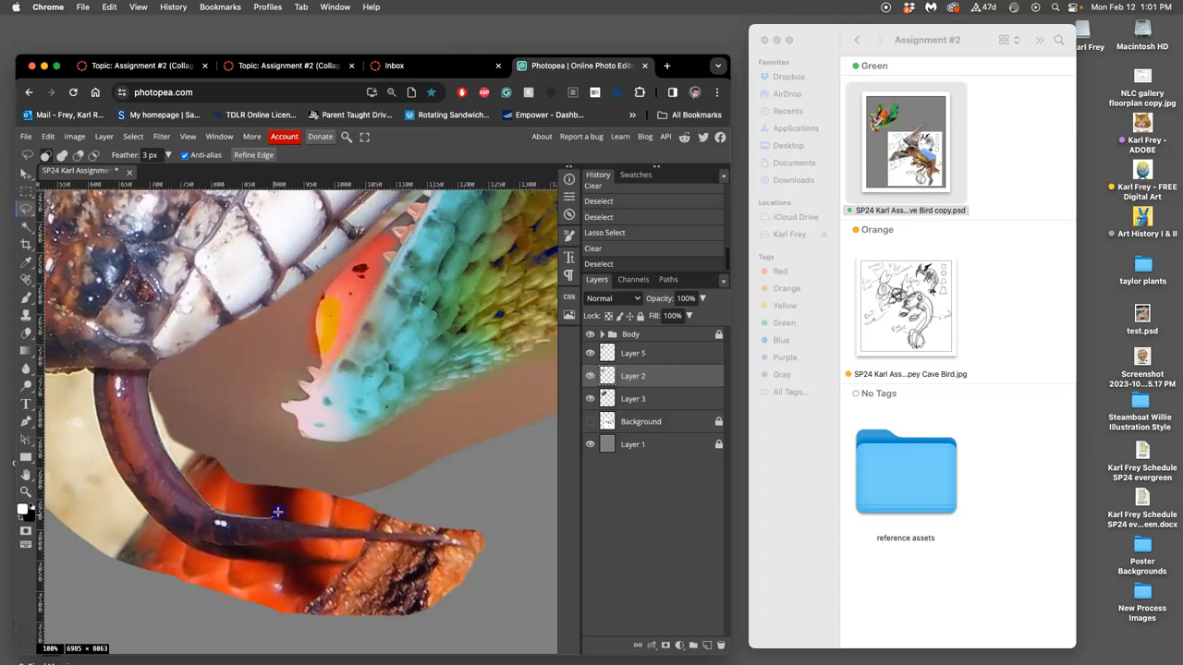
# - Lasso and clear each orange debris fragment around the forked tongue
pyautogui.moveTo(277, 514); pyautogui.dragTo(298, 436)
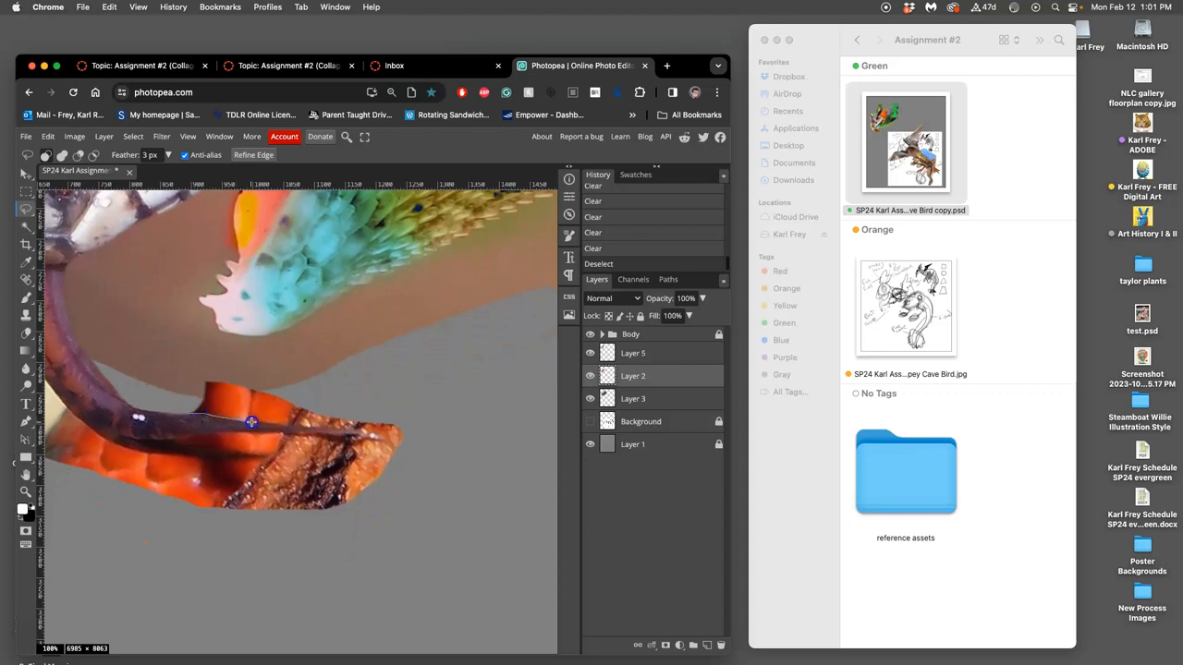
pyautogui.moveTo(251, 421); pyautogui.dragTo(335, 429)
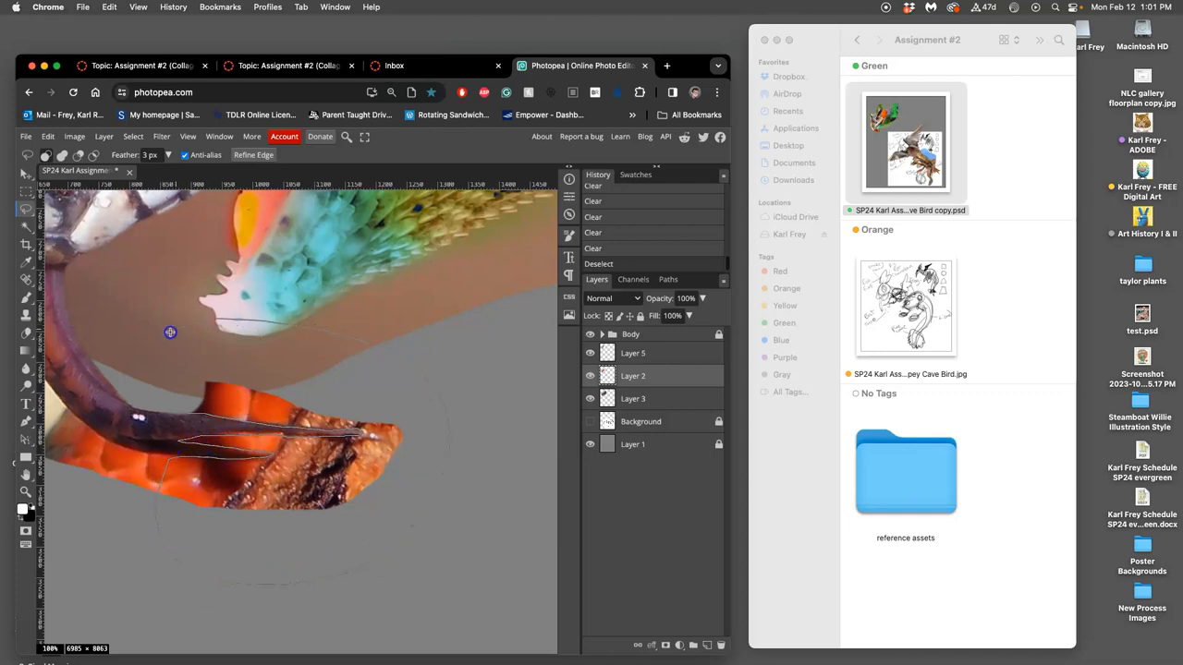
pyautogui.moveTo(170, 331); pyautogui.dragTo(213, 383)
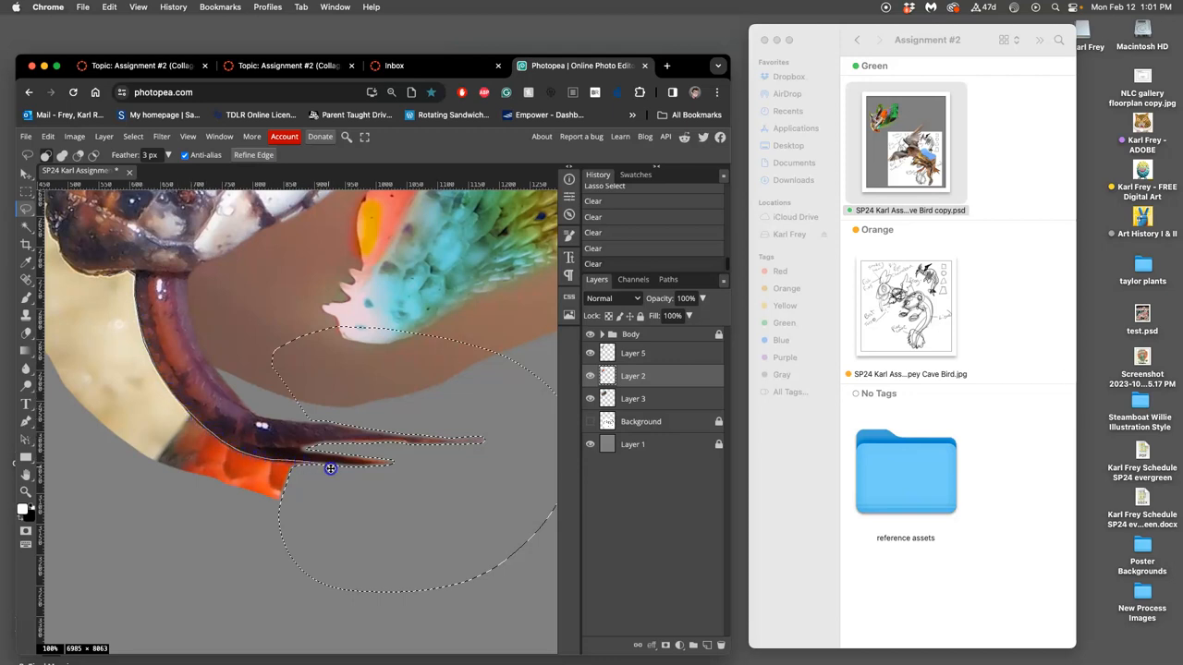
pyautogui.moveTo(83, 288)
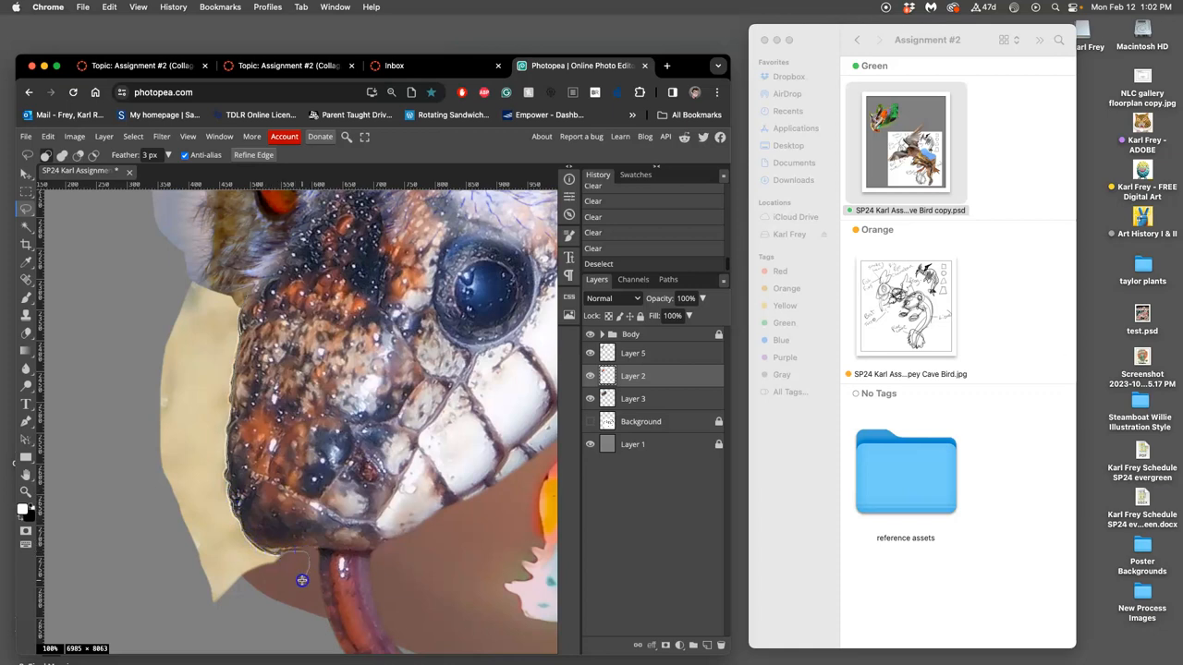
# - Lasso the stray edge under the snake's lower jaw and clear it
pyautogui.moveTo(304, 581); pyautogui.dragTo(233, 297)
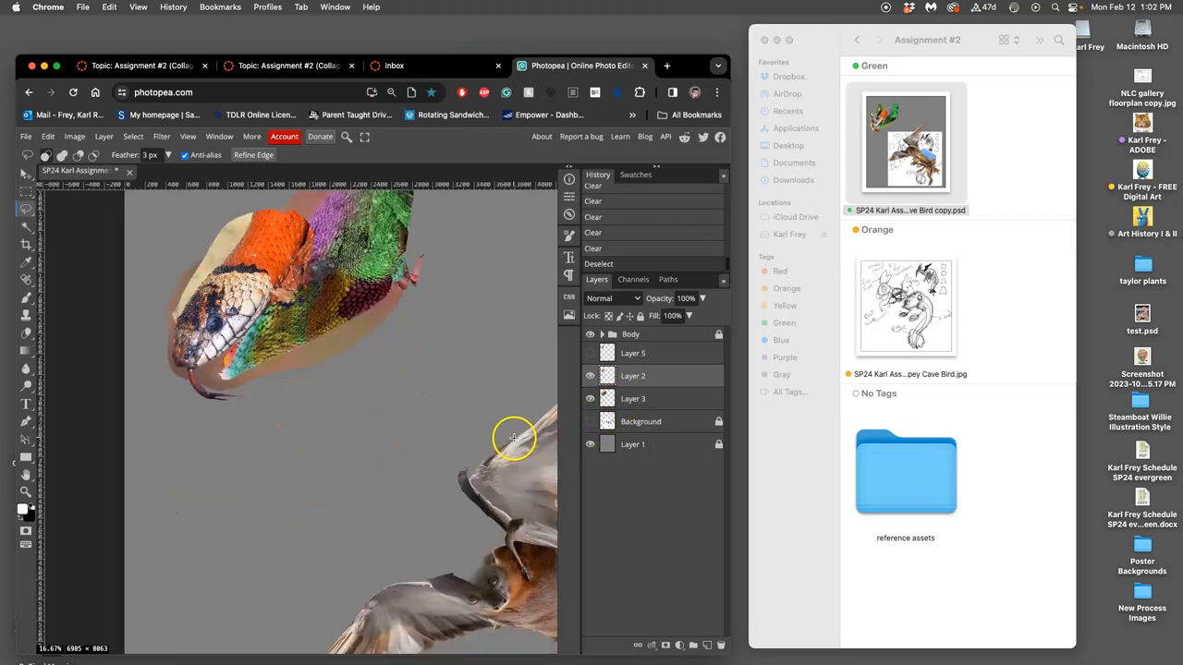
pyautogui.moveTo(481, 555)
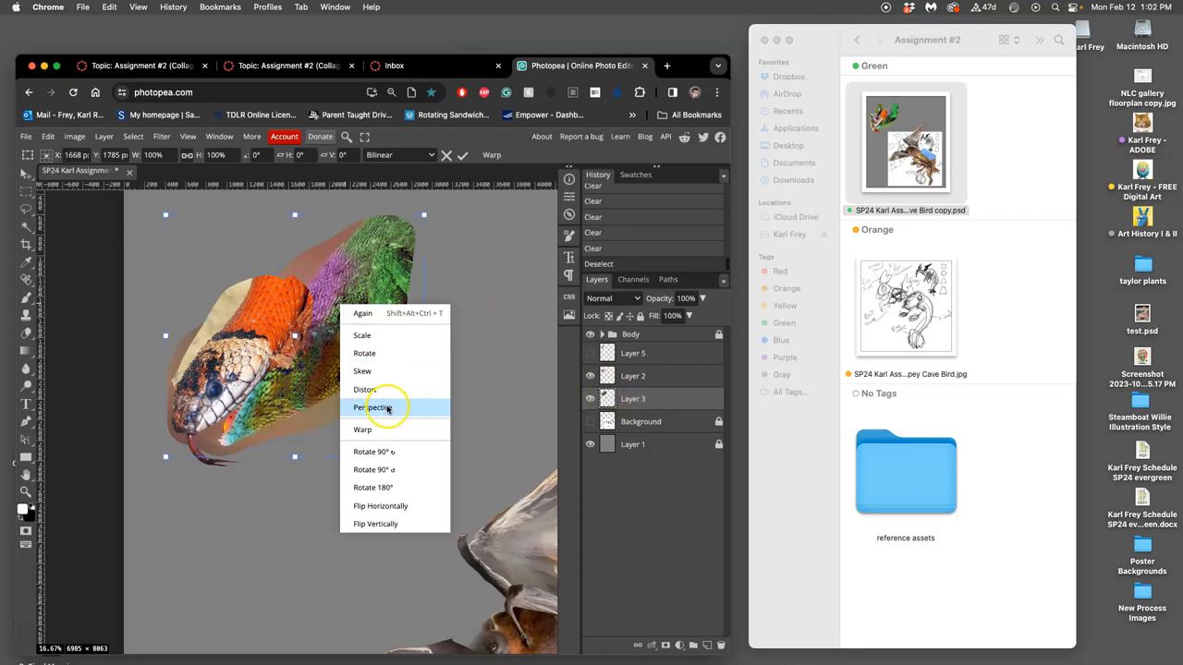
# - Switch Layer 3's transform through Perspective and Distort to Warp, bending it along the neck curve
pyautogui.click(373, 409)
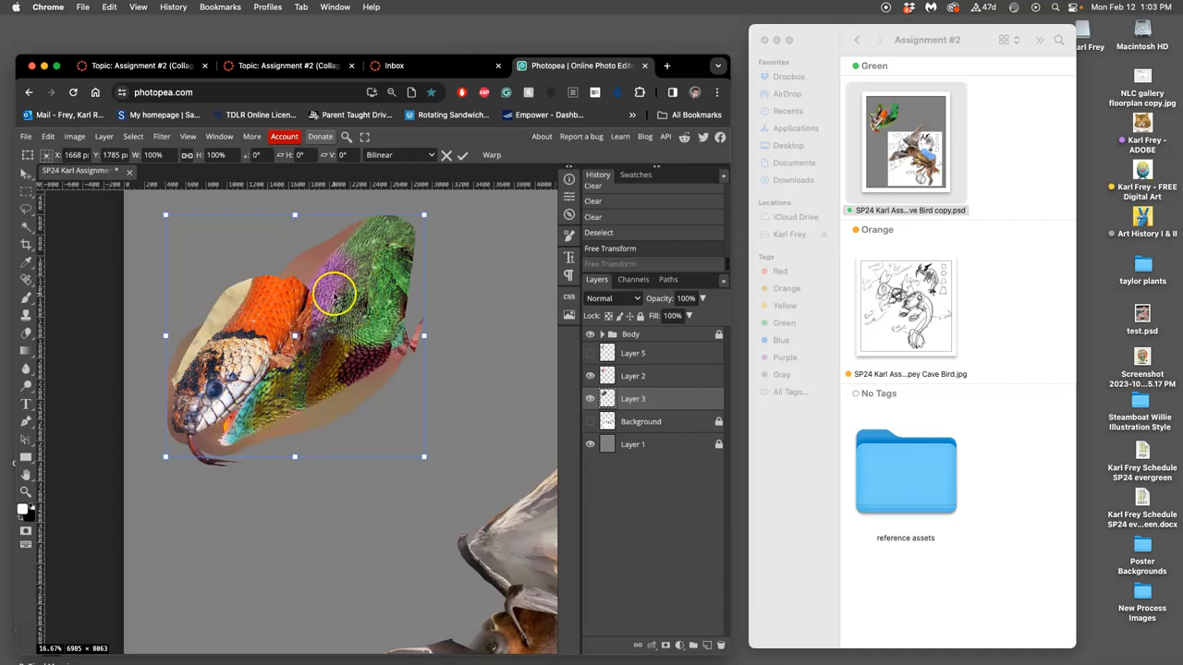
pyautogui.rightClick(333, 294)
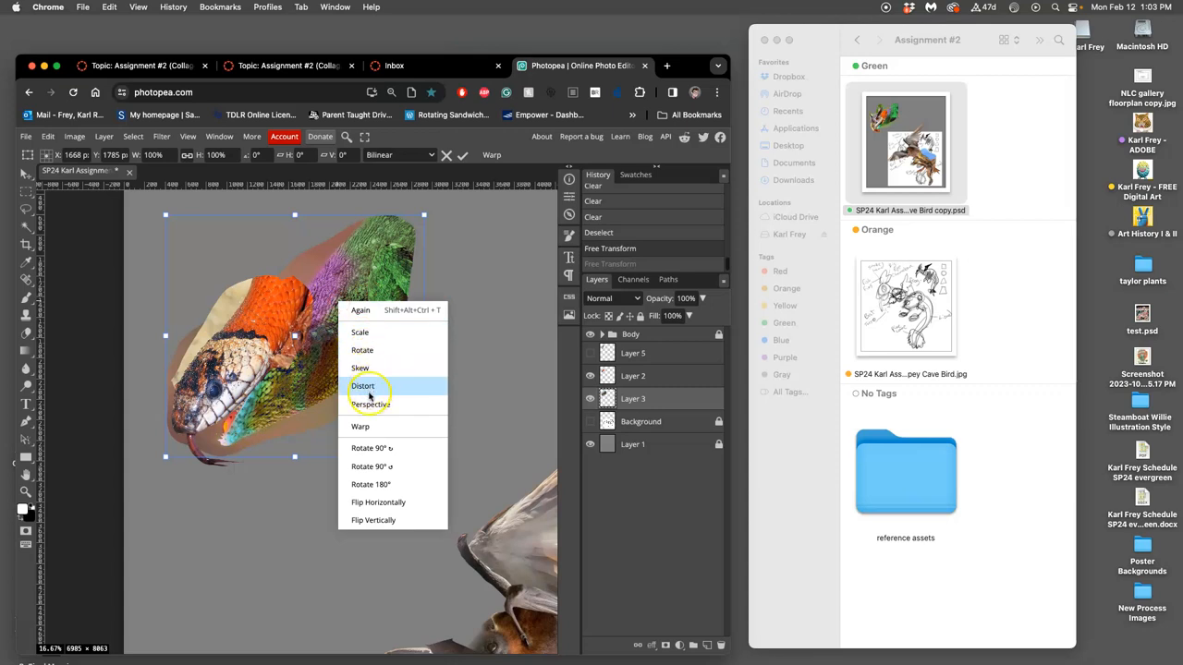
pyautogui.click(363, 386)
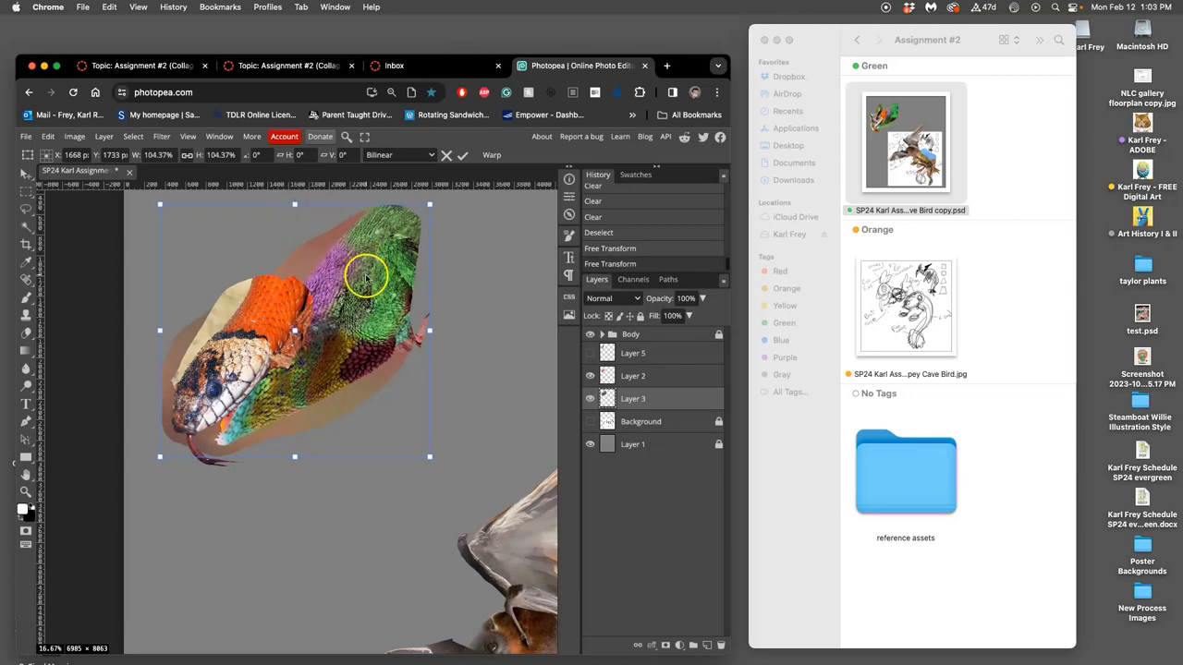
pyautogui.rightClick(366, 277)
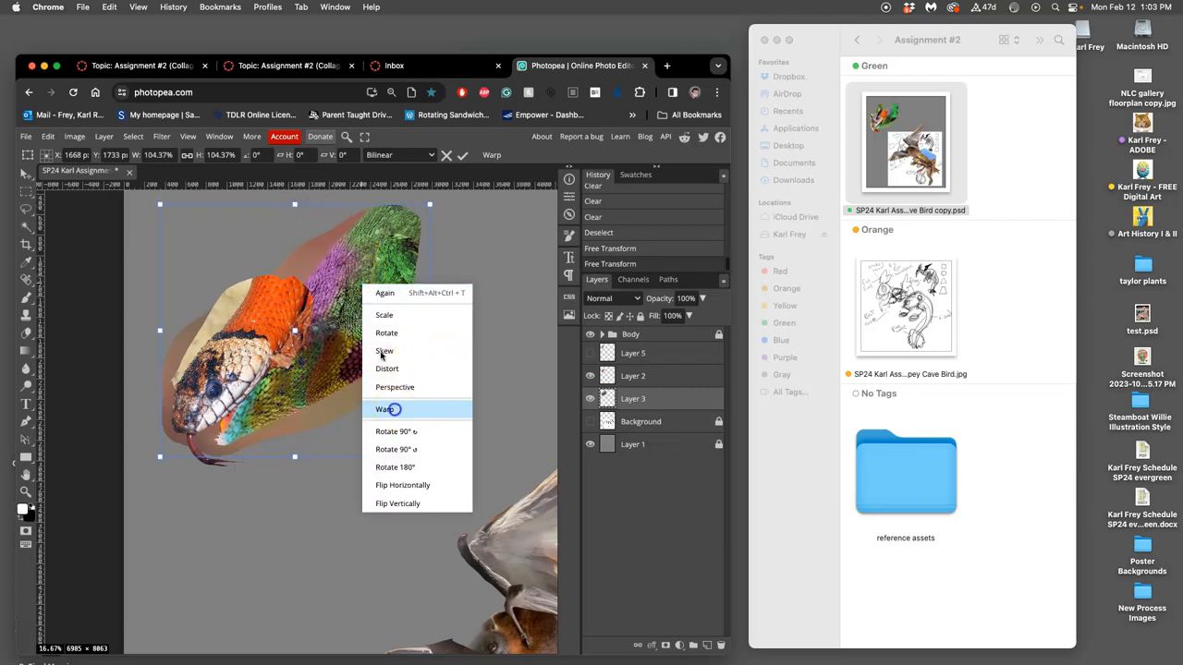
pyautogui.click(384, 410)
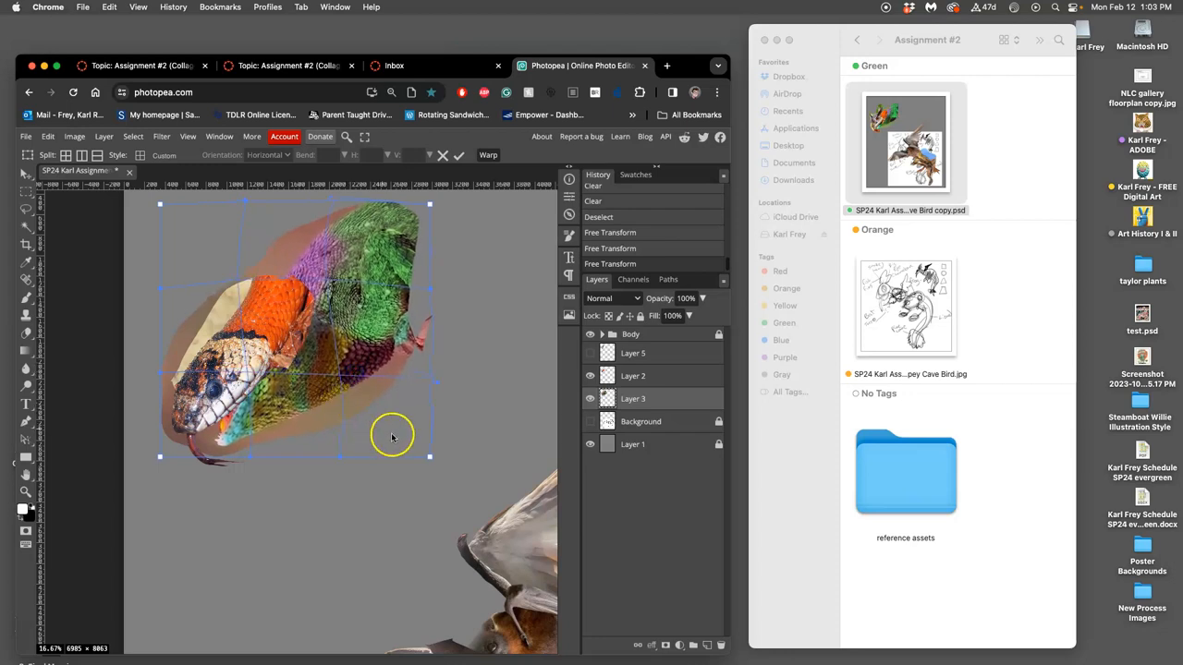
pyautogui.moveTo(392, 436); pyautogui.dragTo(314, 418)
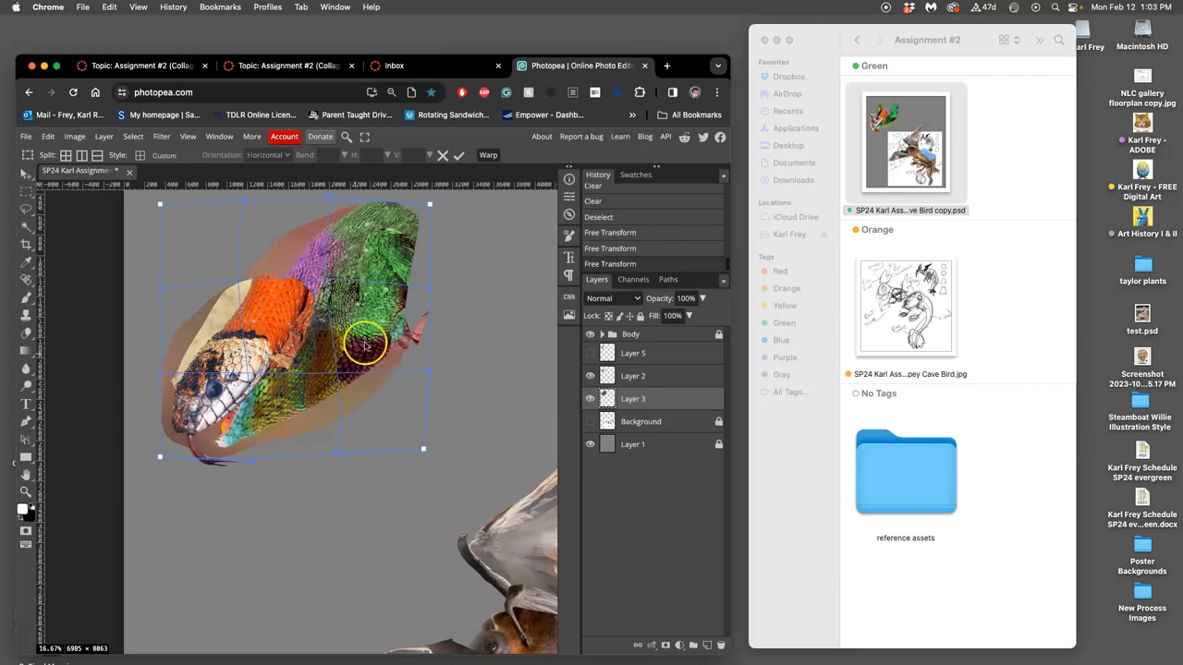
pyautogui.moveTo(379, 314)
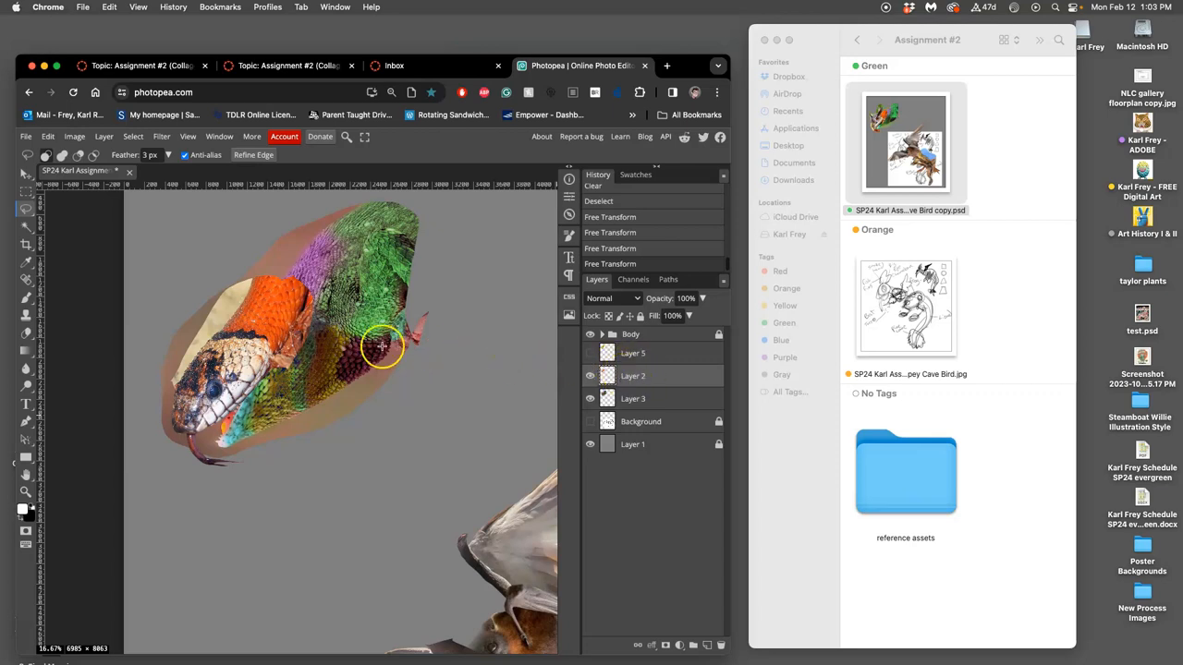
pyautogui.moveTo(333, 340)
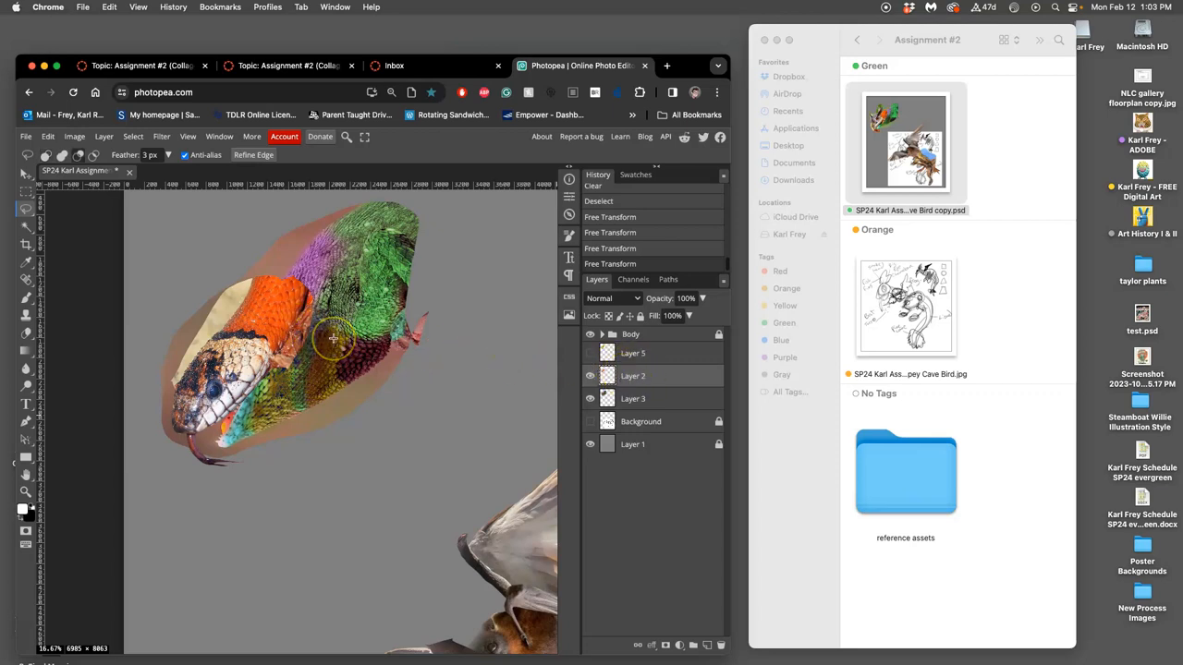
# - Show the owl head layer again and bring up transform options to fit it over the snake head
pyautogui.click(632, 353)
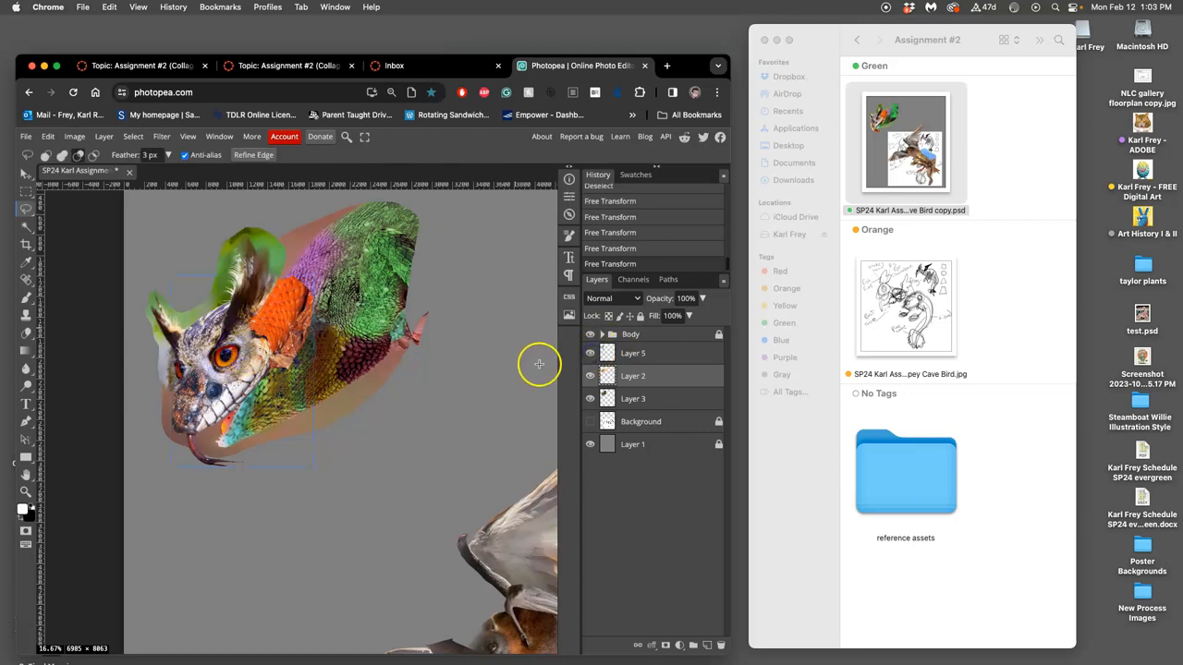
pyautogui.moveTo(437, 369)
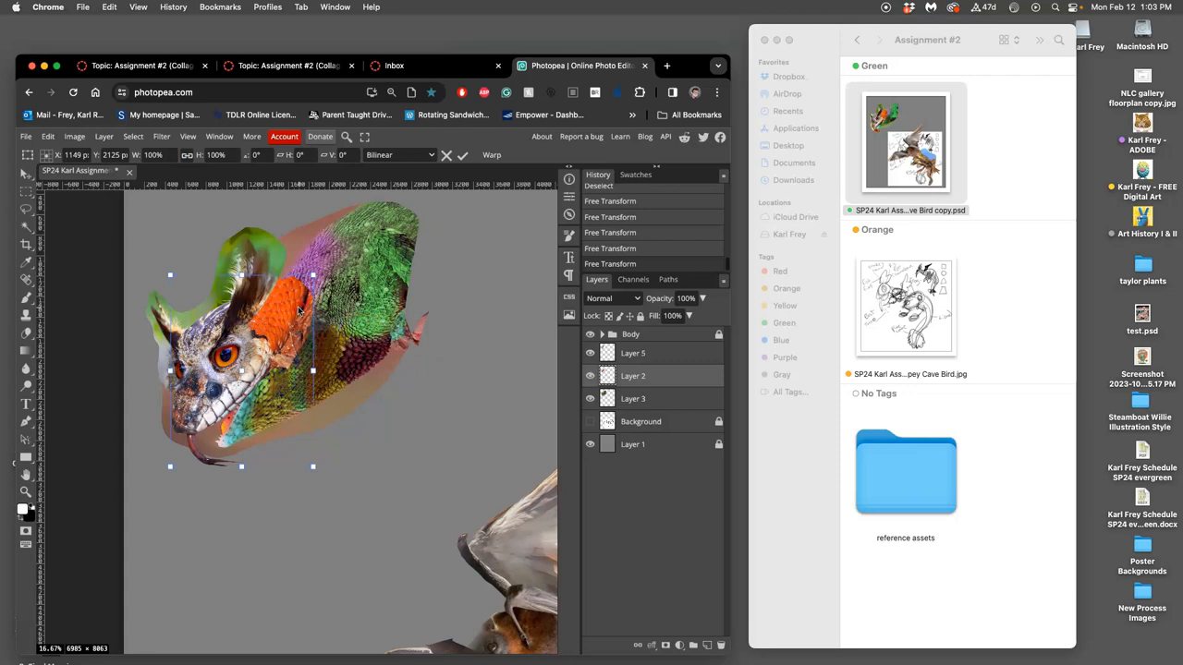
pyautogui.rightClick(305, 318)
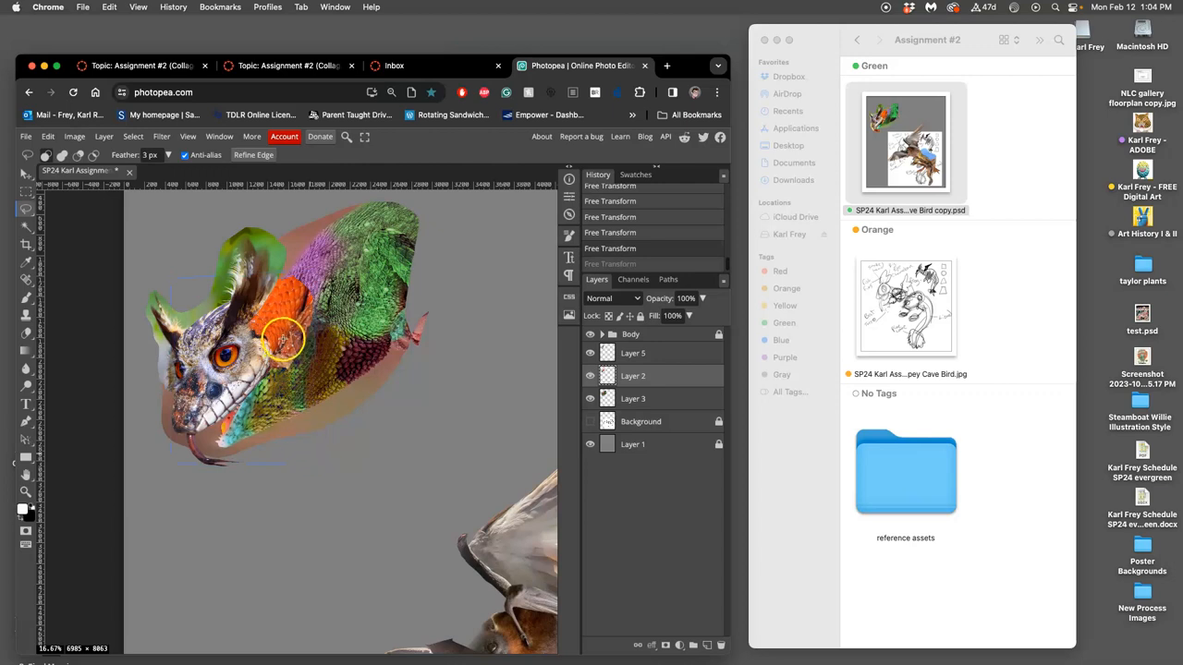
pyautogui.rightClick(287, 332)
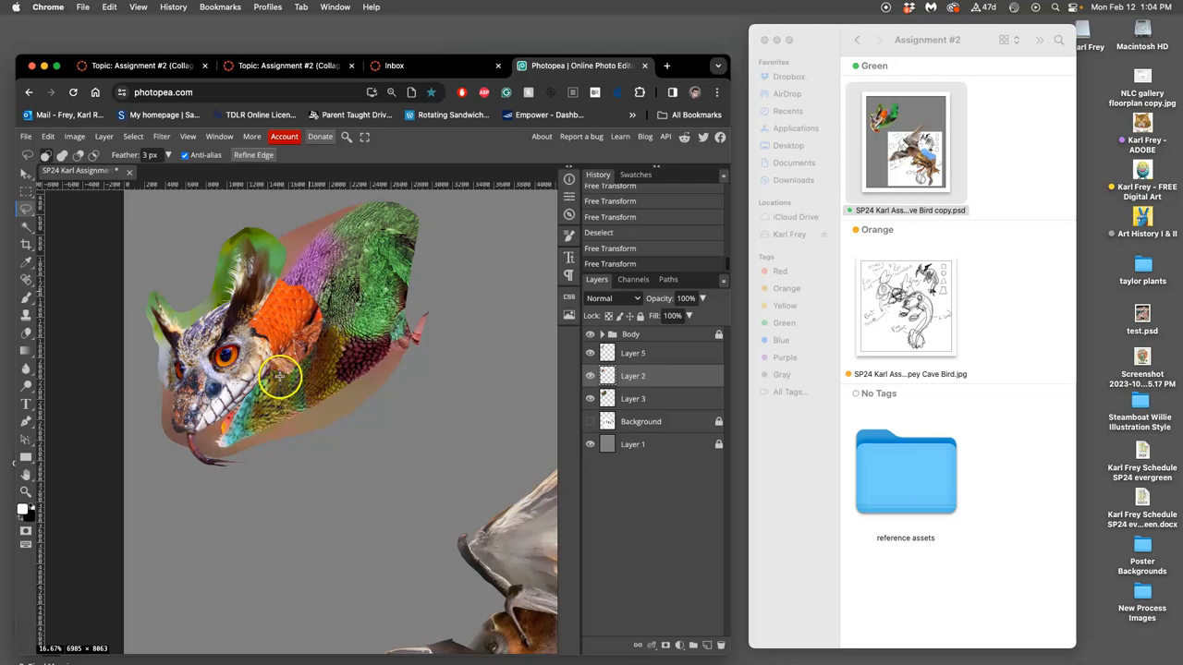
pyautogui.moveTo(225, 398)
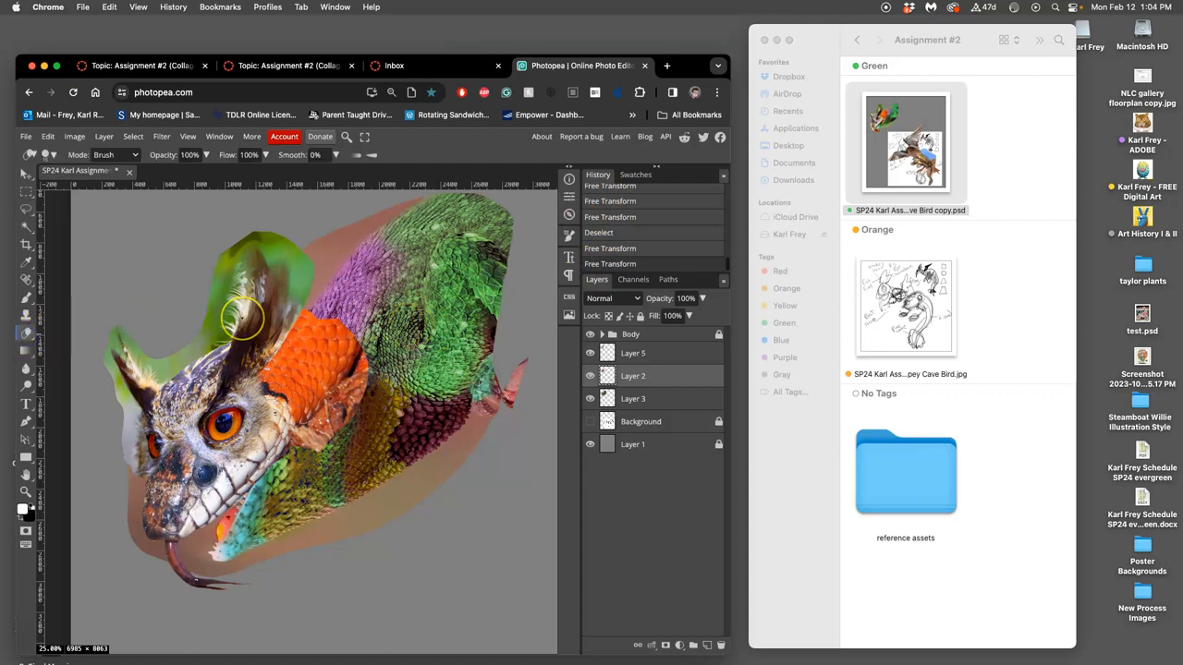
pyautogui.moveTo(514, 499)
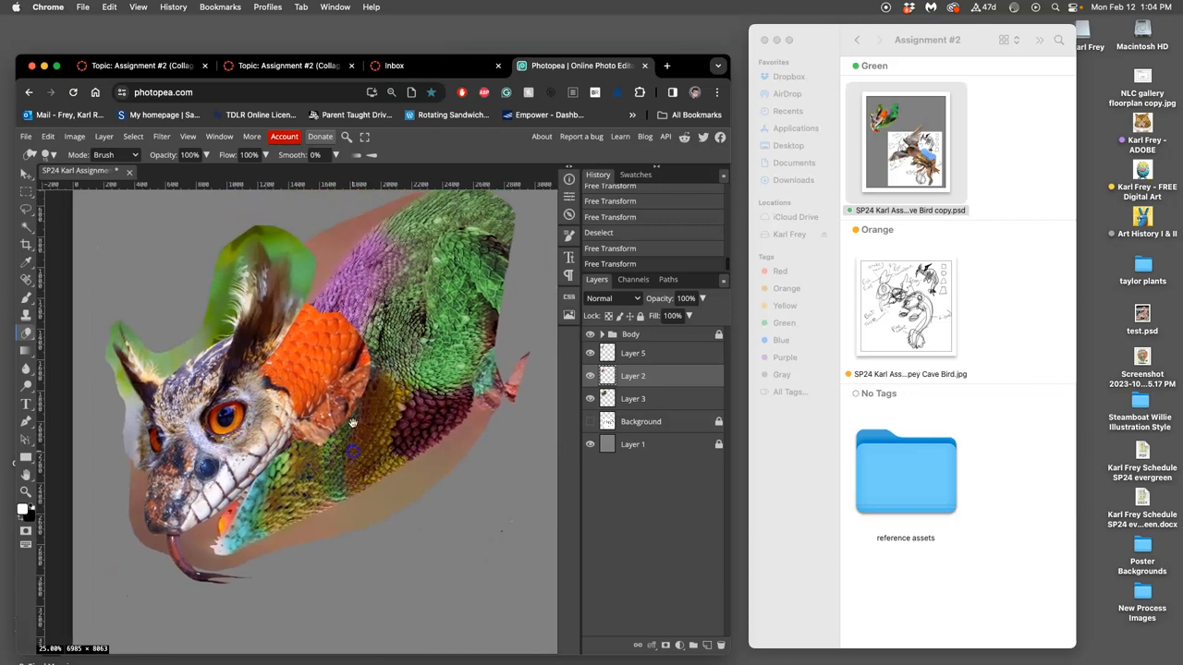
# - Set the eraser brush to about 357 px wide for blending the scales
pyautogui.click(58, 156)
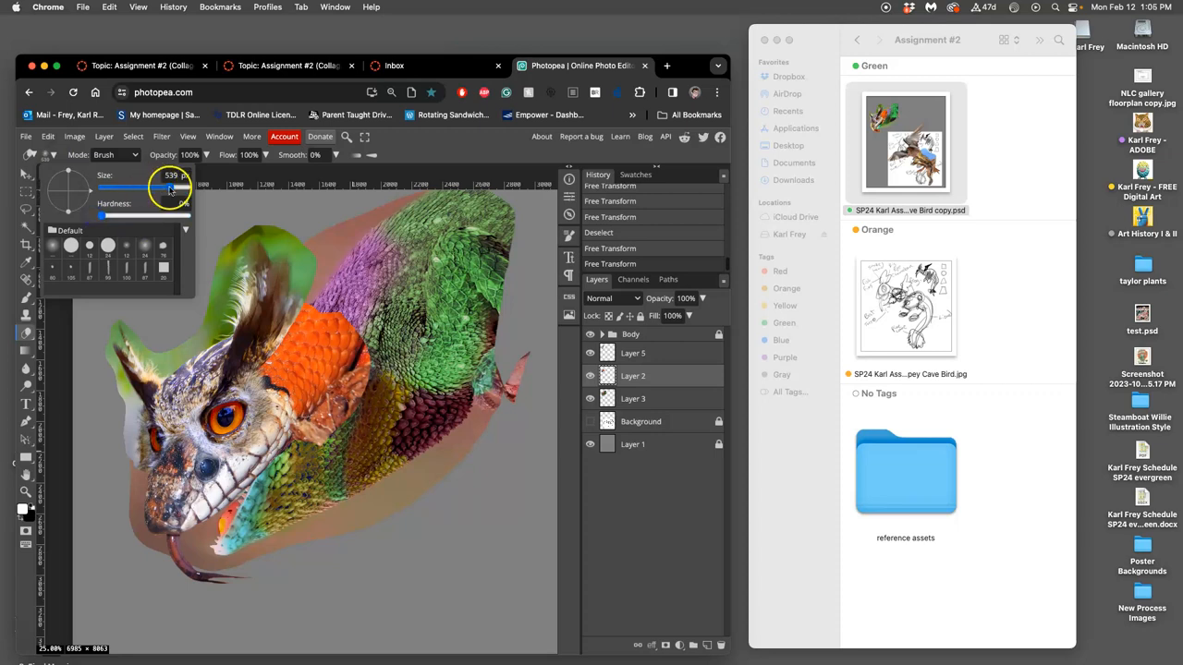
pyautogui.moveTo(170, 189); pyautogui.dragTo(152, 189)
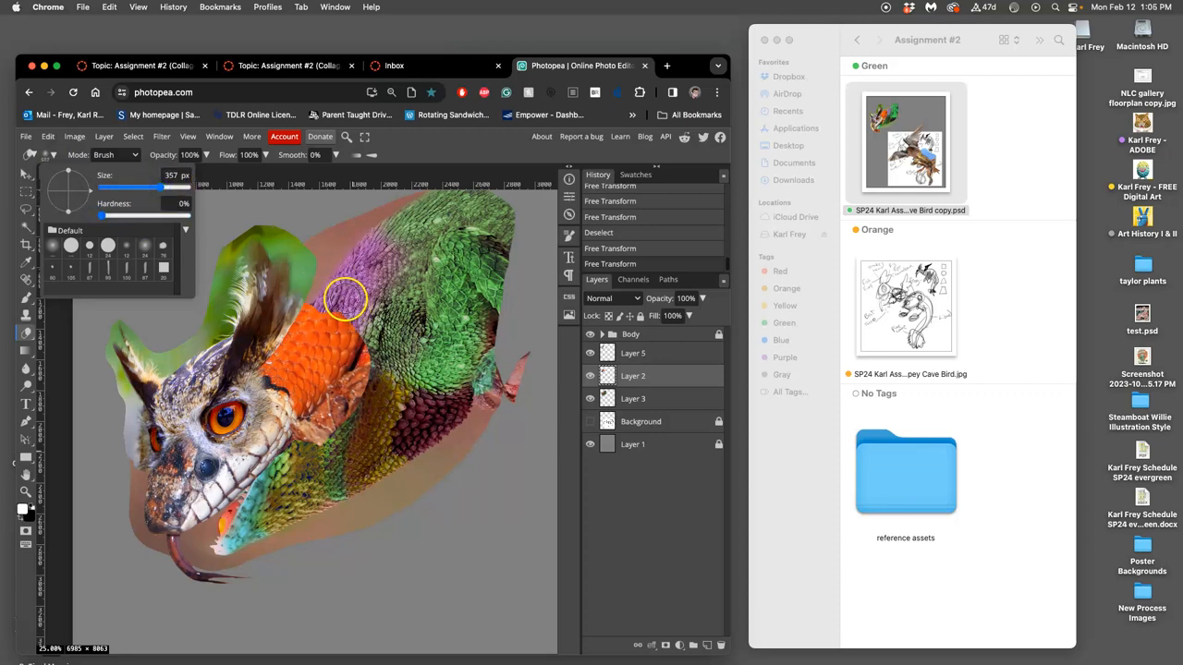